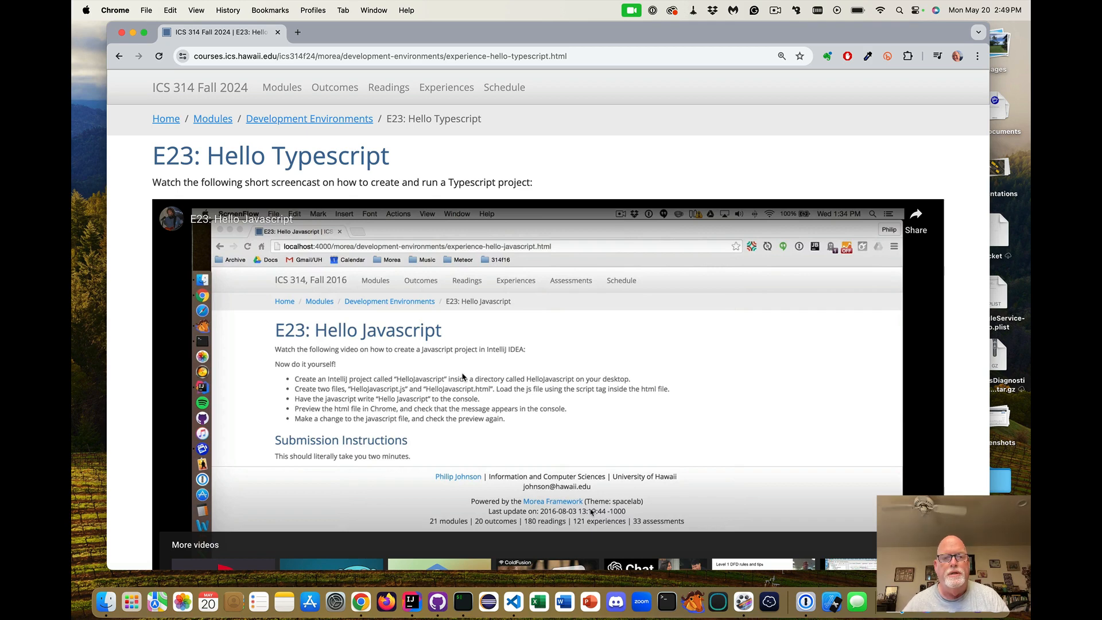
- Scroll the E23: Hello Typescript page past the screencast to the Installation section
{"action": "scroll", "scroll_direction": "down", "scroll_amount": 3}
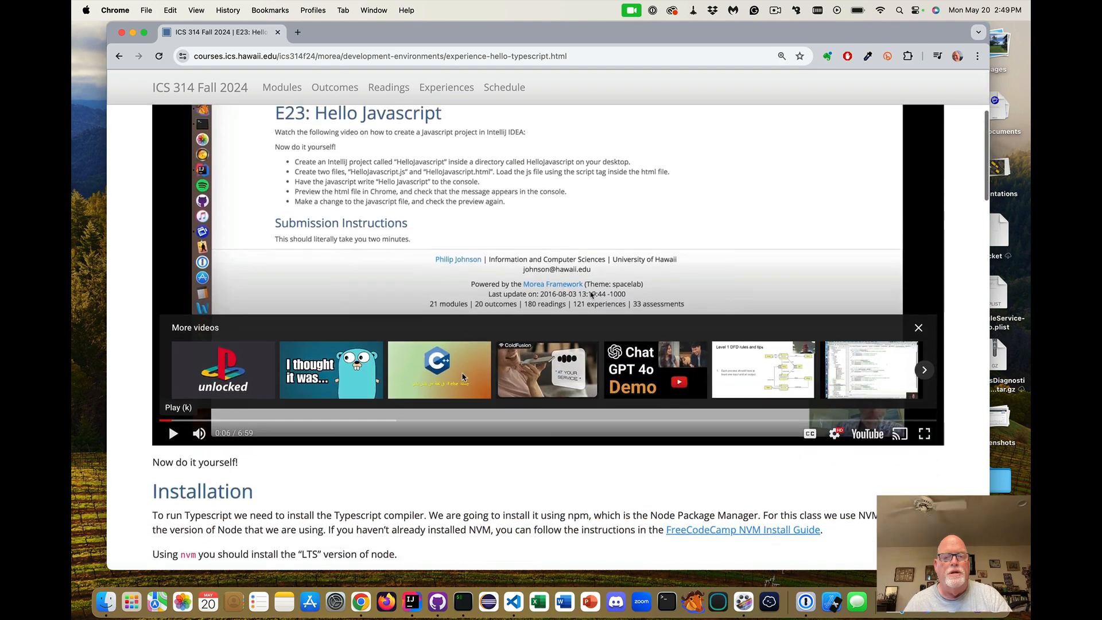
{"action": "scroll", "scroll_direction": "down", "scroll_amount": 3}
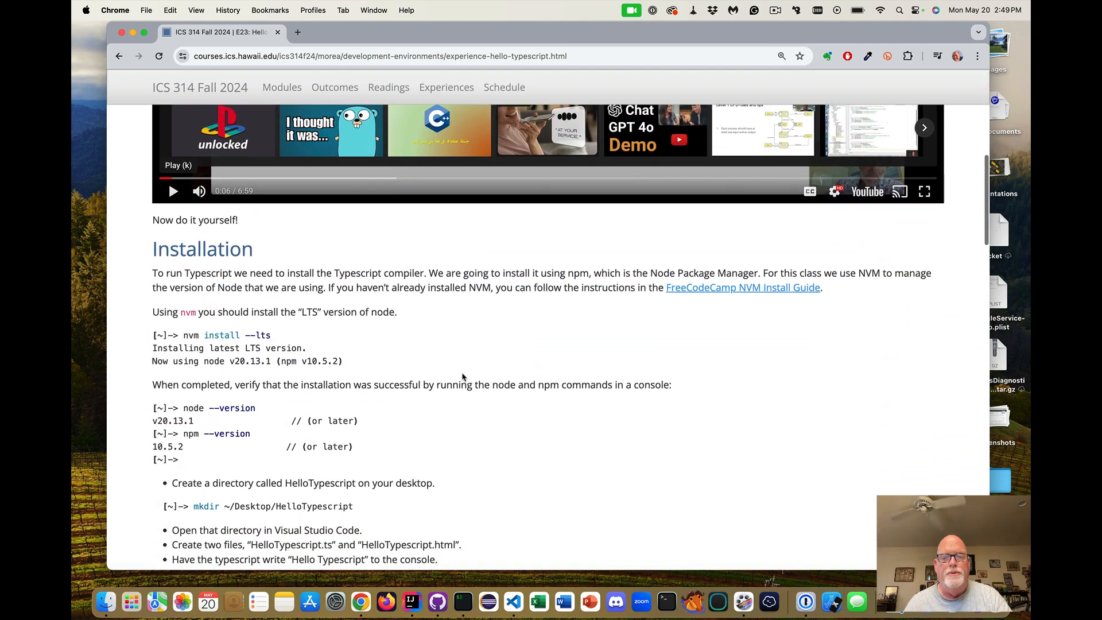
{"action": "scroll", "scroll_direction": "down", "scroll_amount": 3}
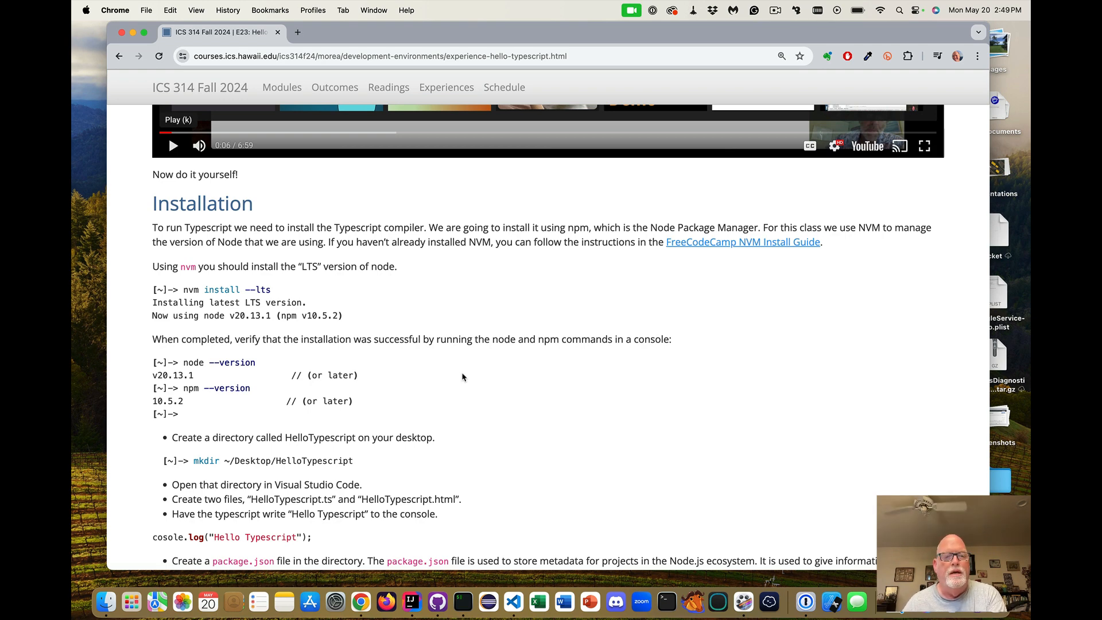
{"action": "mouse_move", "coordinate": [717, 264]}
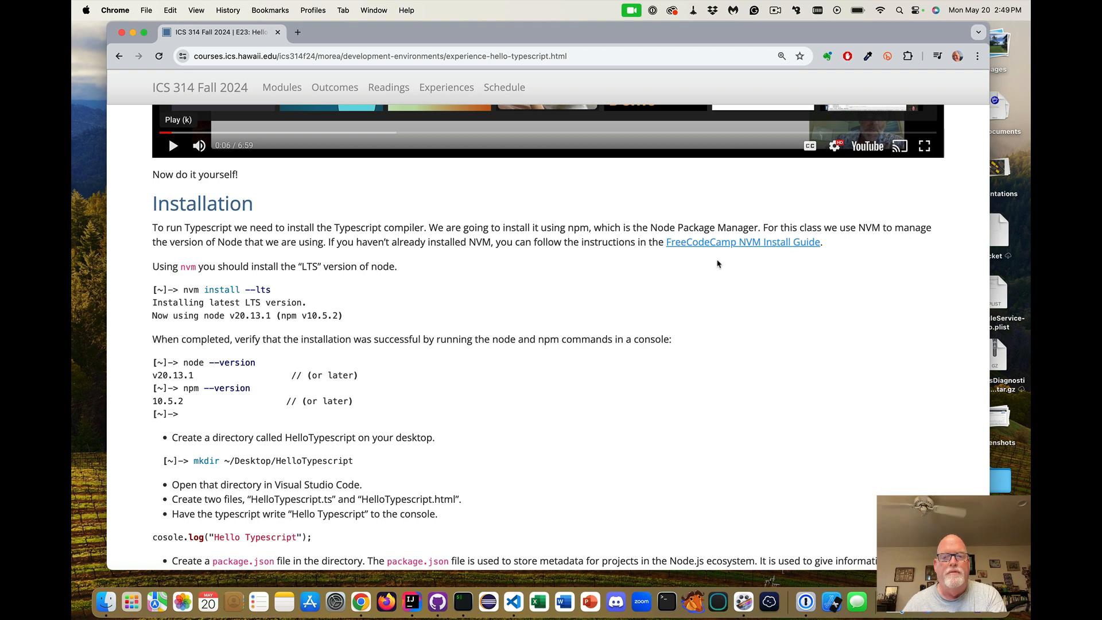
{"action": "mouse_move", "coordinate": [679, 312]}
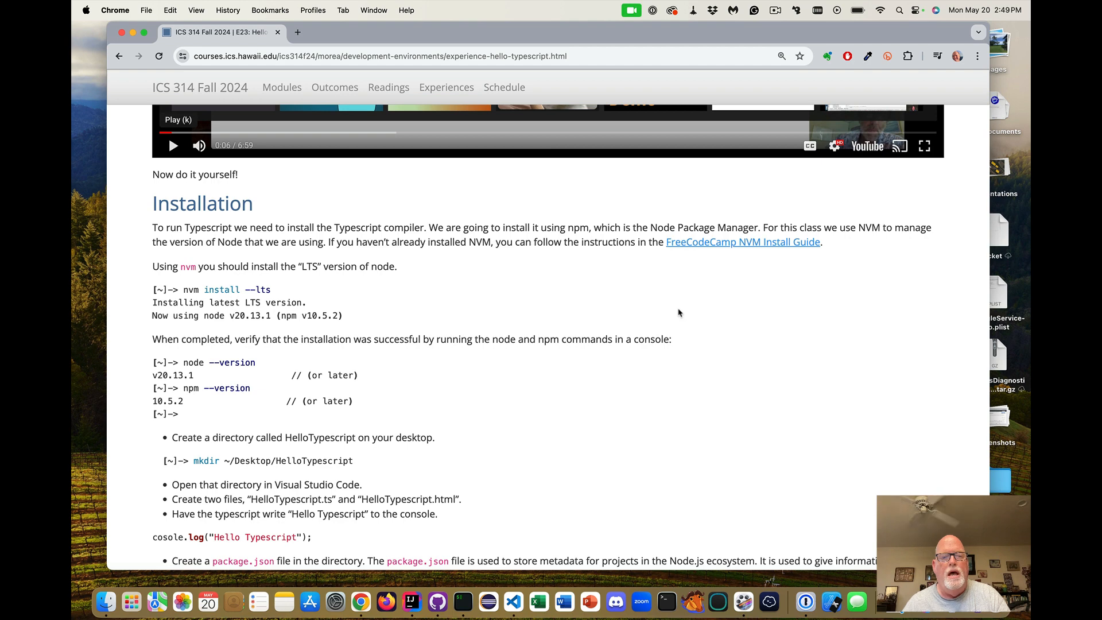
- In the cleared terminal, verify nvm list, node v20.13.1 and npm 10.5.2
{"action": "left_click", "coordinate": [665, 602]}
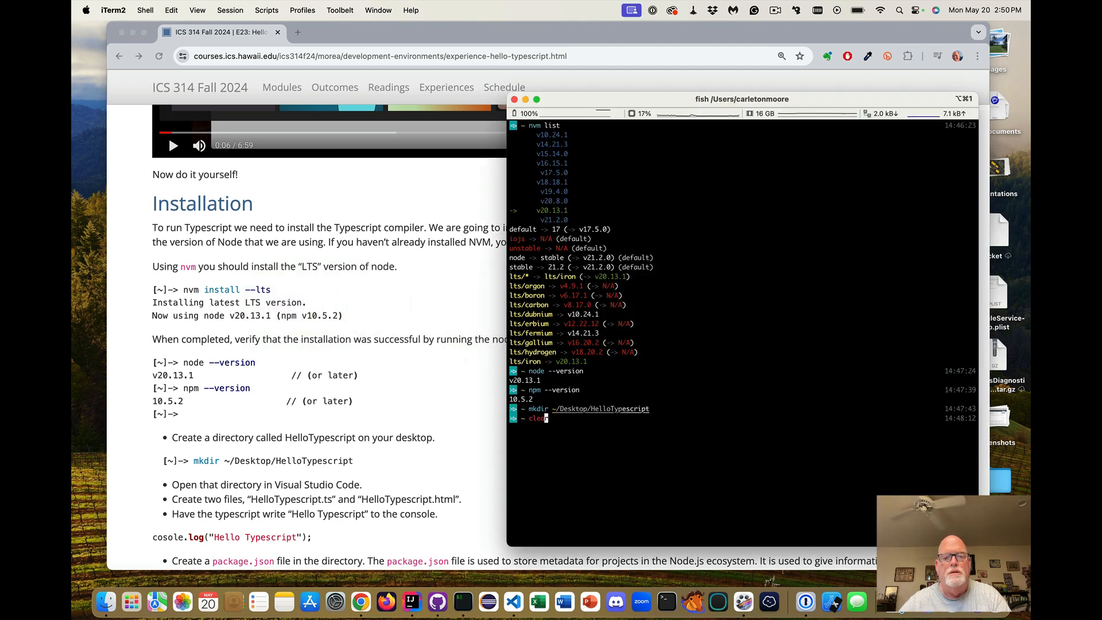
{"action": "key", "text": "Return"}
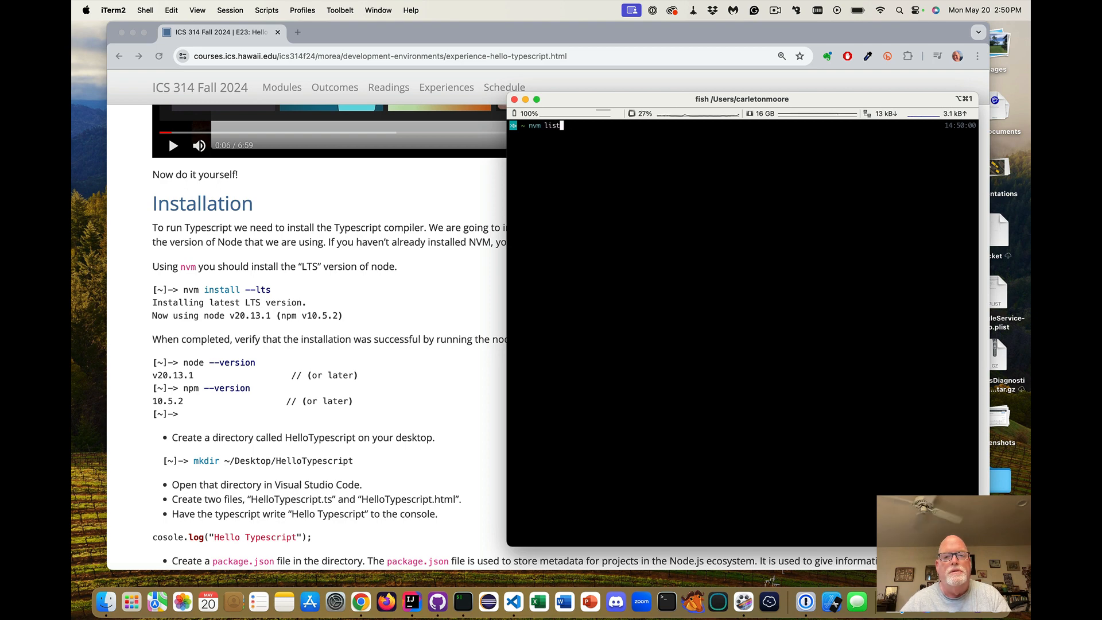
{"action": "key", "text": "Return"}
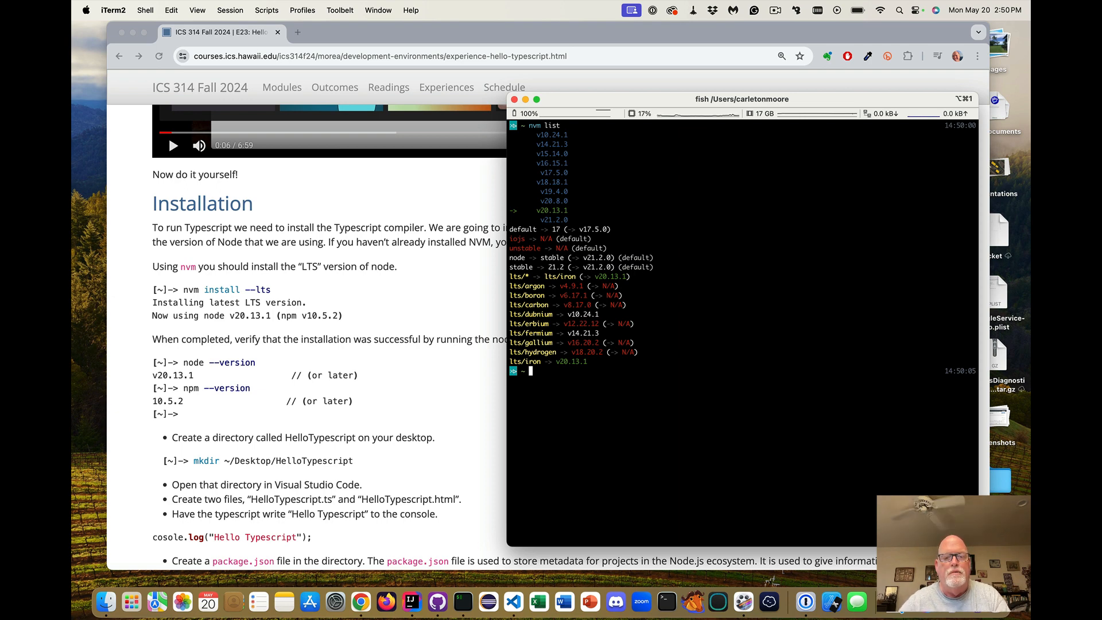
{"action": "type", "text": "node --version"}
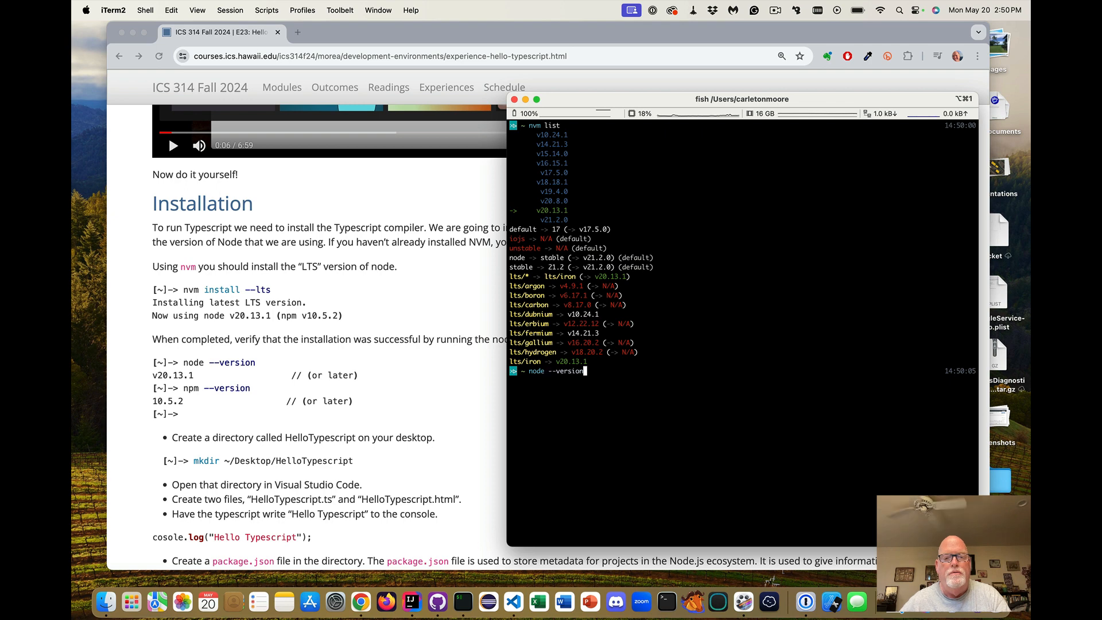
{"action": "key", "text": "Return"}
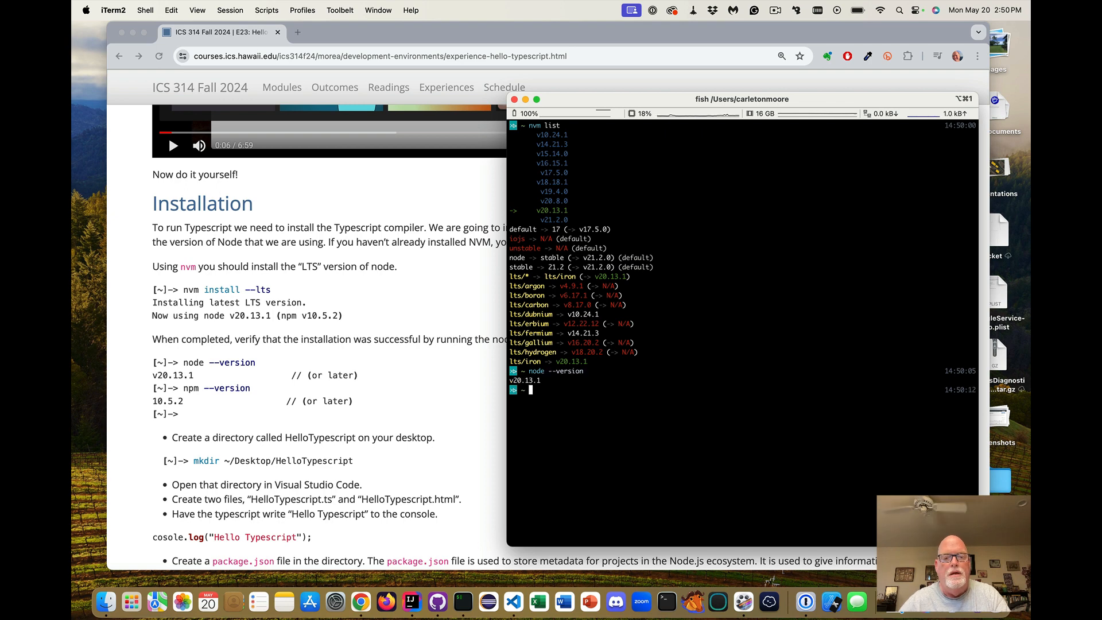
{"action": "type", "text": "npm --version"}
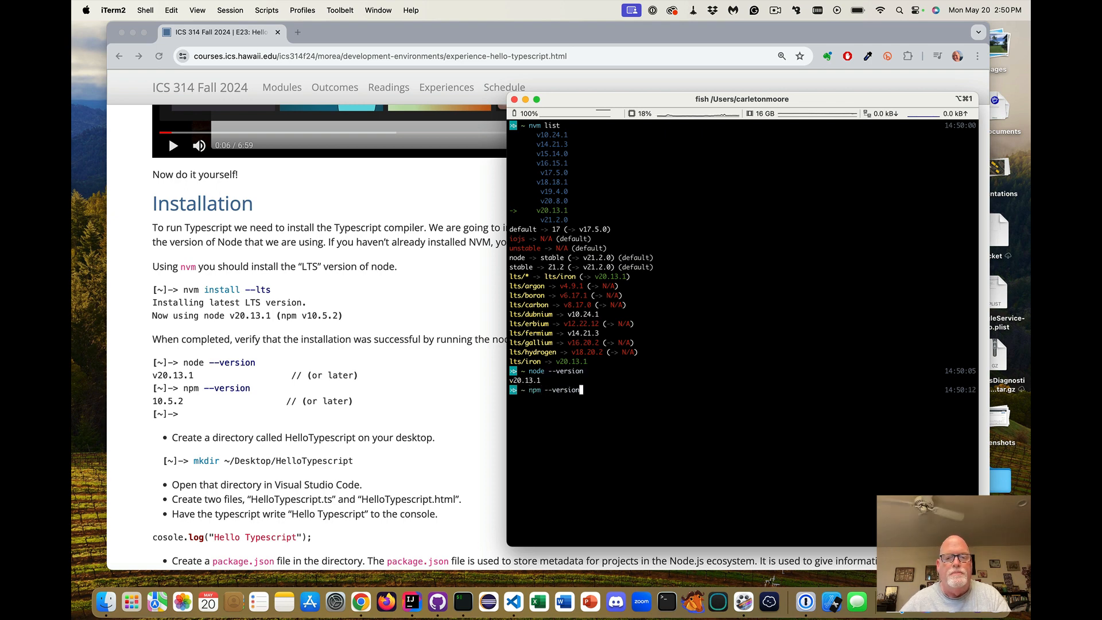
{"action": "key", "text": "Return"}
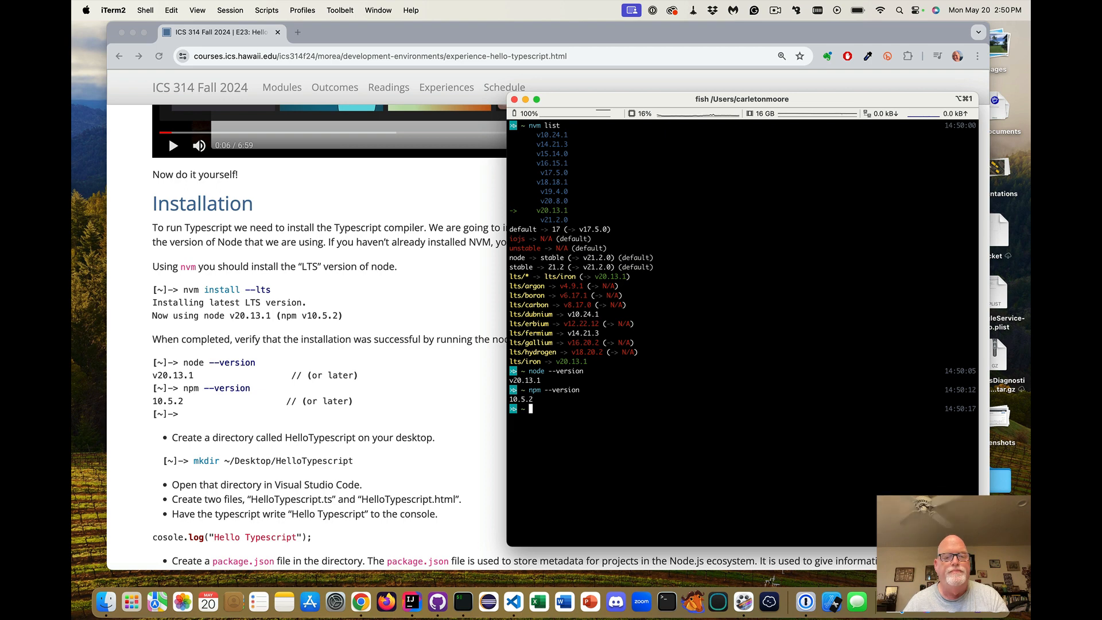
{"action": "mouse_move", "coordinate": [678, 307]}
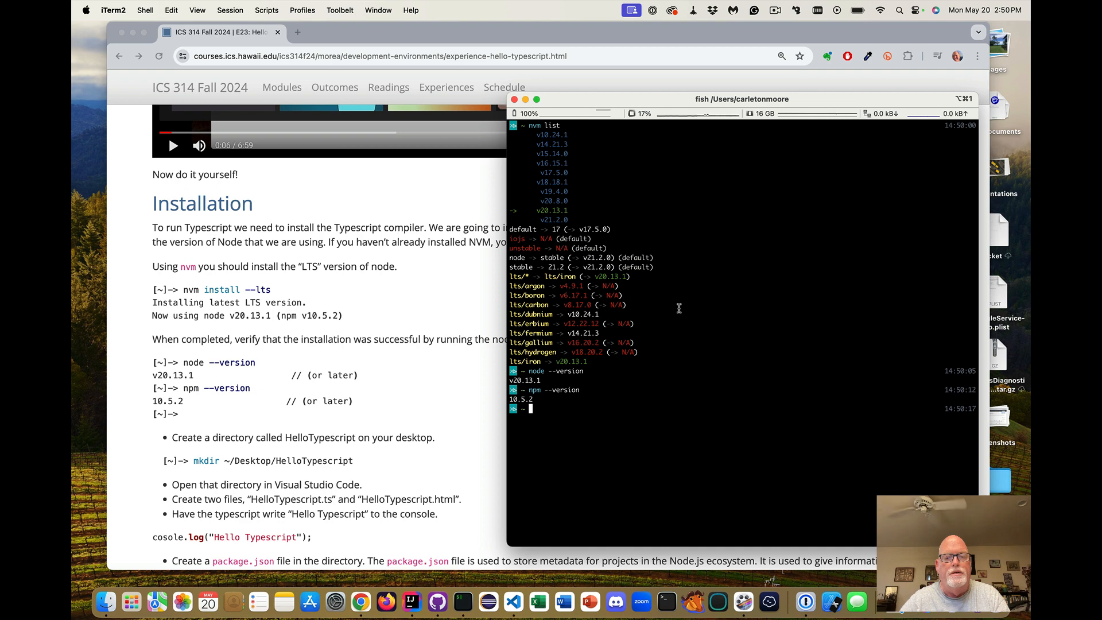
- Run mkdir ~/Desktop/HelloTypescript, which reports the folder already exists
{"action": "type", "text": "mkdir ~/Desktop/HelloTypescript"}
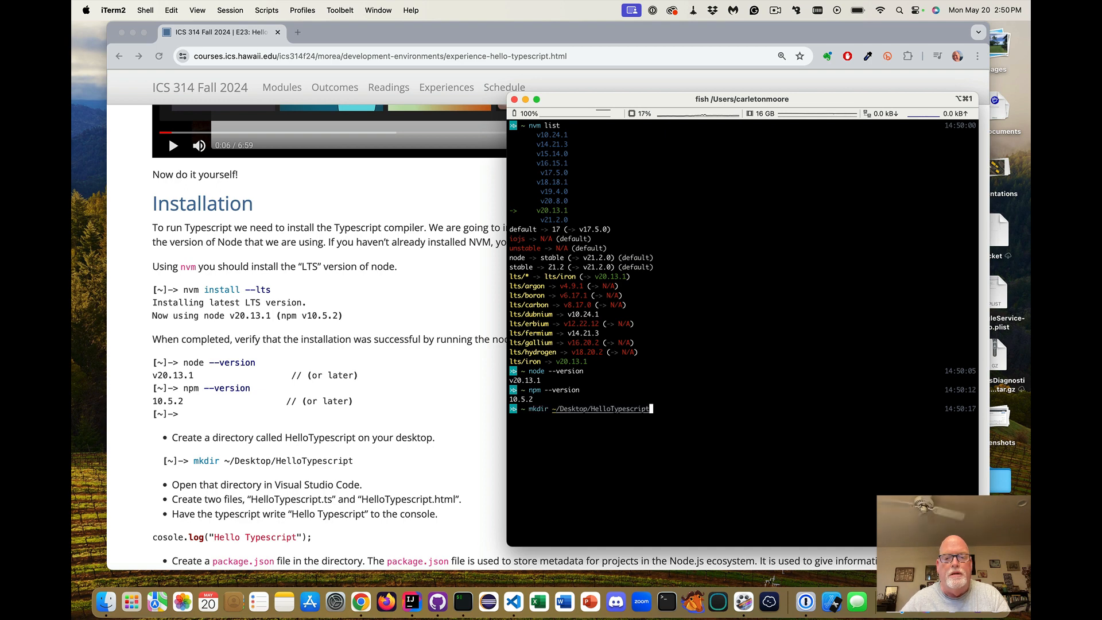
{"action": "key", "text": "Return"}
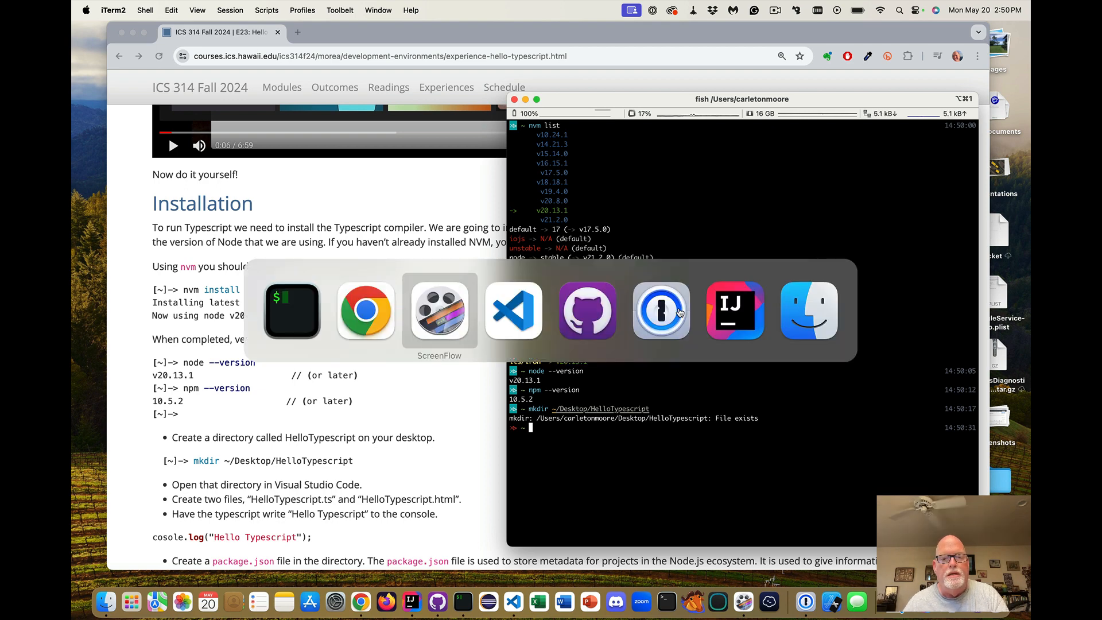
- In VS Code, start File > Open Folder, dismissing and reopening the folder picker
{"action": "left_click", "coordinate": [511, 311]}
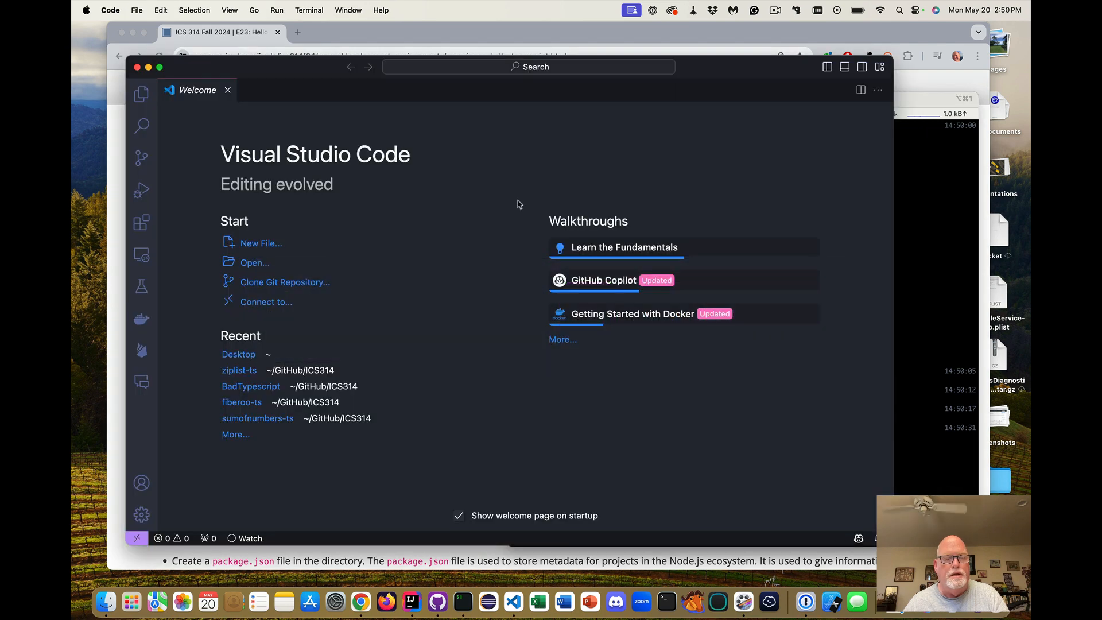
{"action": "mouse_move", "coordinate": [317, 99]}
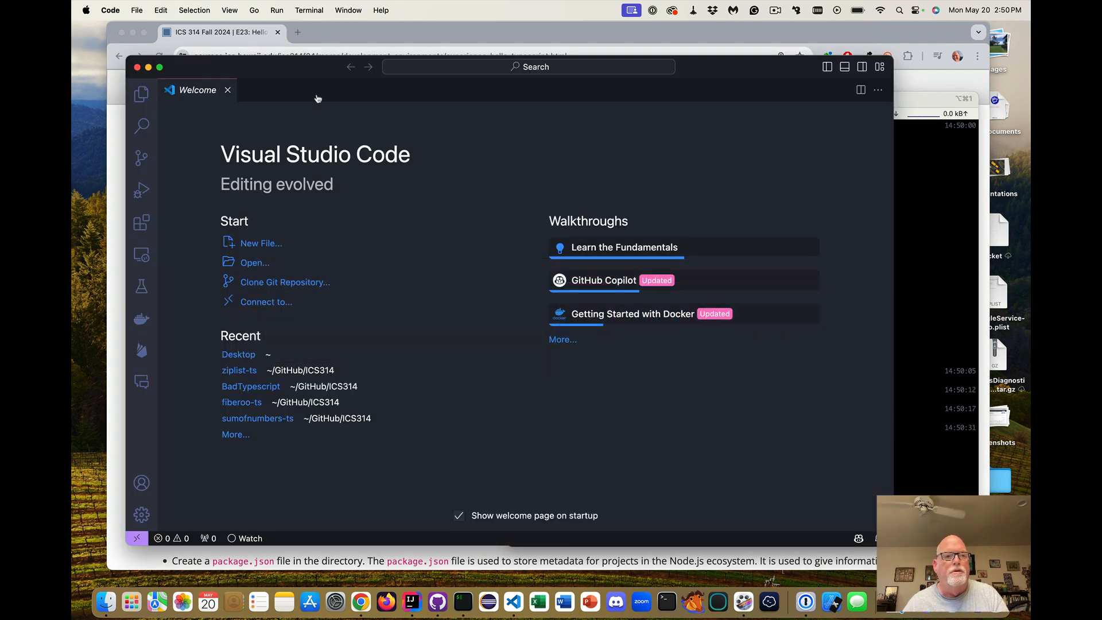
{"action": "left_click", "coordinate": [137, 10]}
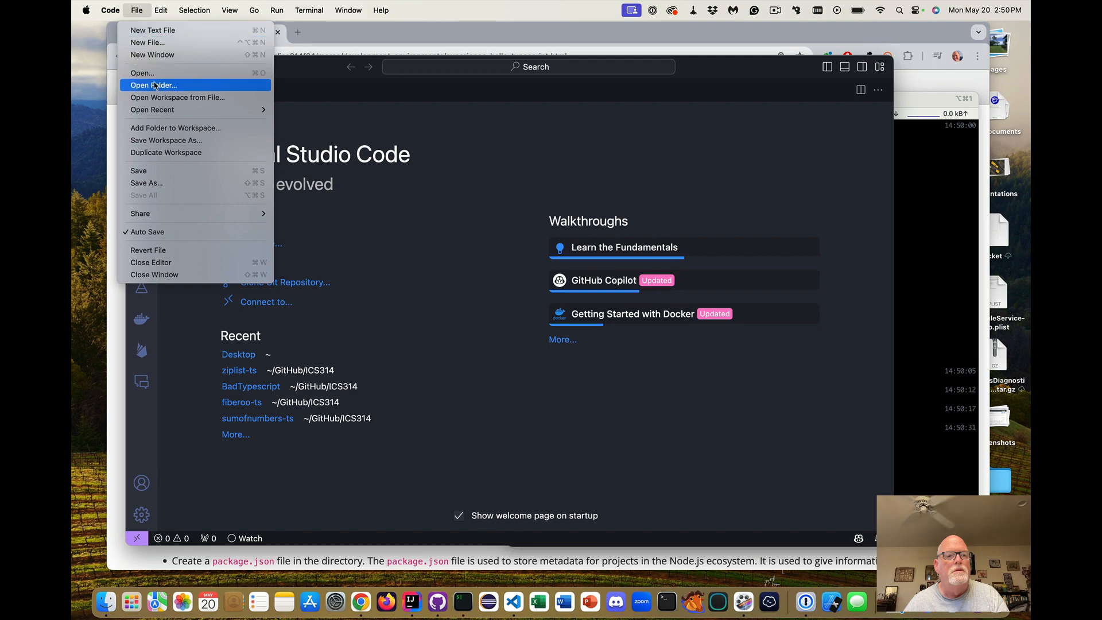
{"action": "left_click", "coordinate": [153, 85]}
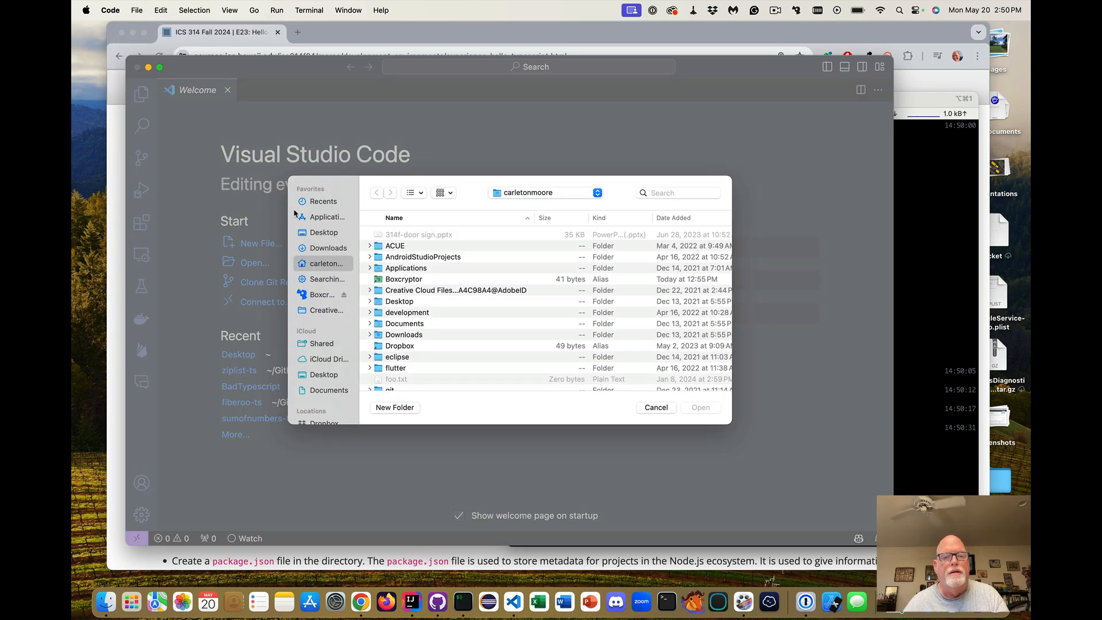
{"action": "left_click", "coordinate": [654, 406]}
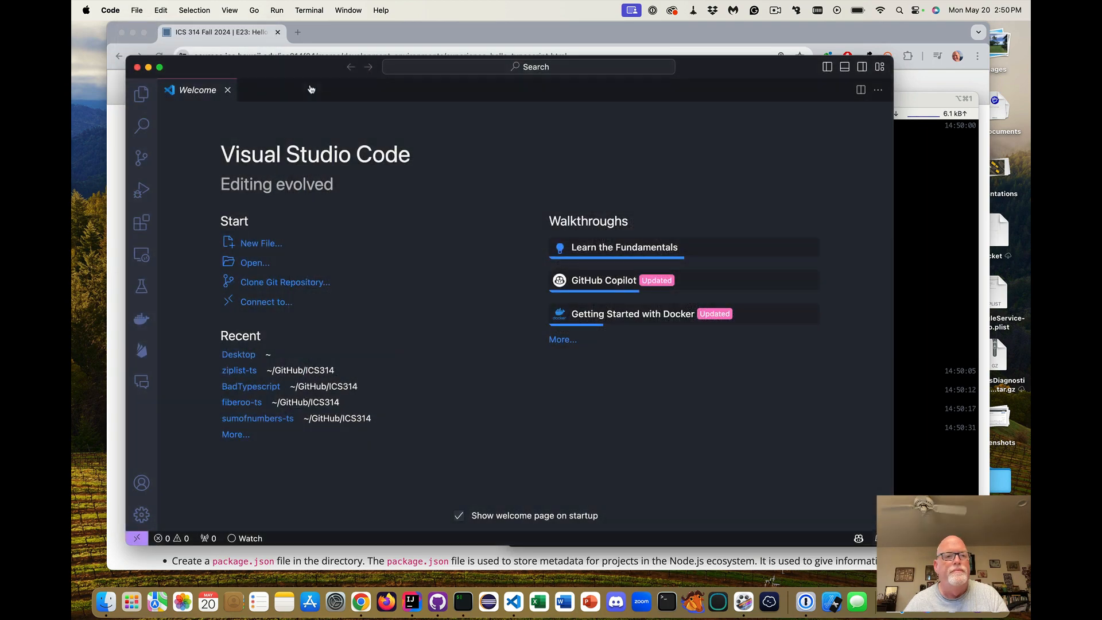
{"action": "left_click", "coordinate": [137, 11]}
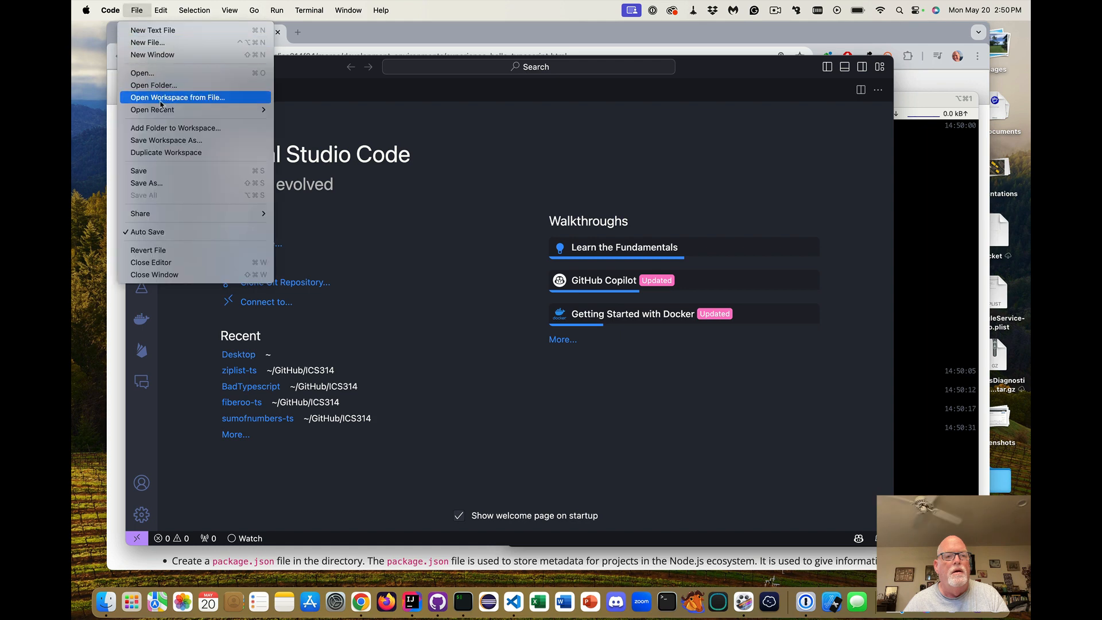
{"action": "left_click", "coordinate": [177, 96]}
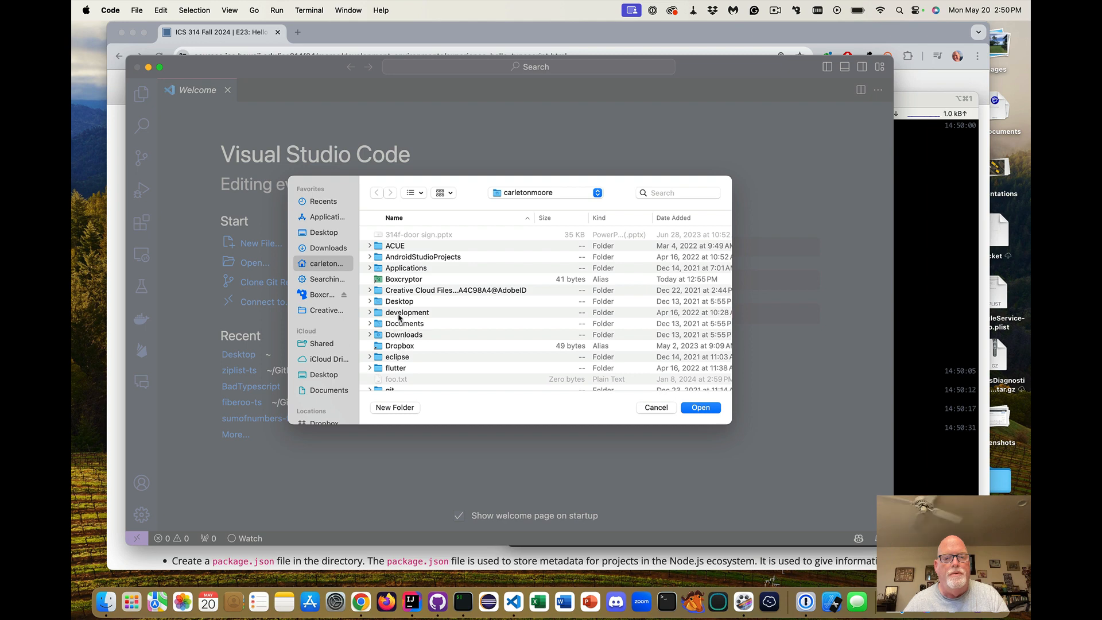
- Choose Desktop/HelloTypescript in the picker and open it as the workspace
{"action": "left_click", "coordinate": [400, 301]}
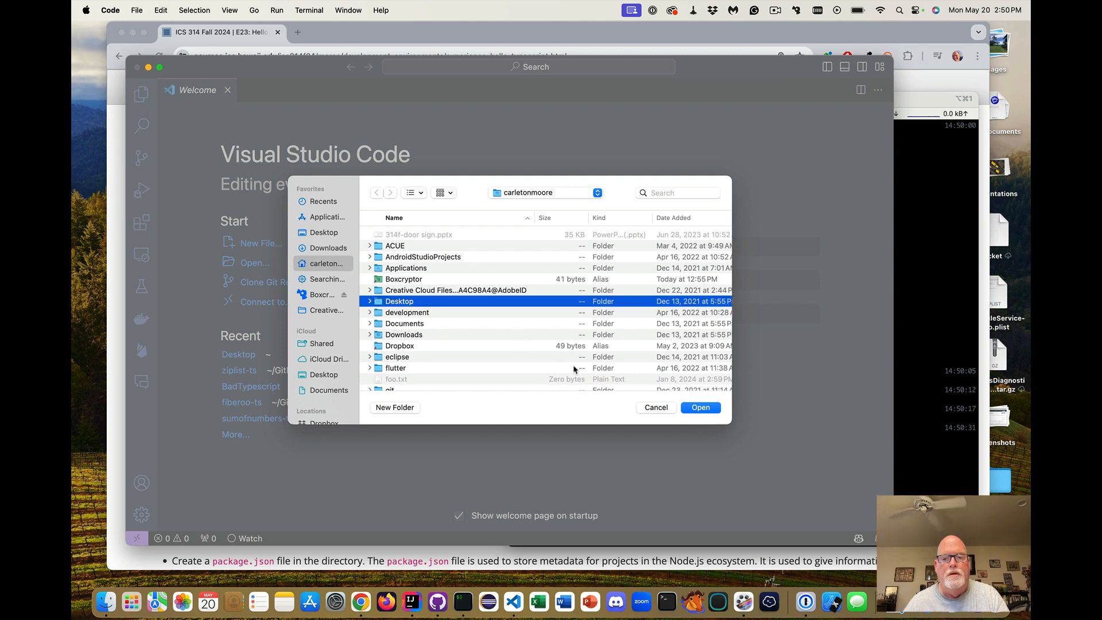
{"action": "left_click", "coordinate": [369, 300]}
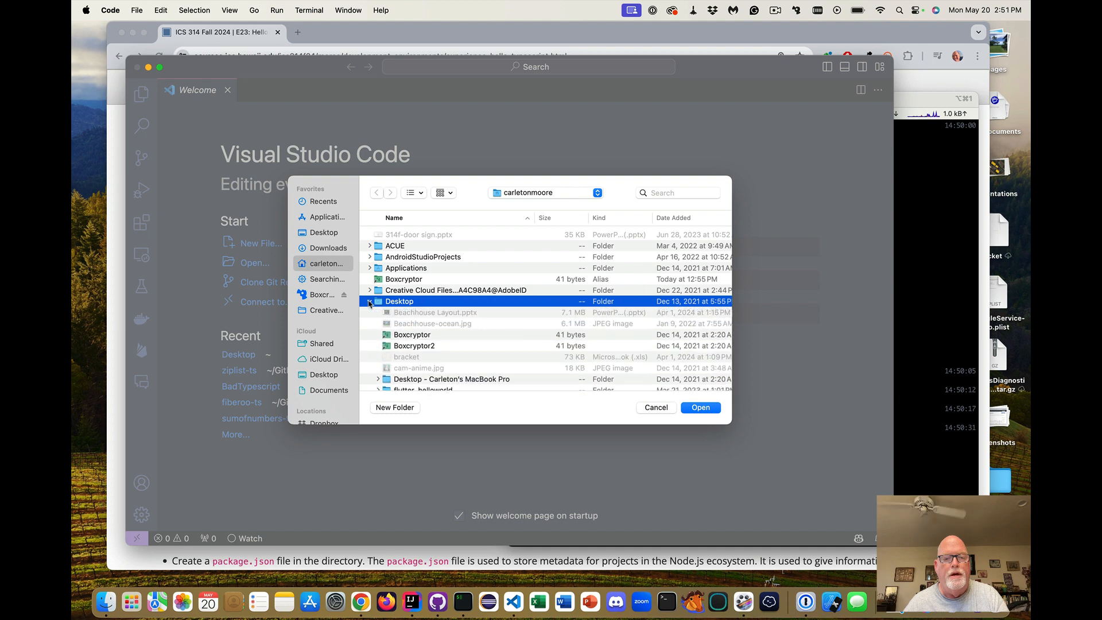
{"action": "scroll", "scroll_direction": "down", "scroll_amount": 3}
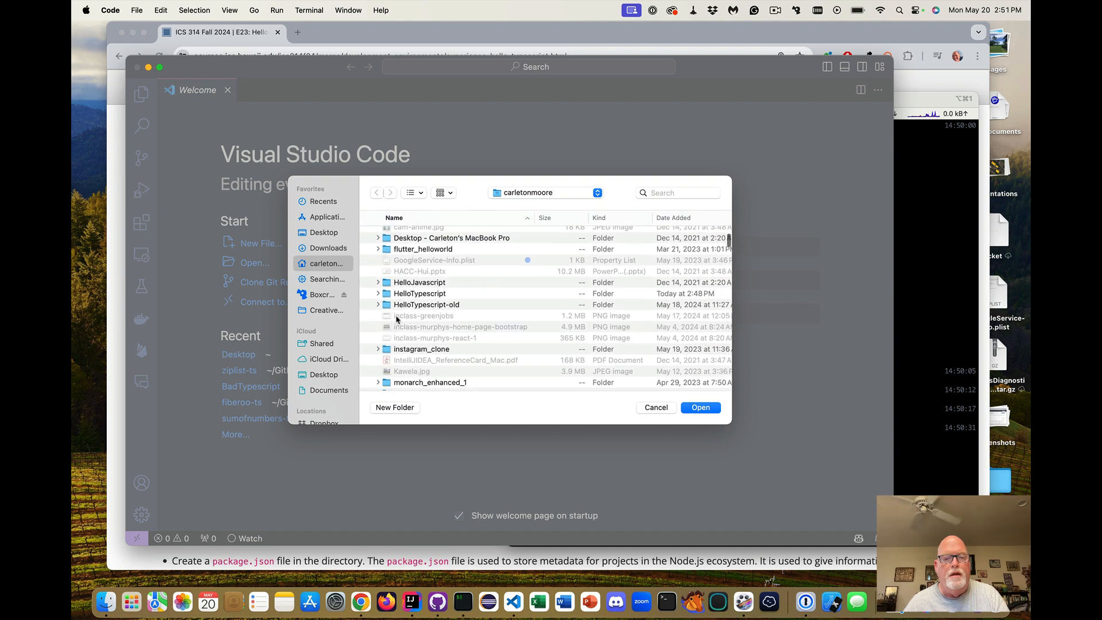
{"action": "left_click", "coordinate": [420, 293]}
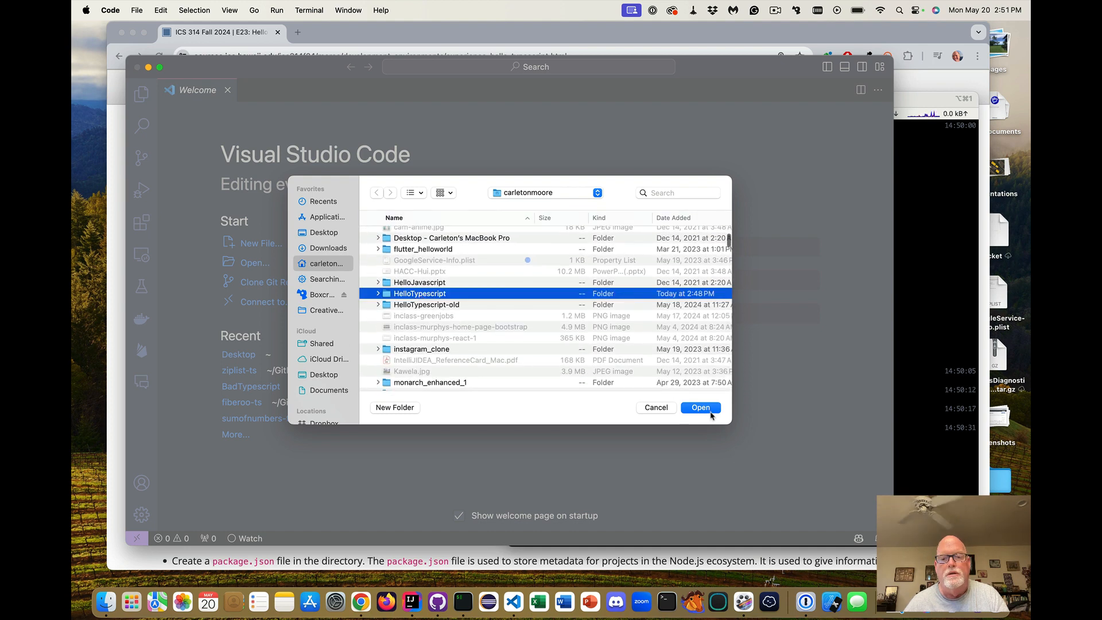
{"action": "left_click", "coordinate": [699, 407]}
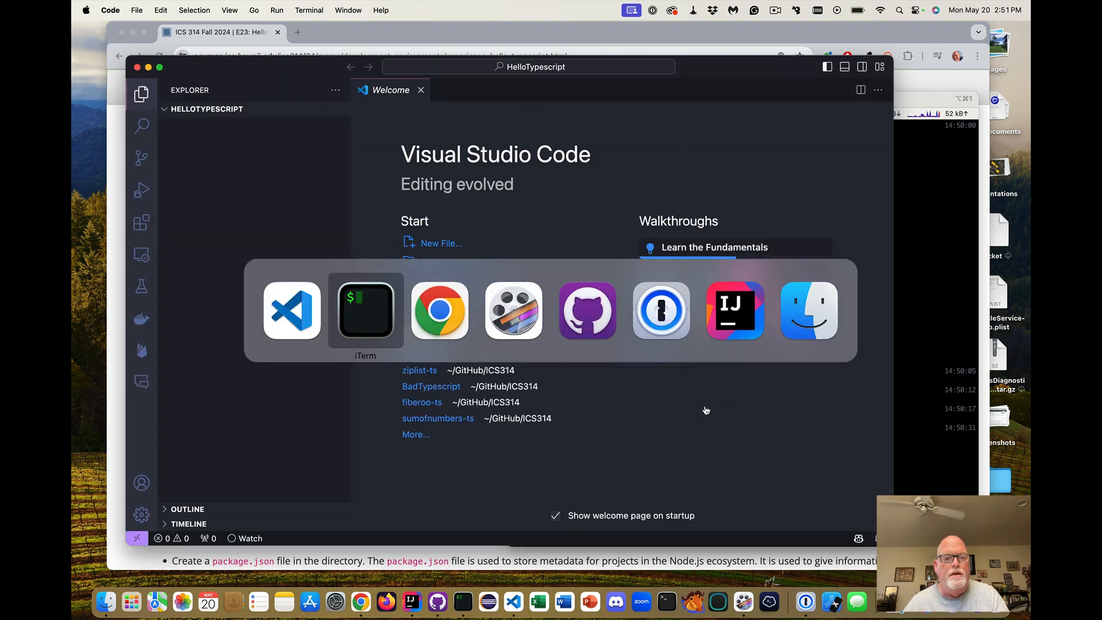
- Scroll the course page to the 'Create two files' step
{"action": "left_click", "coordinate": [439, 311]}
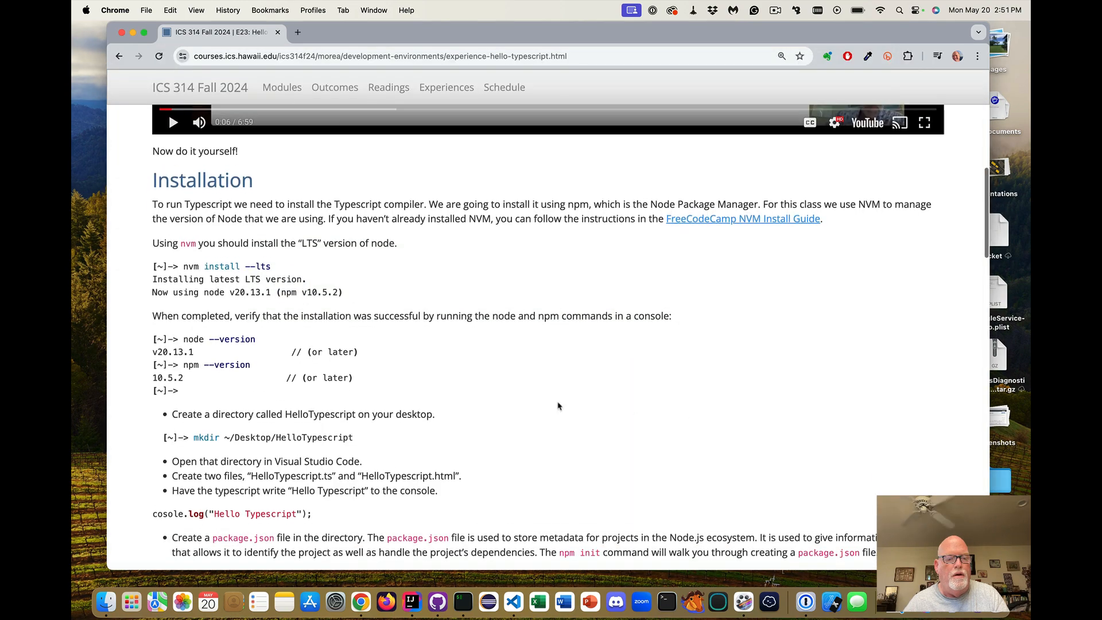
{"action": "scroll", "scroll_direction": "down", "scroll_amount": 3}
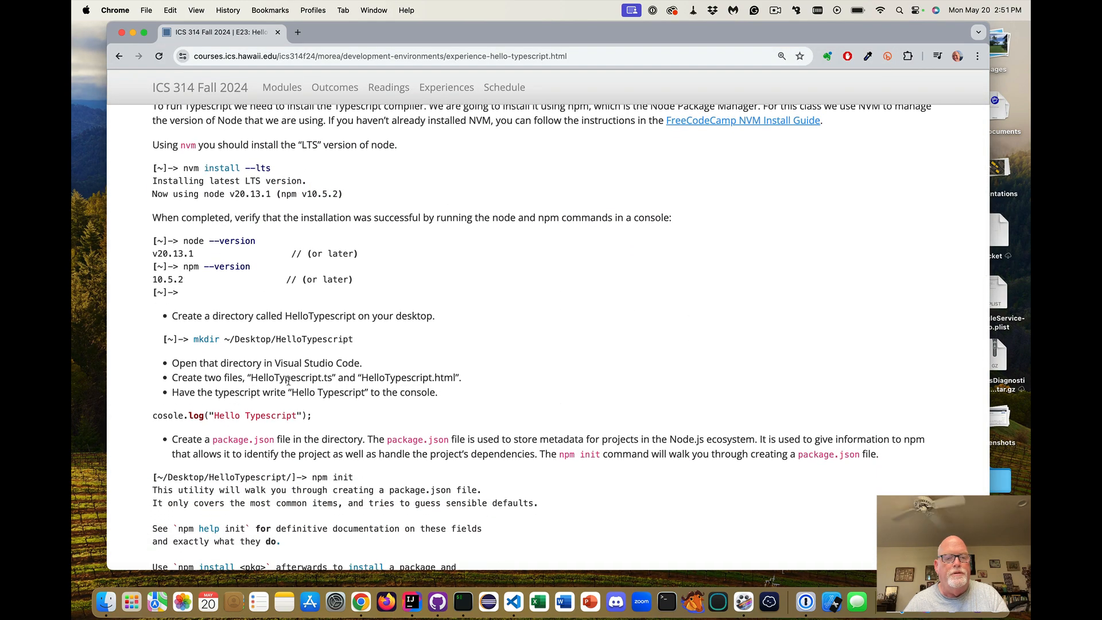
{"action": "mouse_move", "coordinate": [502, 386]}
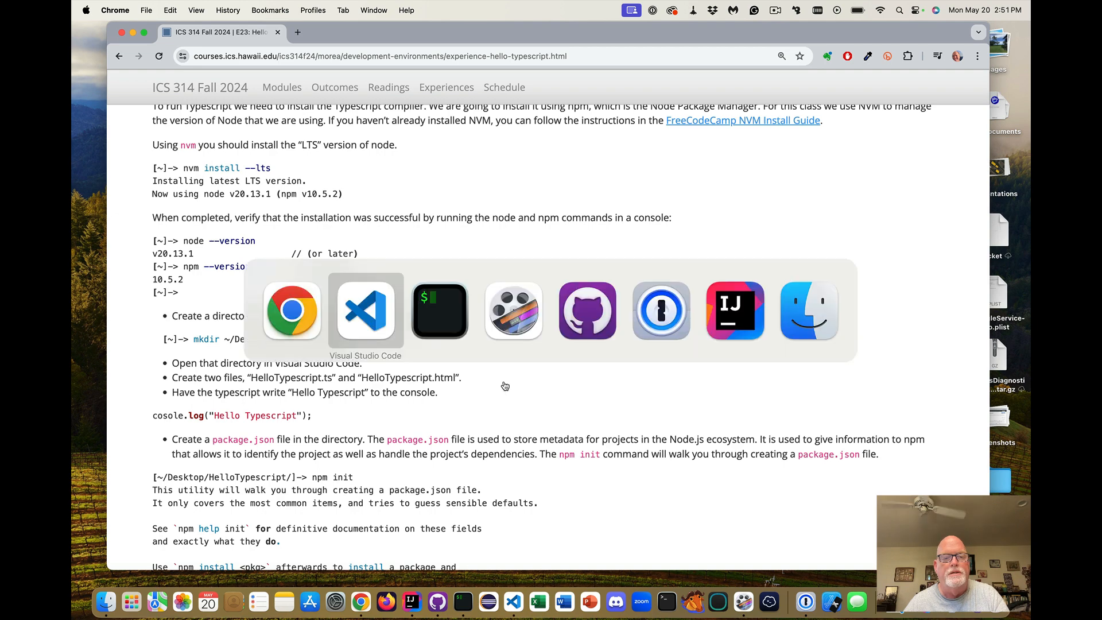
- Create a new file named HelloTypescript.ts in the project folder
{"action": "left_click", "coordinate": [365, 310]}
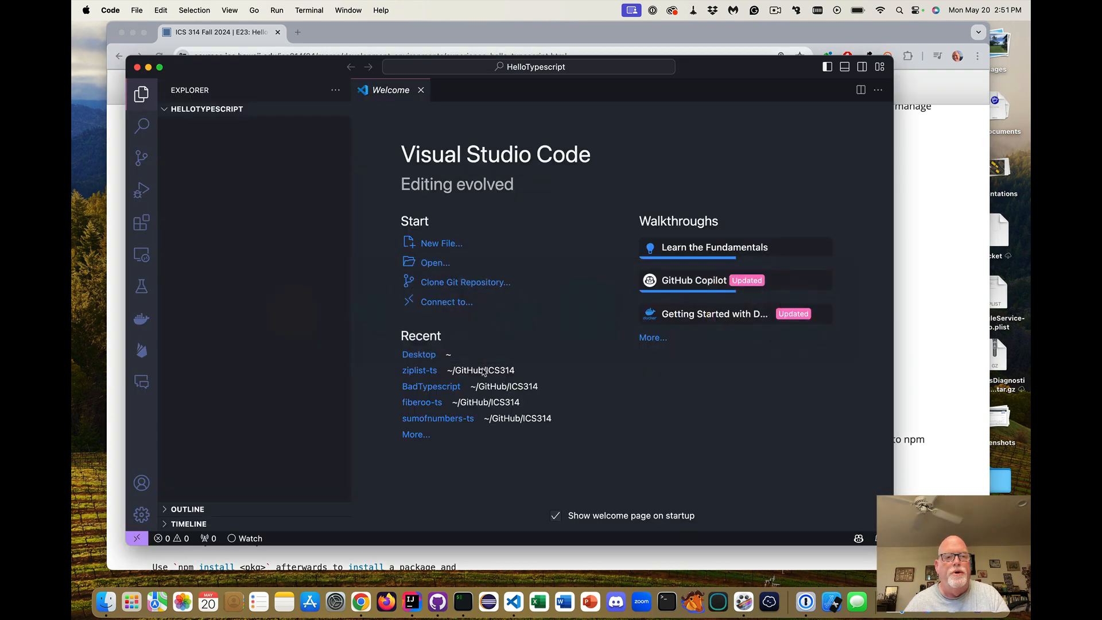
{"action": "mouse_move", "coordinate": [445, 336]}
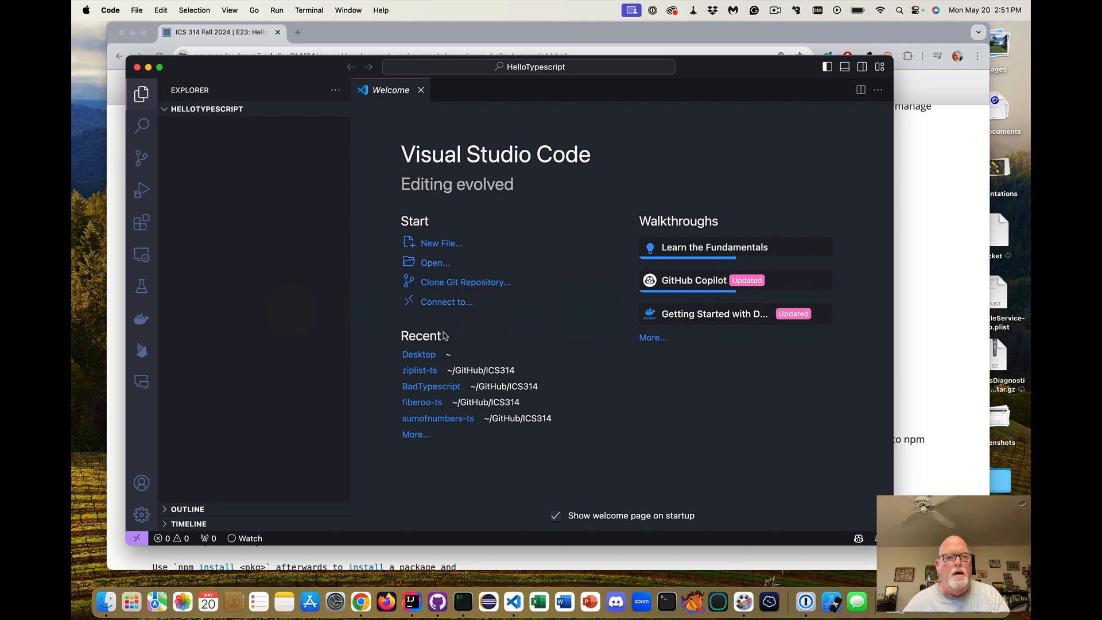
{"action": "left_click", "coordinate": [136, 10]}
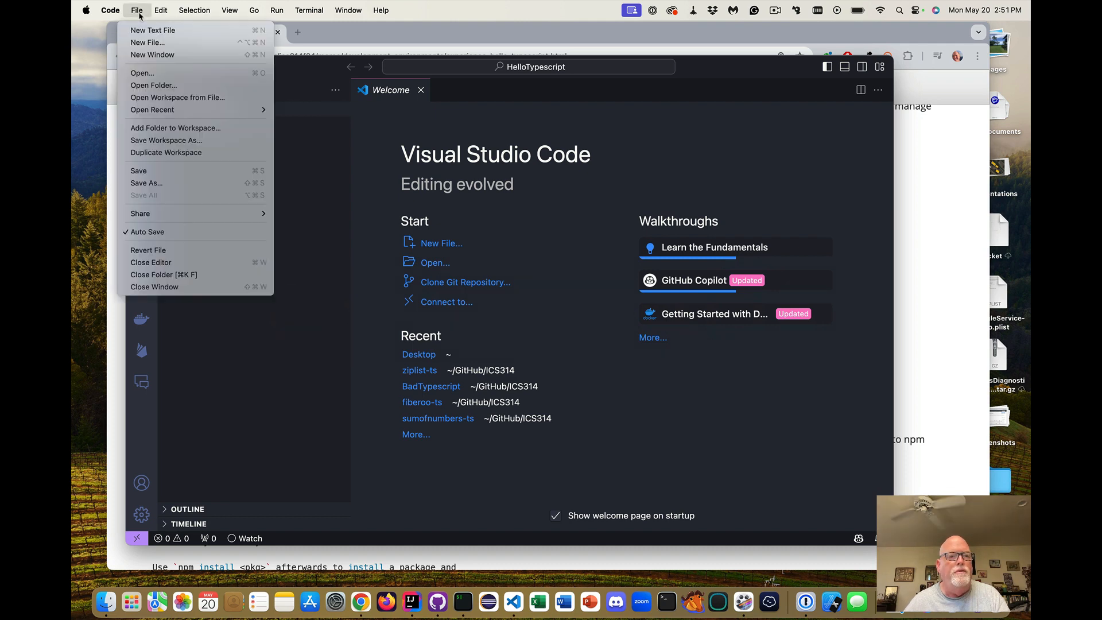
{"action": "left_click", "coordinate": [148, 42]}
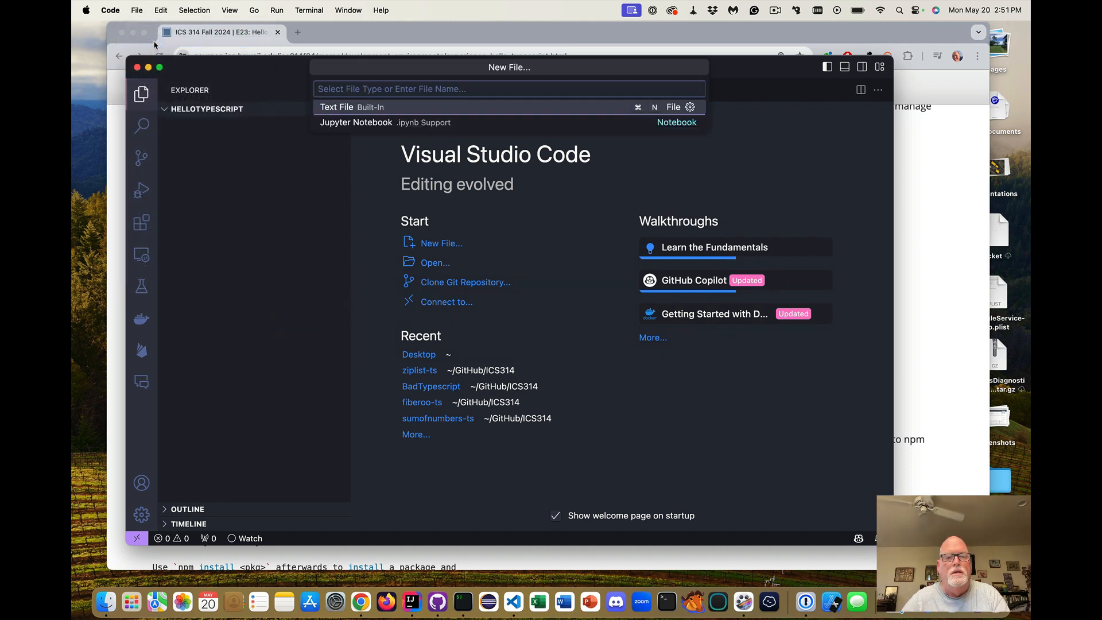
{"action": "type", "text": "HelloT"}
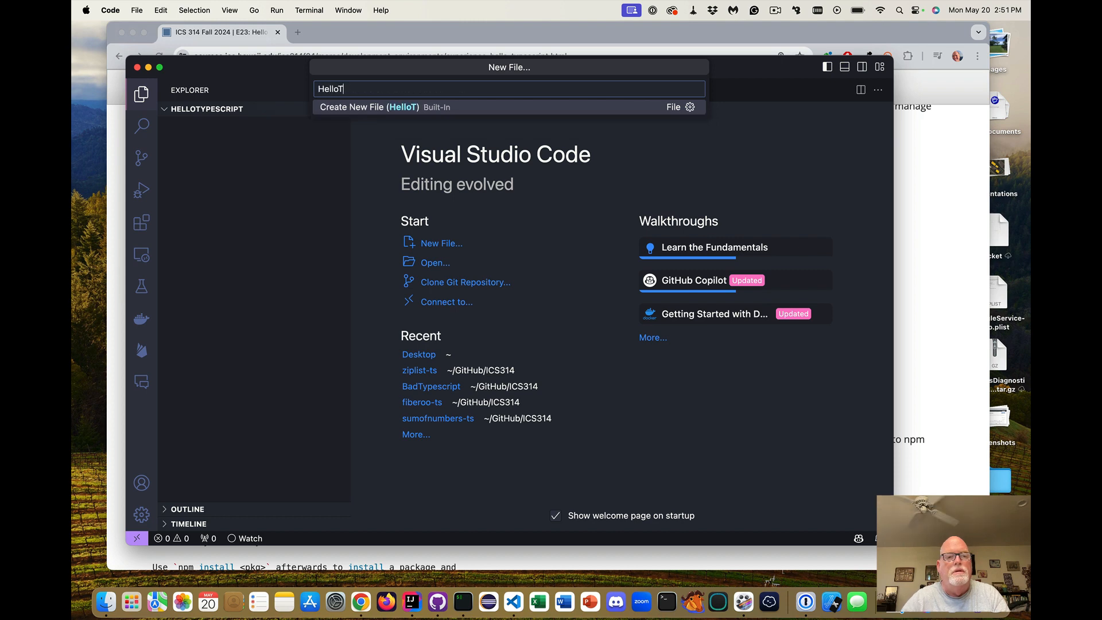
{"action": "type", "text": "ypescript."}
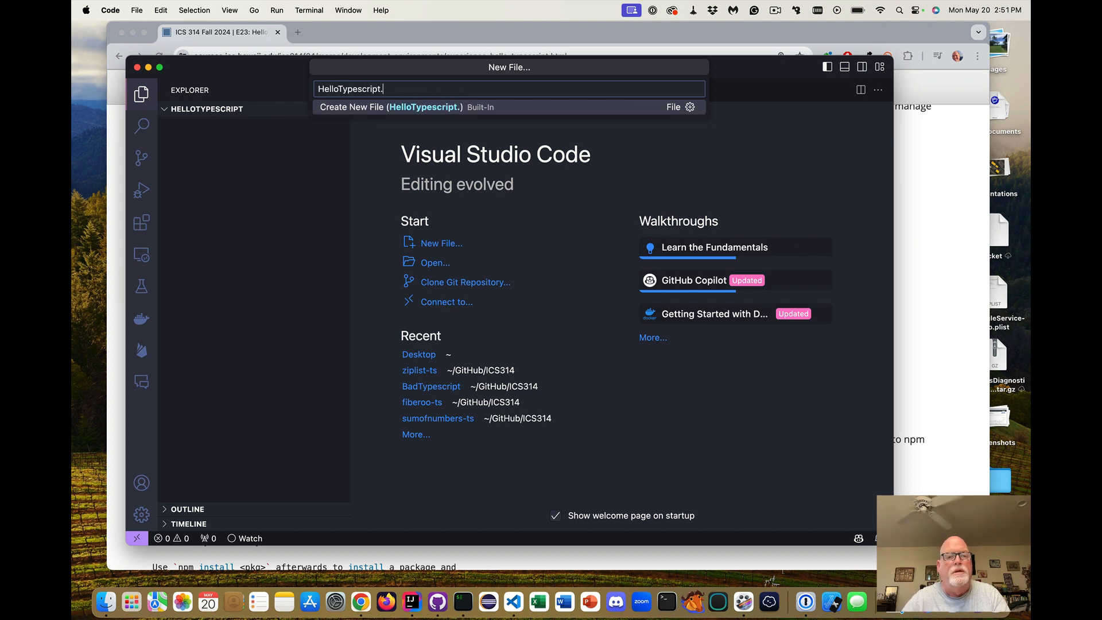
{"action": "type", "text": "ts"}
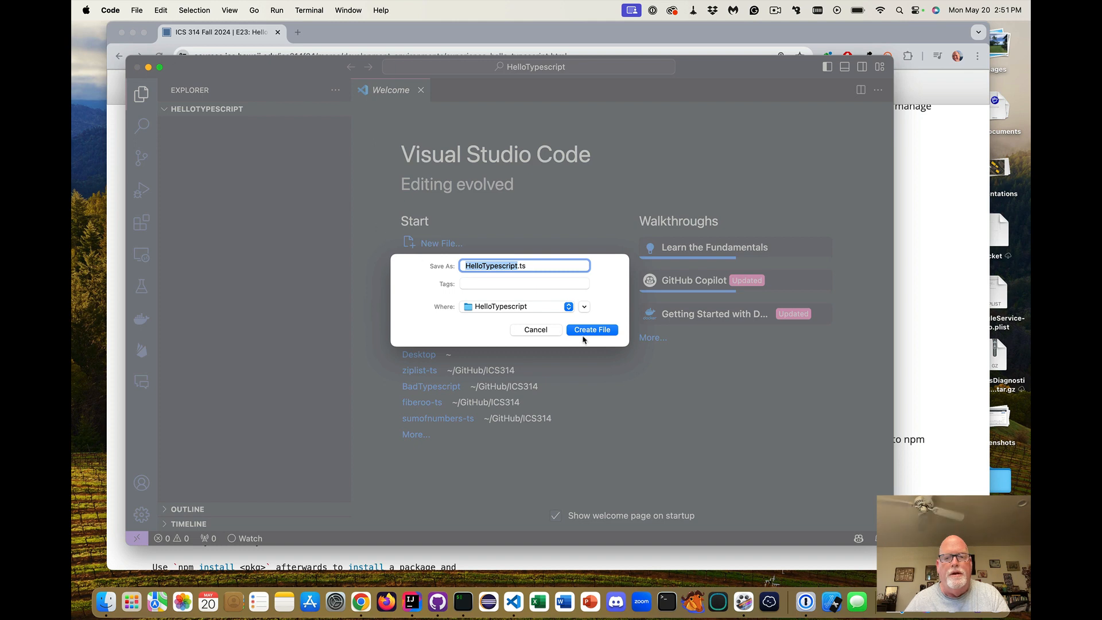
{"action": "left_click", "coordinate": [591, 329]}
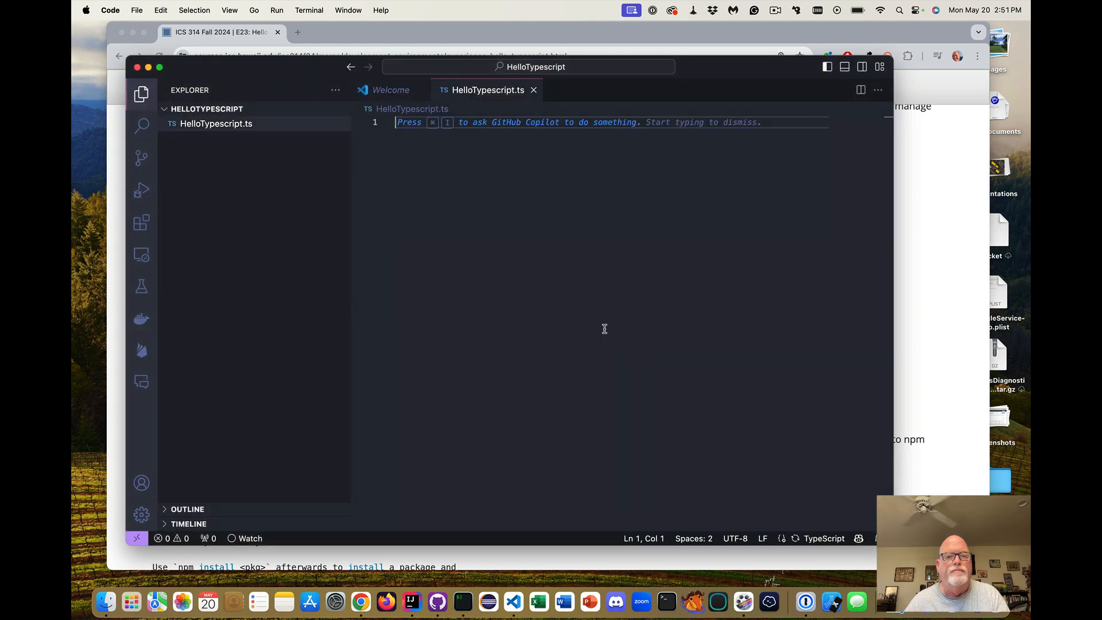
{"action": "left_click", "coordinate": [137, 11]}
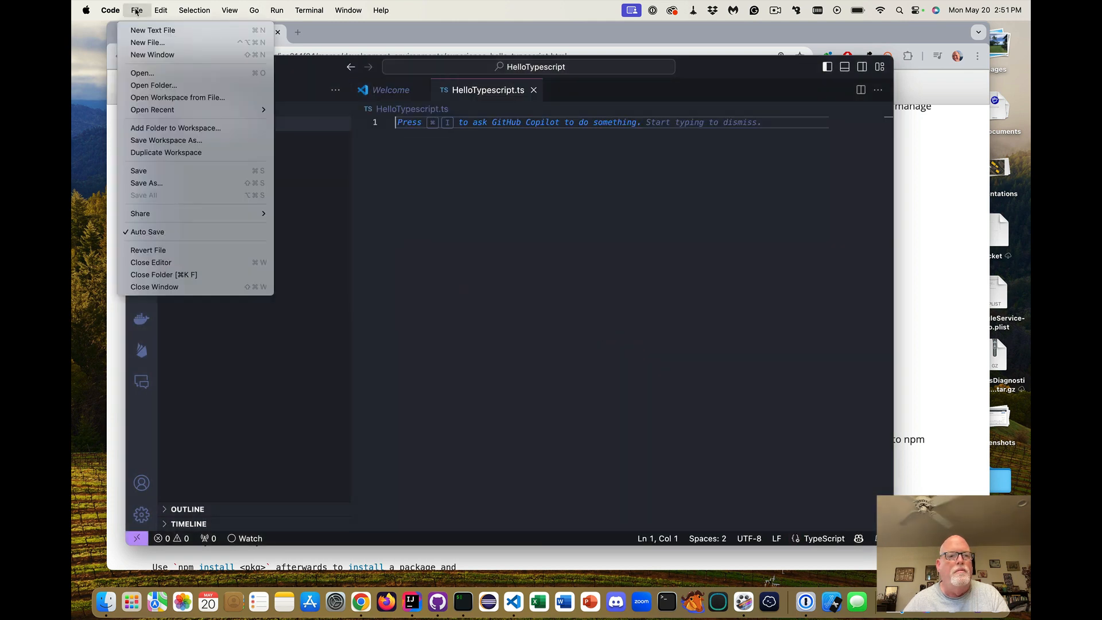
{"action": "mouse_move", "coordinate": [153, 30]}
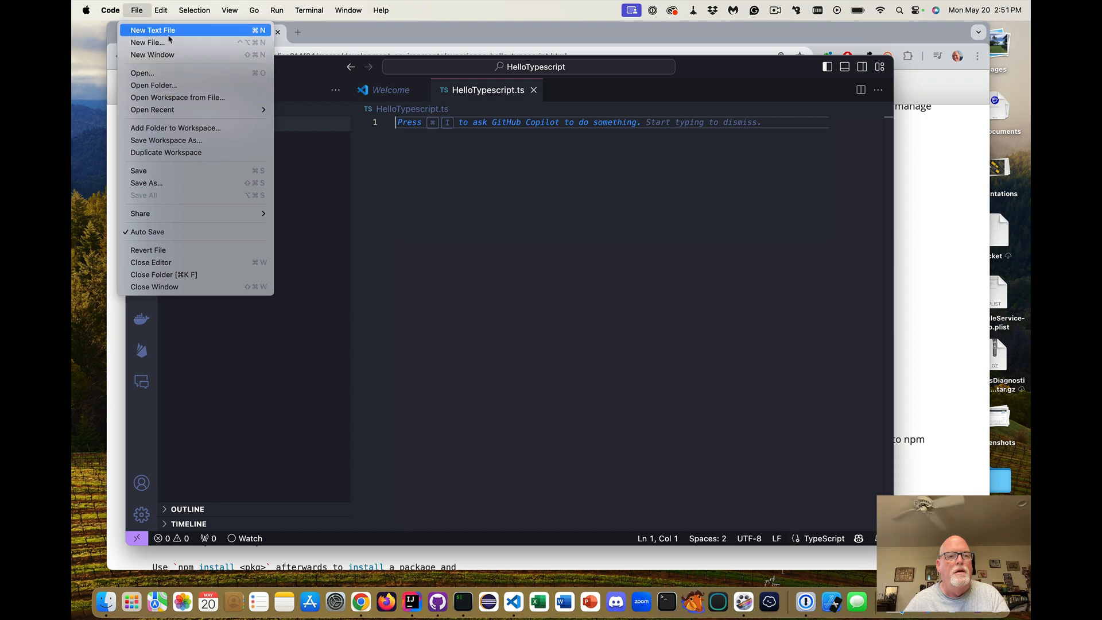
- Create a new file named HelloTypescript.html in the project folder
{"action": "left_click", "coordinate": [148, 42]}
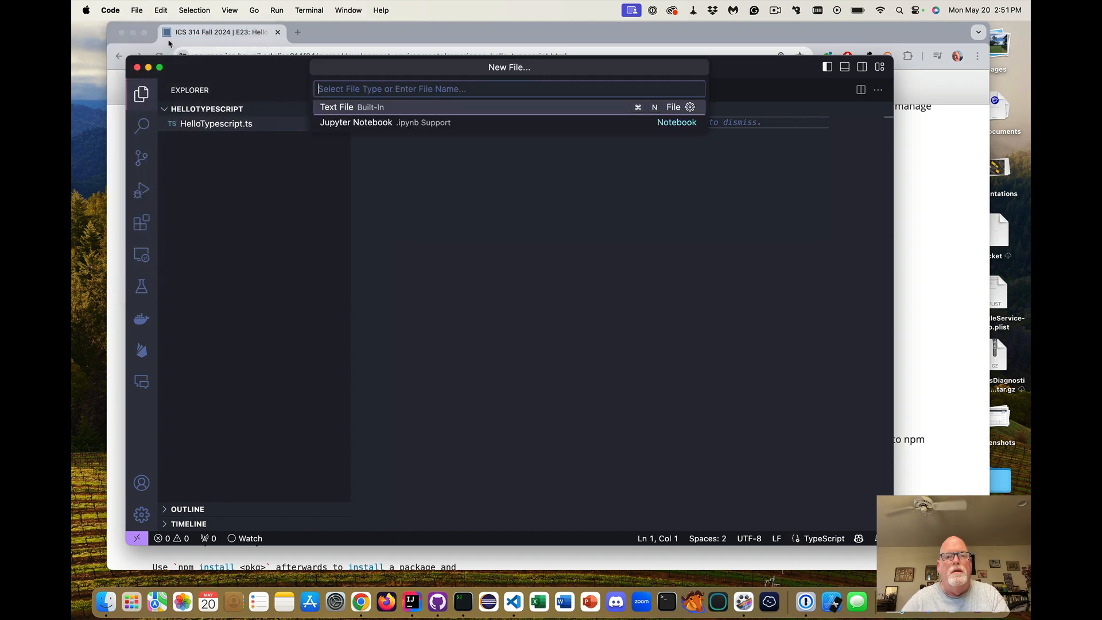
{"action": "type", "text": "HelloTyp"}
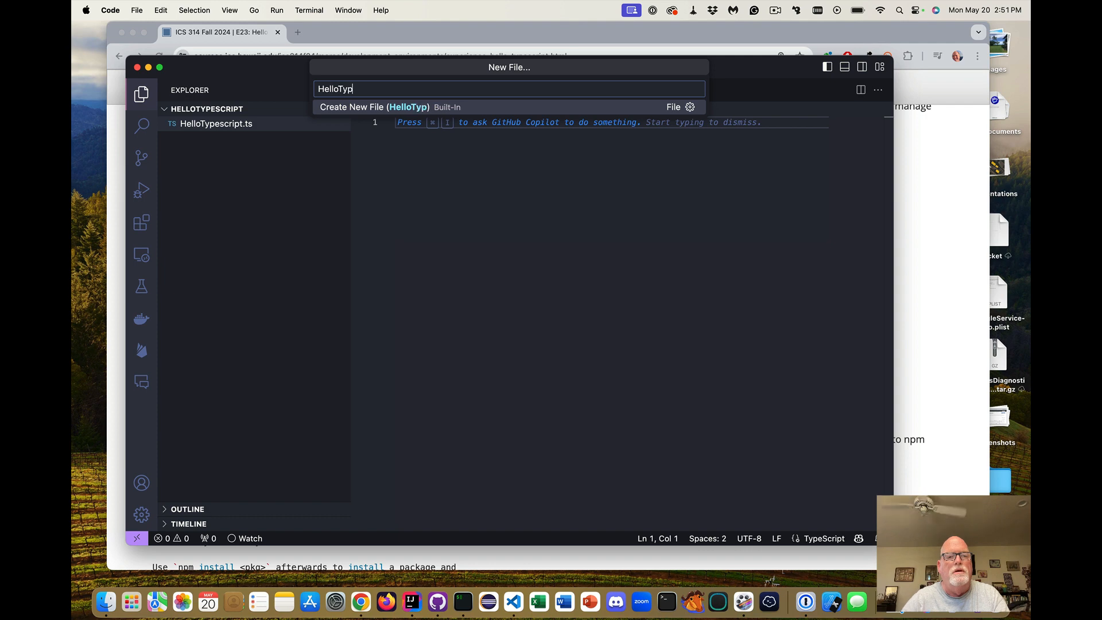
{"action": "type", "text": "escript."}
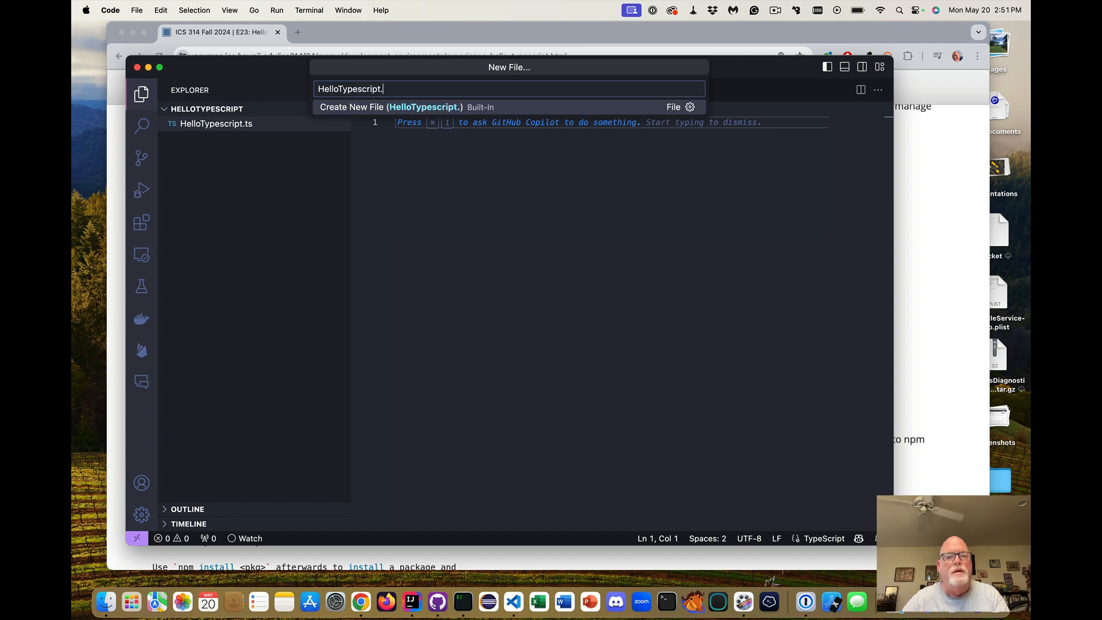
{"action": "type", "text": "html"}
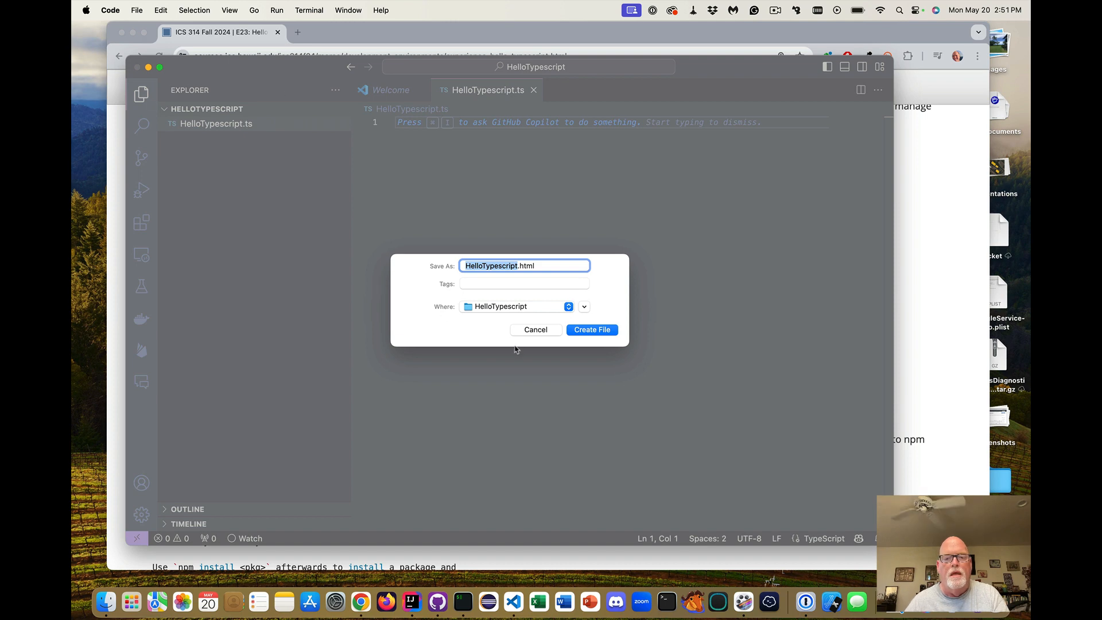
{"action": "left_click", "coordinate": [591, 330]}
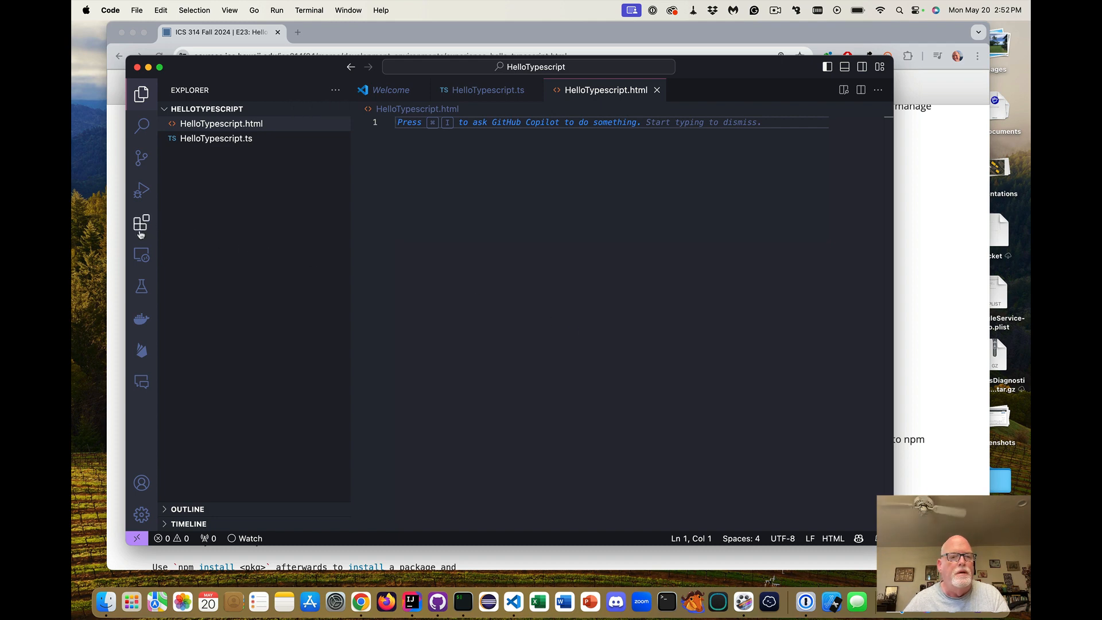
- Show the installed extensions list with HTML Boilerplate, then dismiss the Copilot inline prompt
{"action": "left_click", "coordinate": [141, 223]}
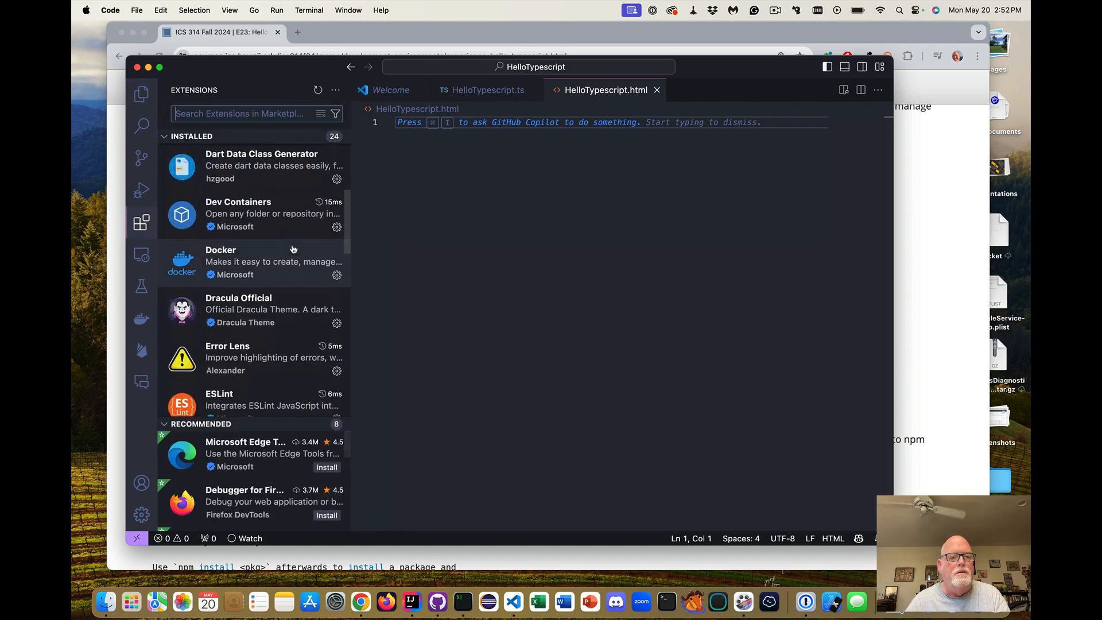
{"action": "scroll", "scroll_direction": "down", "scroll_amount": 3}
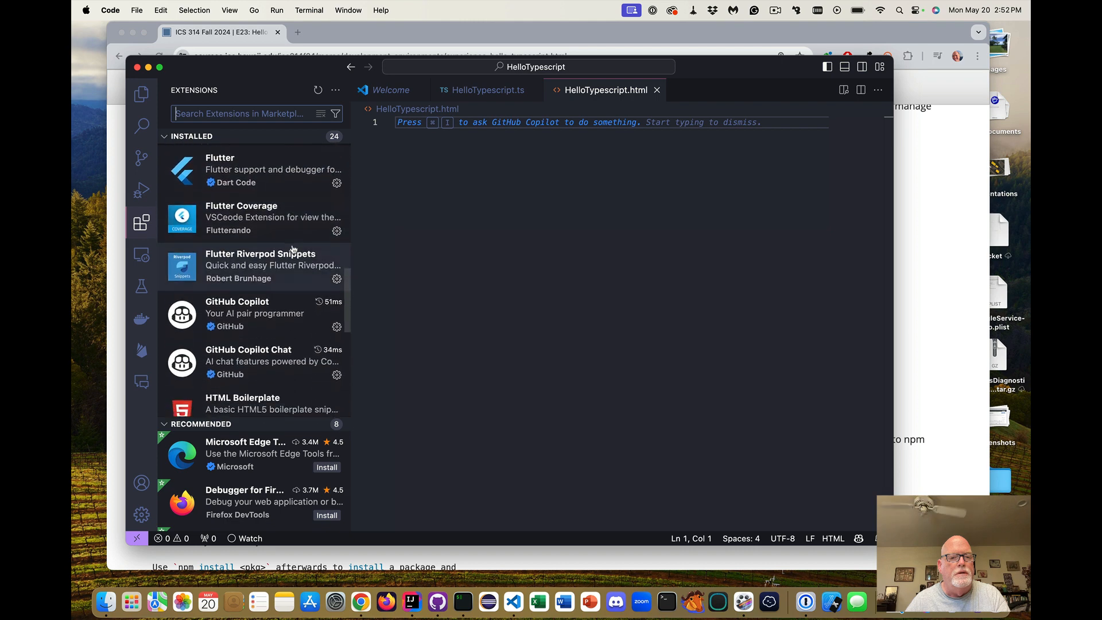
{"action": "scroll", "scroll_direction": "down", "scroll_amount": 3}
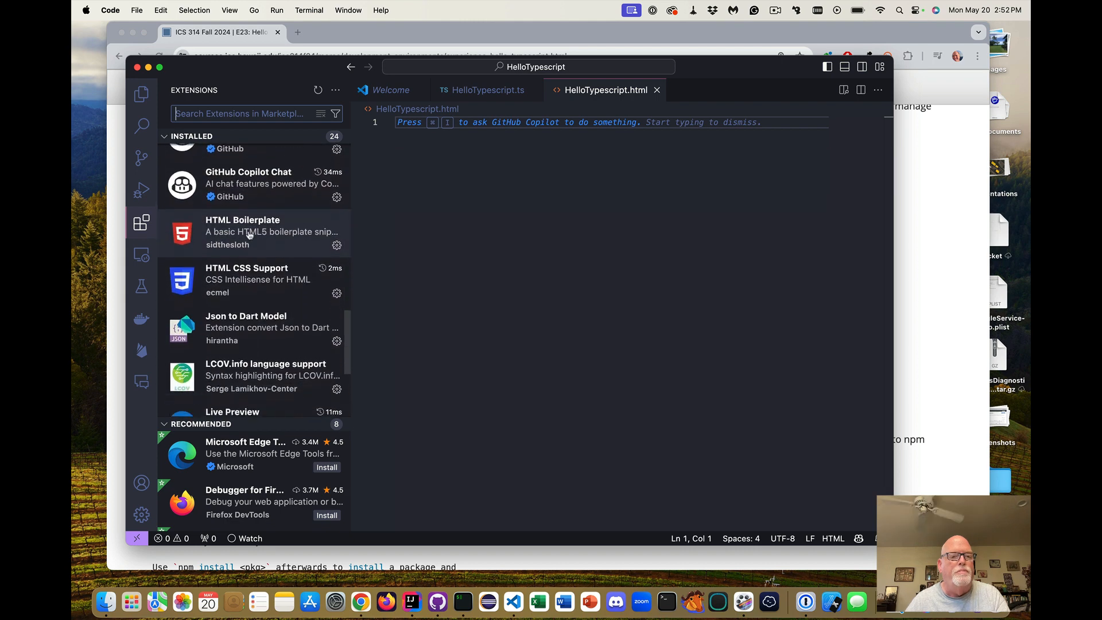
{"action": "mouse_move", "coordinate": [631, 317]}
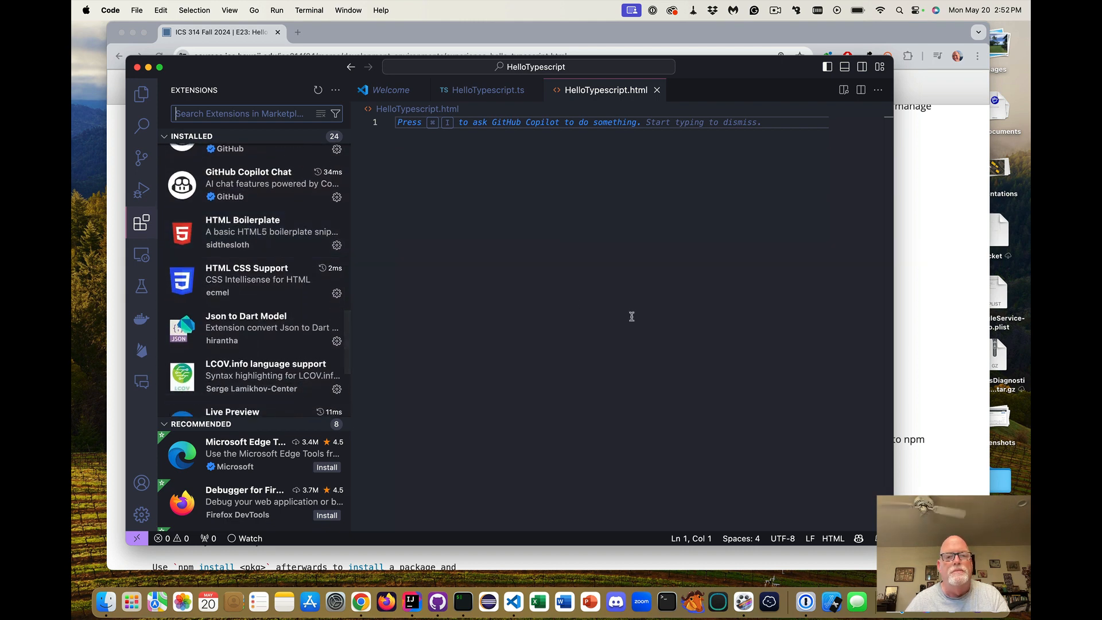
{"action": "mouse_move", "coordinate": [406, 124]}
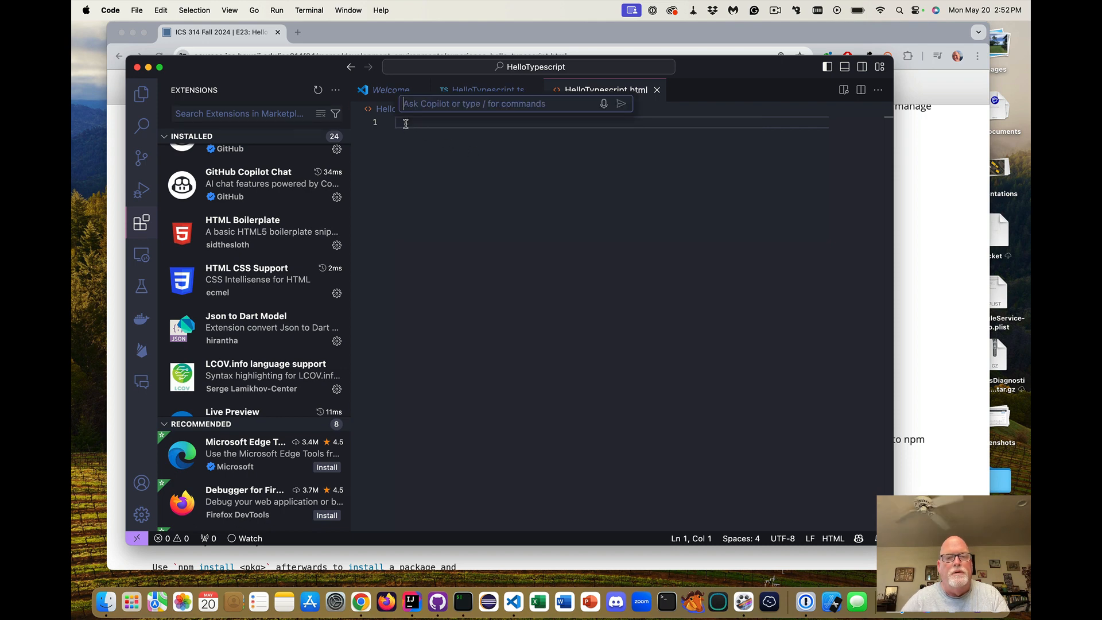
{"action": "type", "text": "html"}
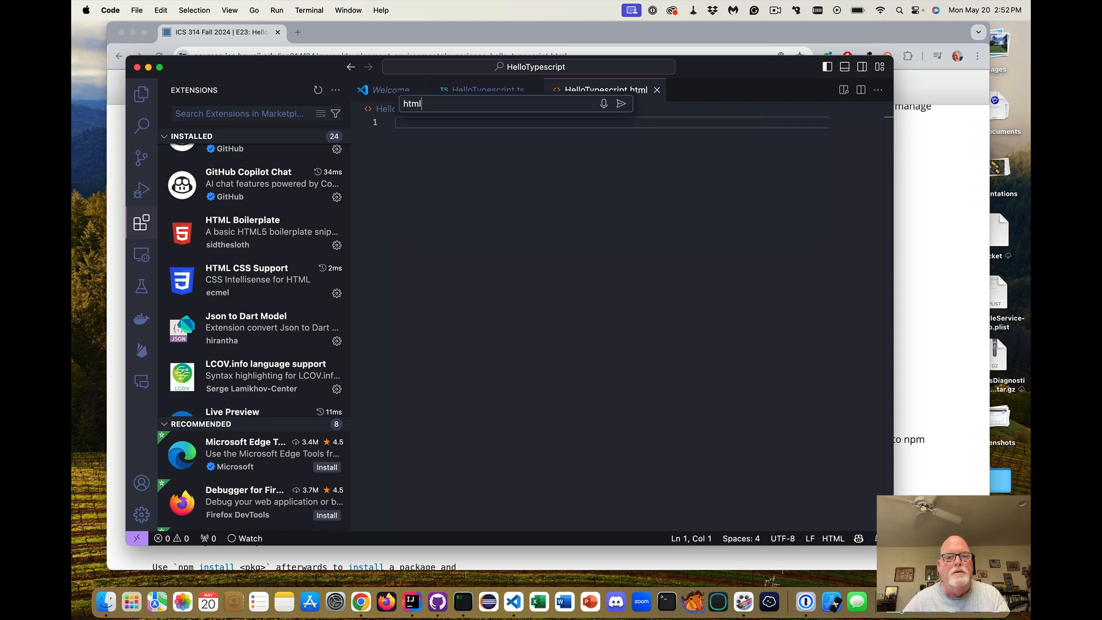
{"action": "key", "text": "Escape"}
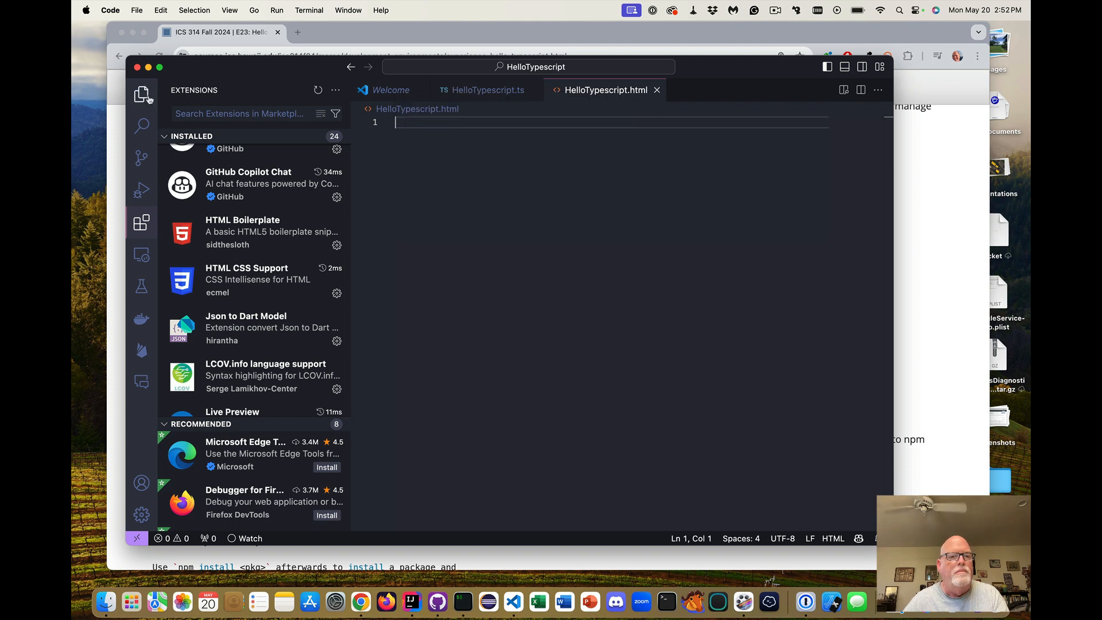
- Fill HelloTypescript.html with boilerplate titled Hello Typescript and a head script loading HelloTypescript.js
{"action": "left_click", "coordinate": [141, 93]}
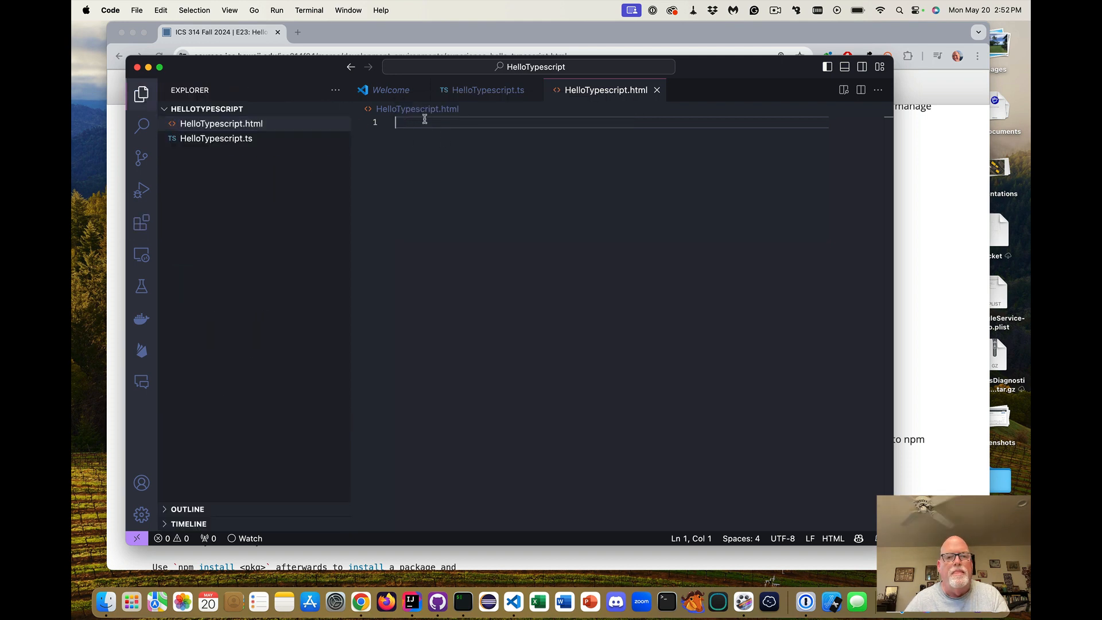
{"action": "type", "text": "html>"}
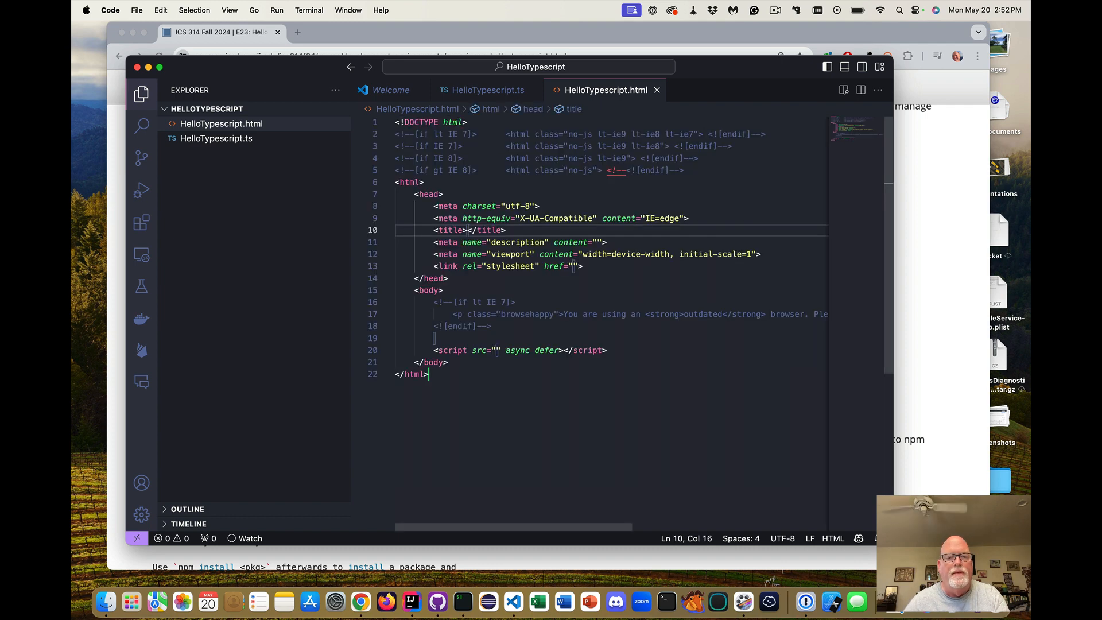
{"action": "type", "text": "Hello Typescript"}
{"action": "type", "text": "<script src=\""}
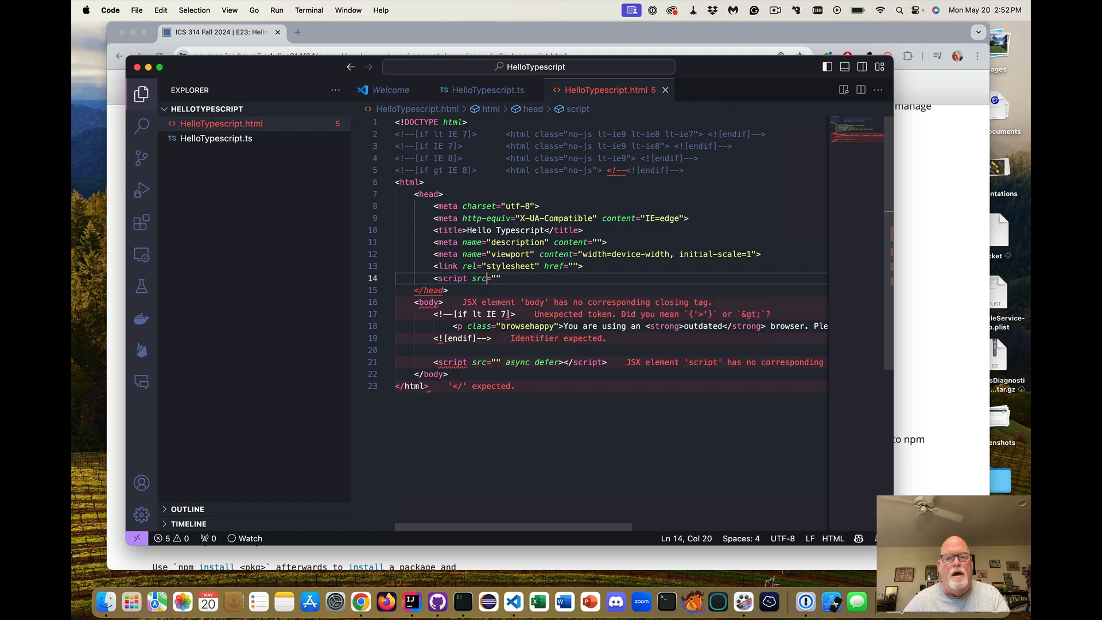
{"action": "type", "text": "></script>"}
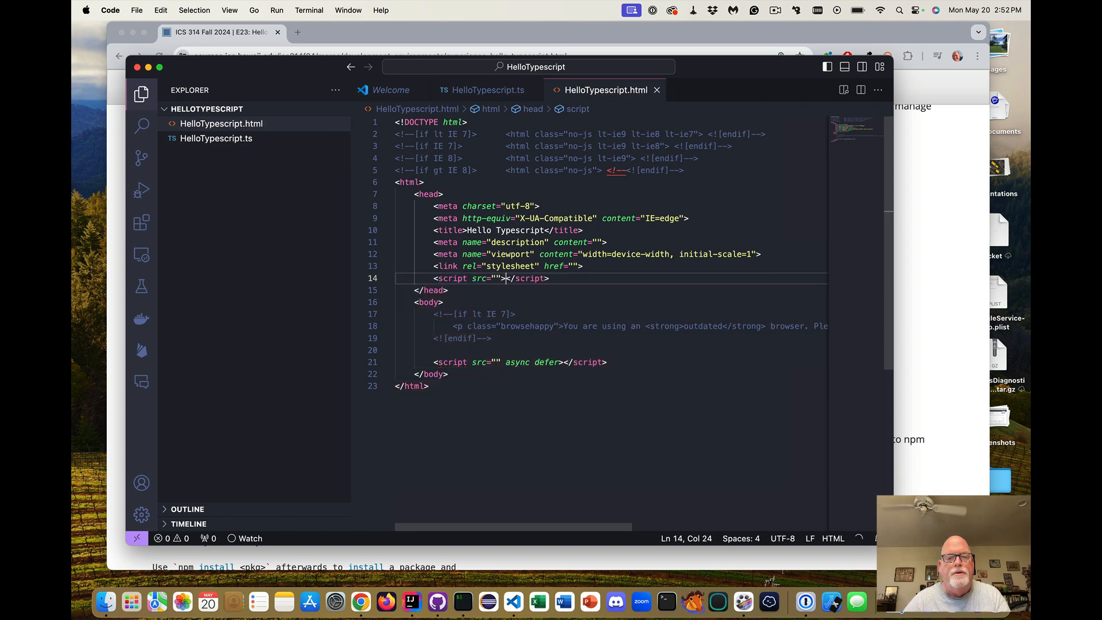
{"action": "type", "text": "H"}
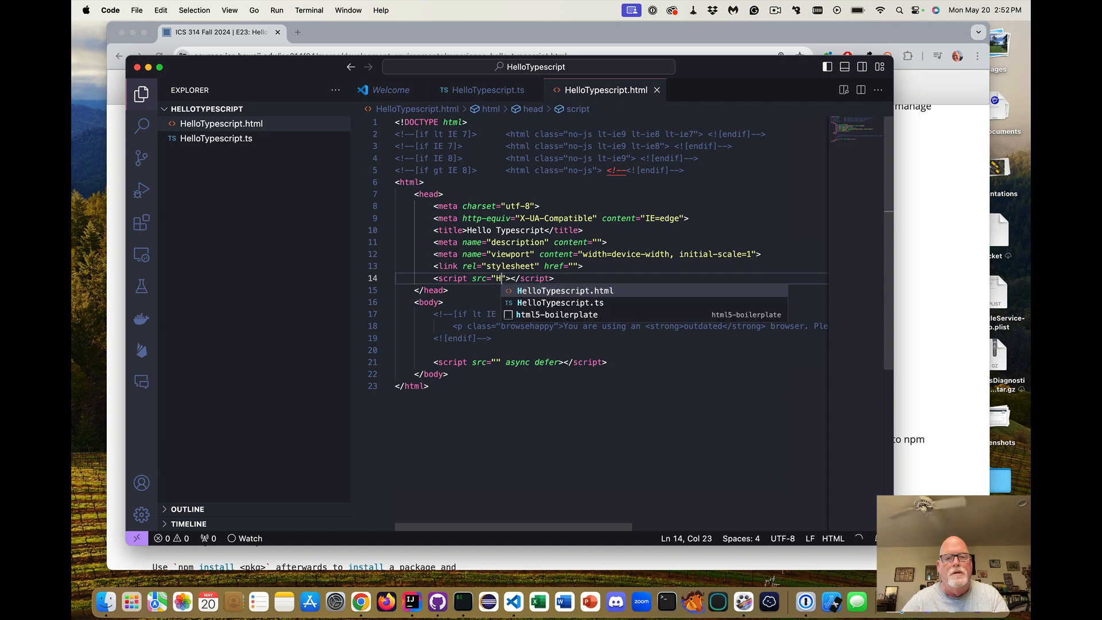
{"action": "type", "text": "elloTypescript.js"}
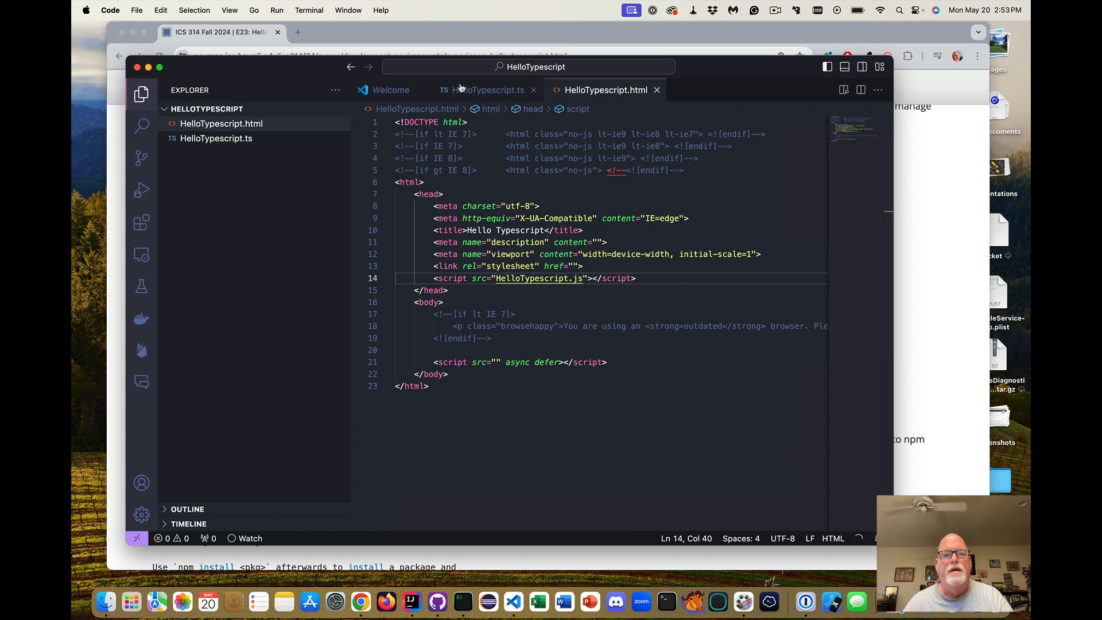
- Write console.log("Hello Typescript"); as line 1 of HelloTypescript.ts
{"action": "left_click", "coordinate": [483, 90]}
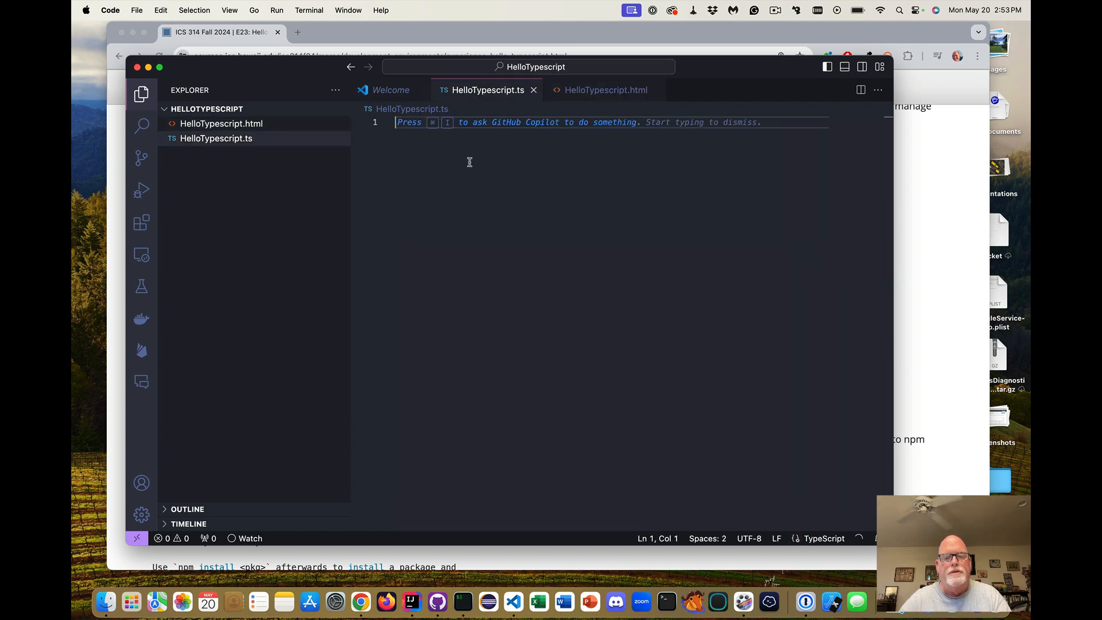
{"action": "type", "text": "console."}
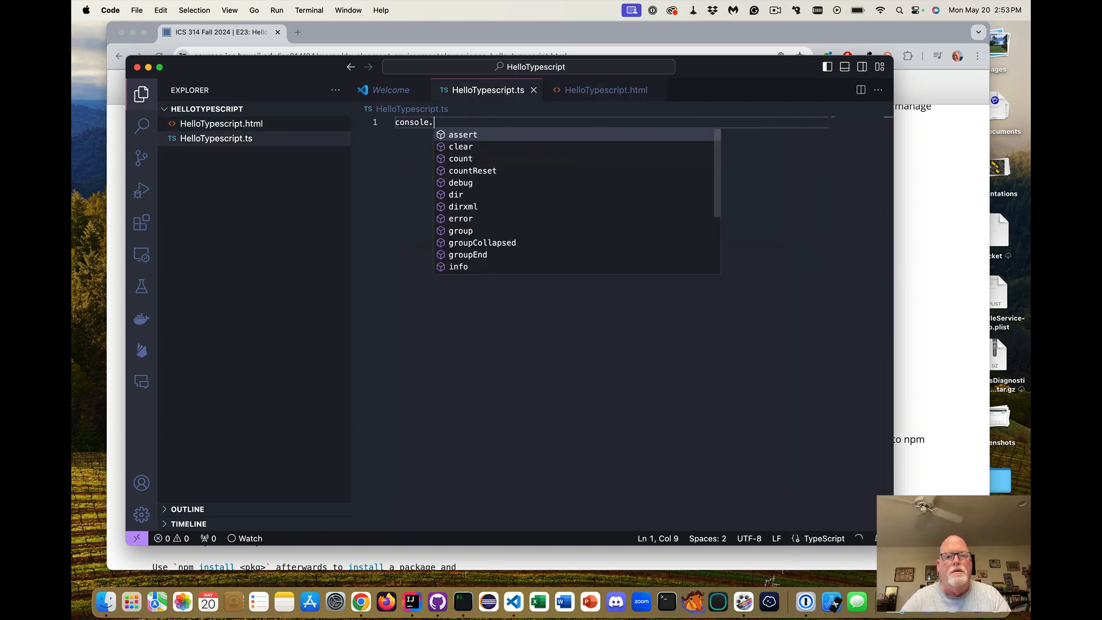
{"action": "type", "text": "log(\"Hello Typescript\")"}
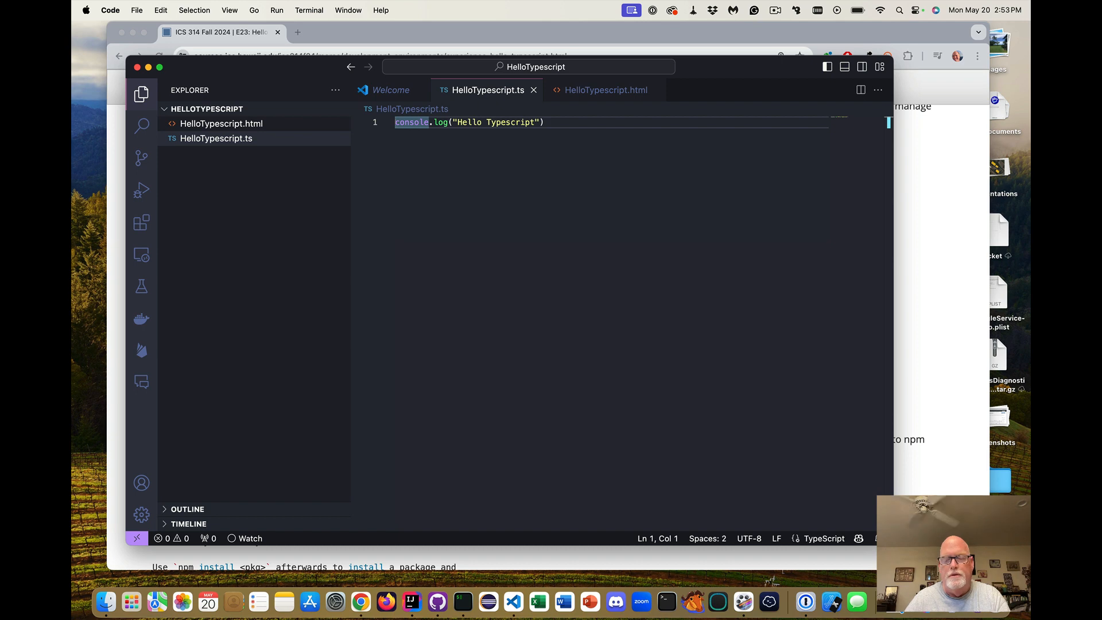
{"action": "type", "text": ";"}
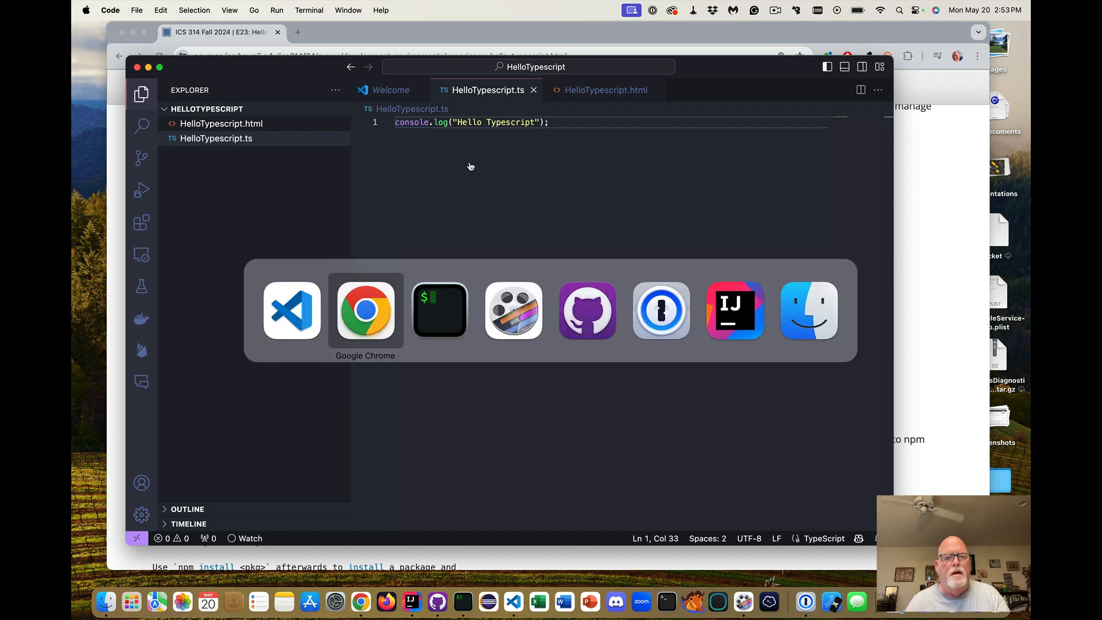
- Scroll the course page in Chrome to the package.json / npm init instructions
{"action": "left_click", "coordinate": [365, 310]}
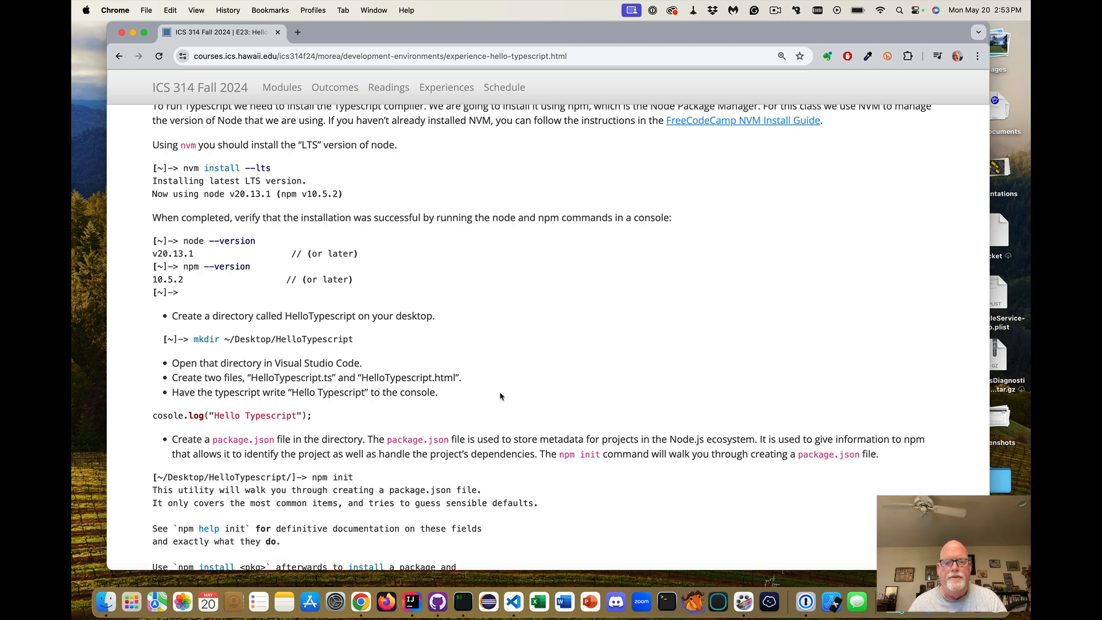
{"action": "scroll", "scroll_direction": "down", "scroll_amount": 3}
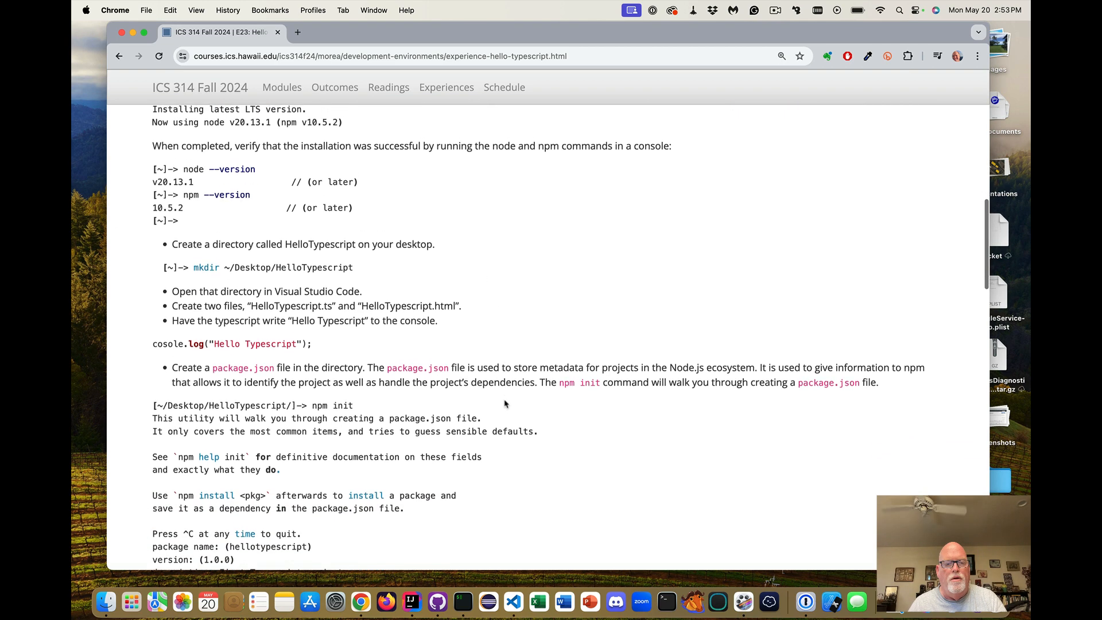
{"action": "scroll", "scroll_direction": "down", "scroll_amount": 3}
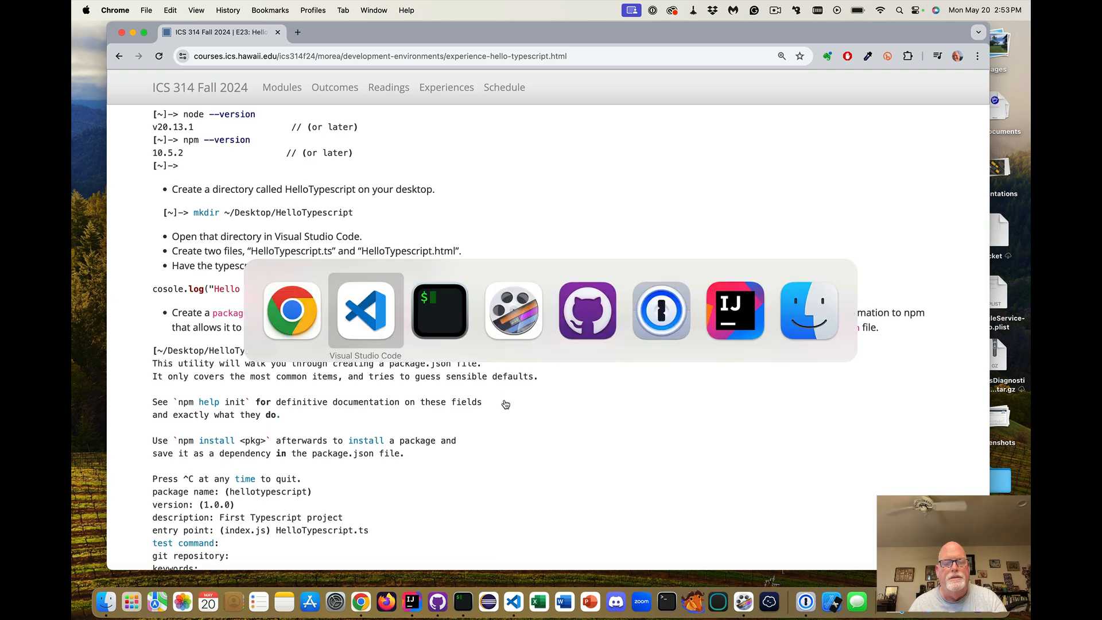
- Run npm init in the integrated terminal, accepting the default package name and version
{"action": "left_click", "coordinate": [365, 311]}
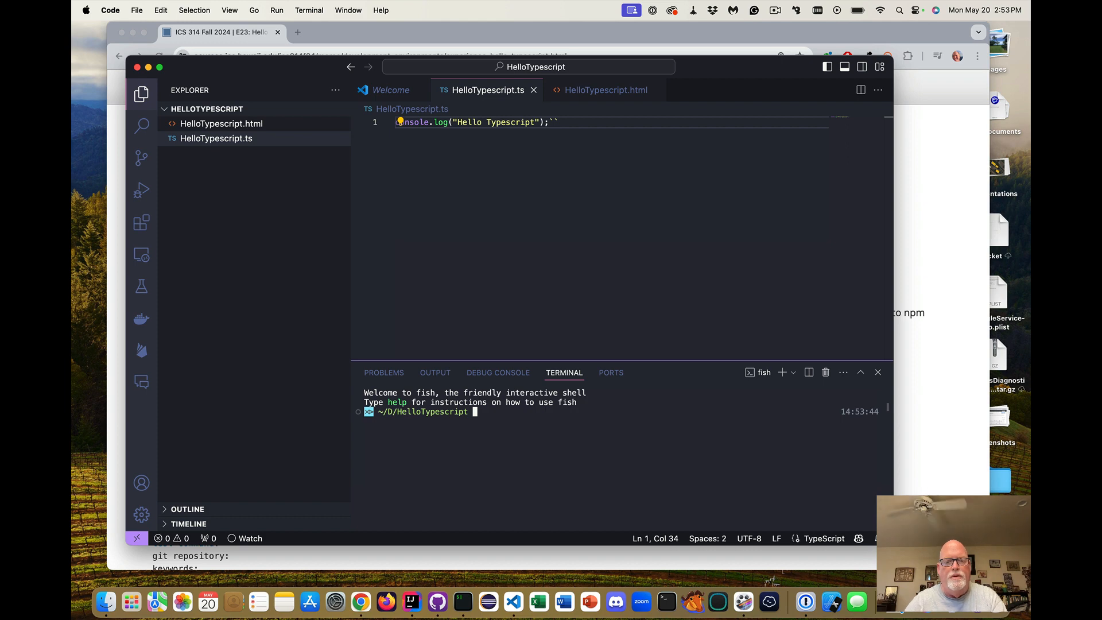
{"action": "type", "text": "npm init"}
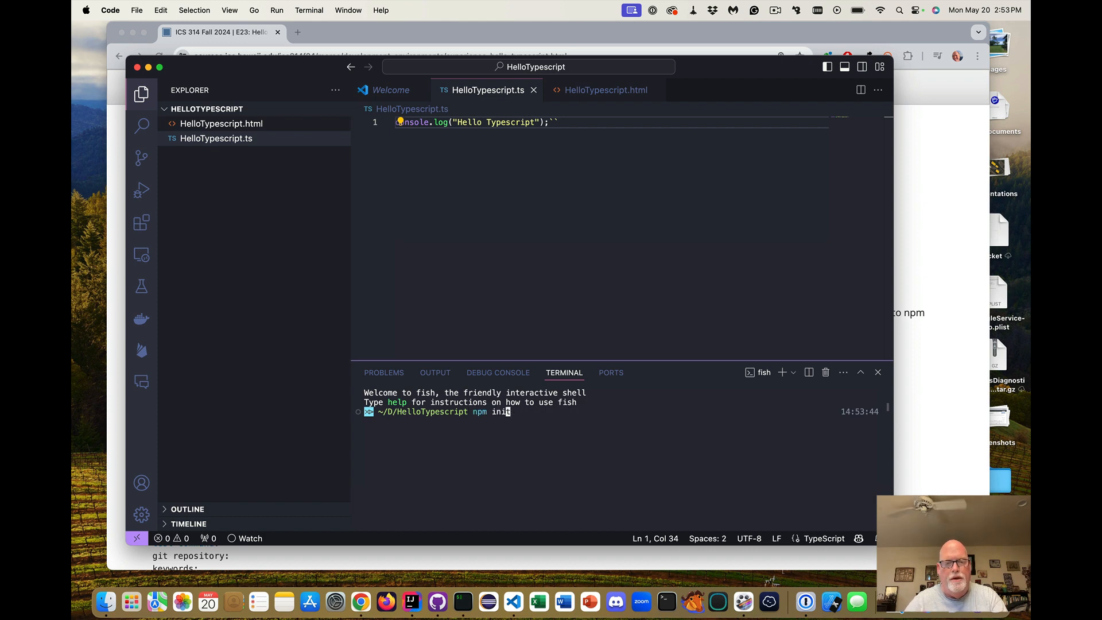
{"action": "key", "text": "Return"}
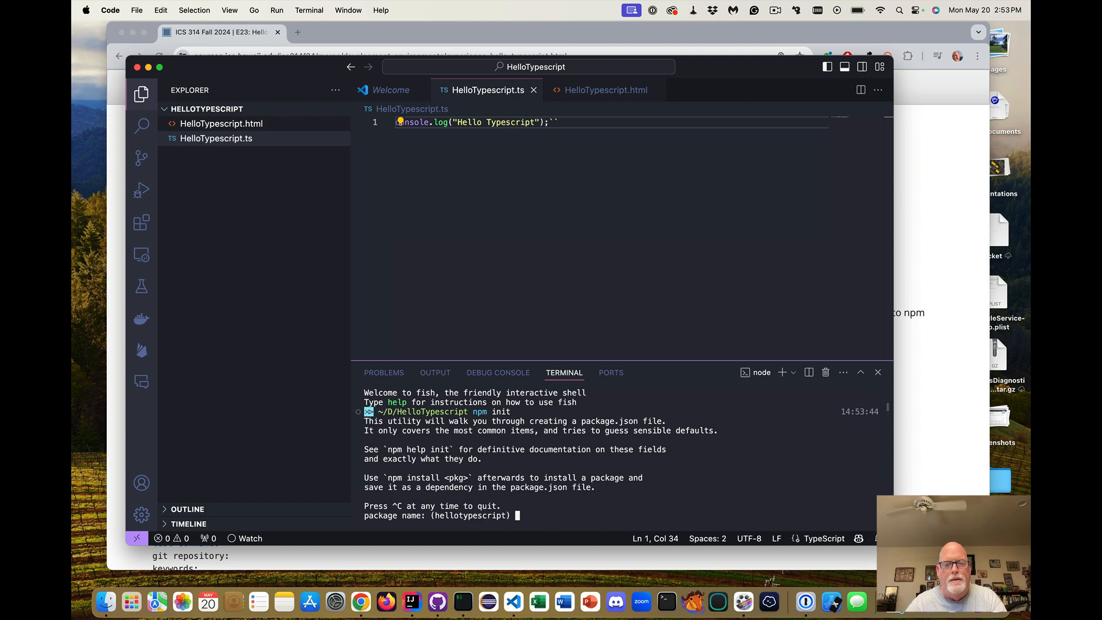
{"action": "key", "text": "Return"}
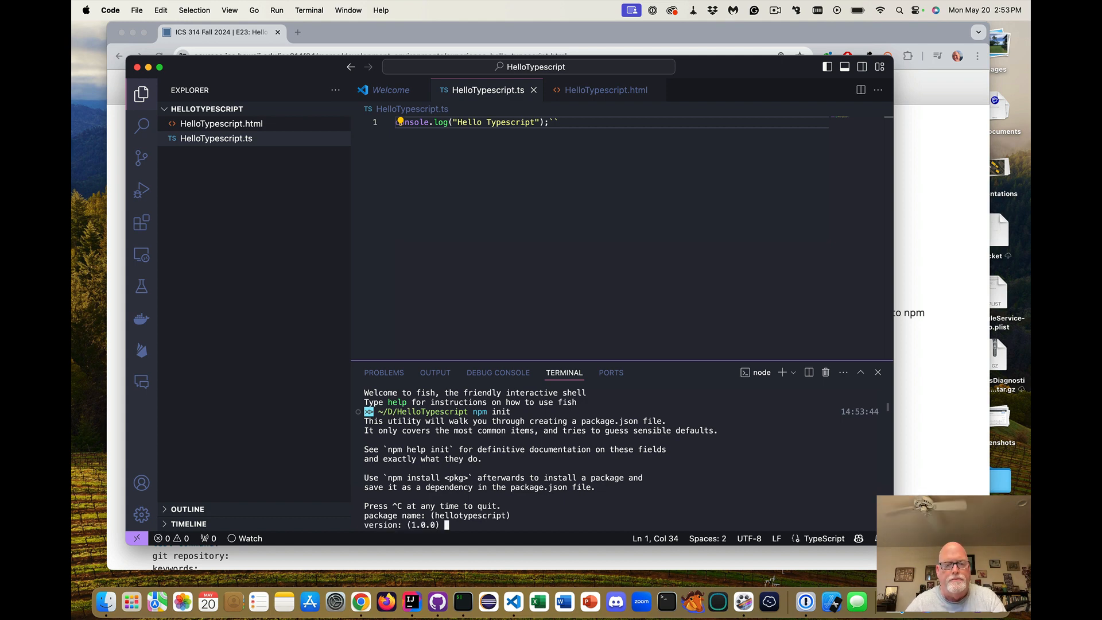
{"action": "key", "text": "Return"}
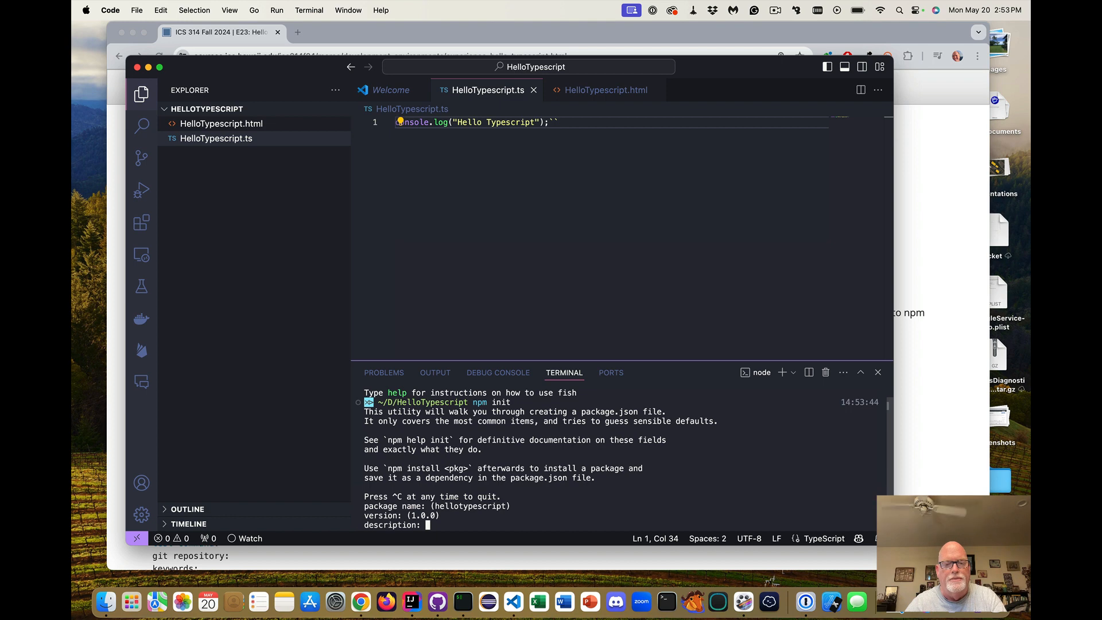
- Enter the description E23 Hello Typescript, accept the default entry point, and give the author Cam Moore
{"action": "type", "text": "Hello"}
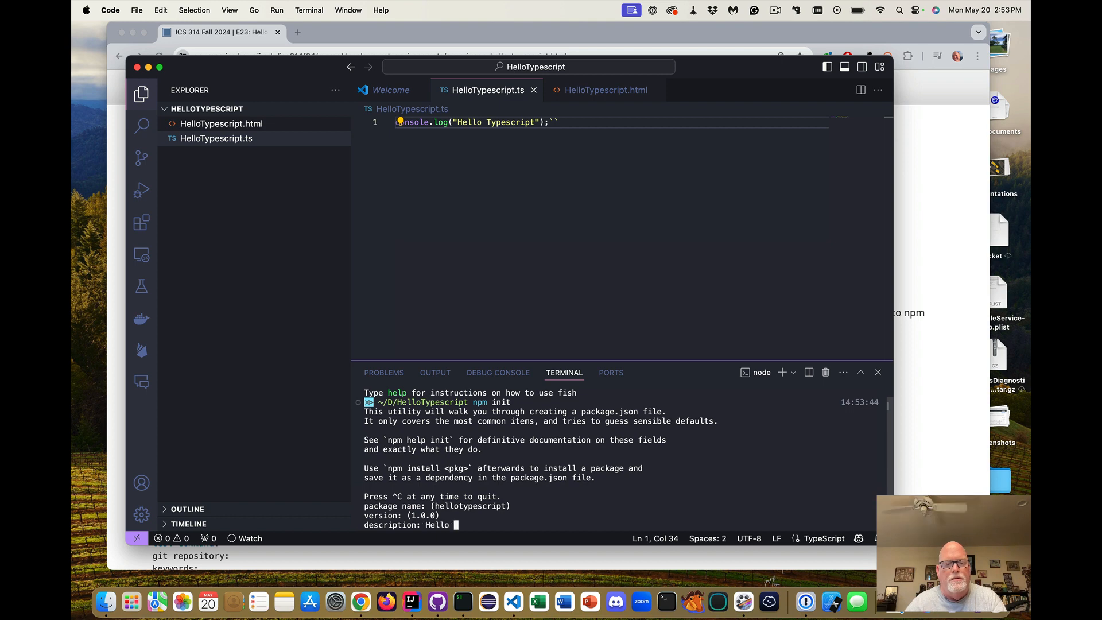
{"action": "type", "text": "Typescript"}
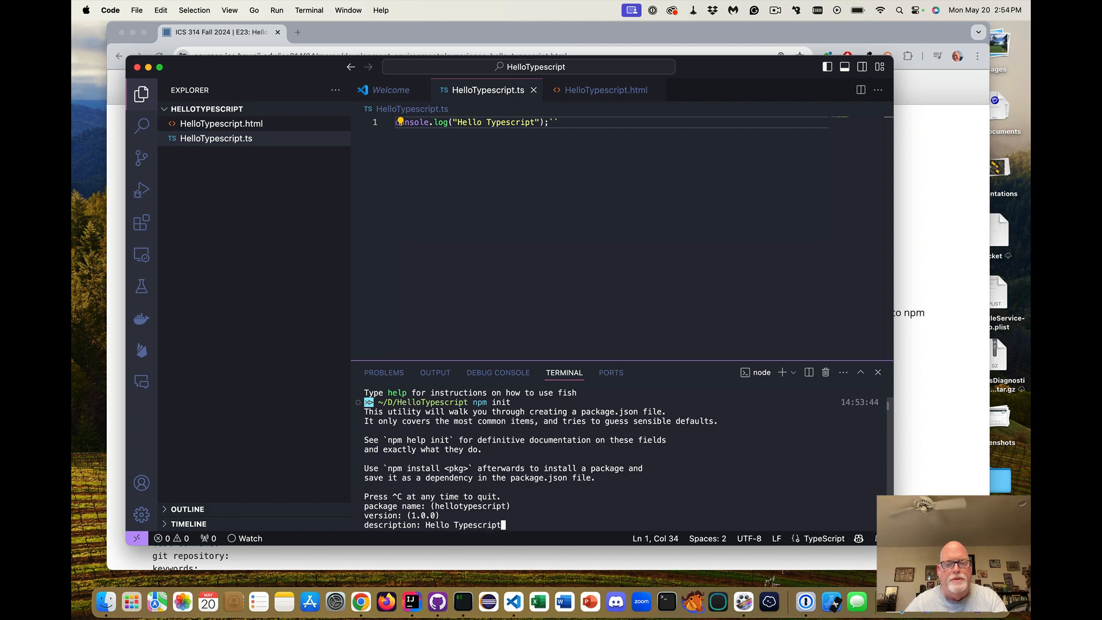
{"action": "key", "text": "Backspace"}
{"action": "type", "text": "E"}
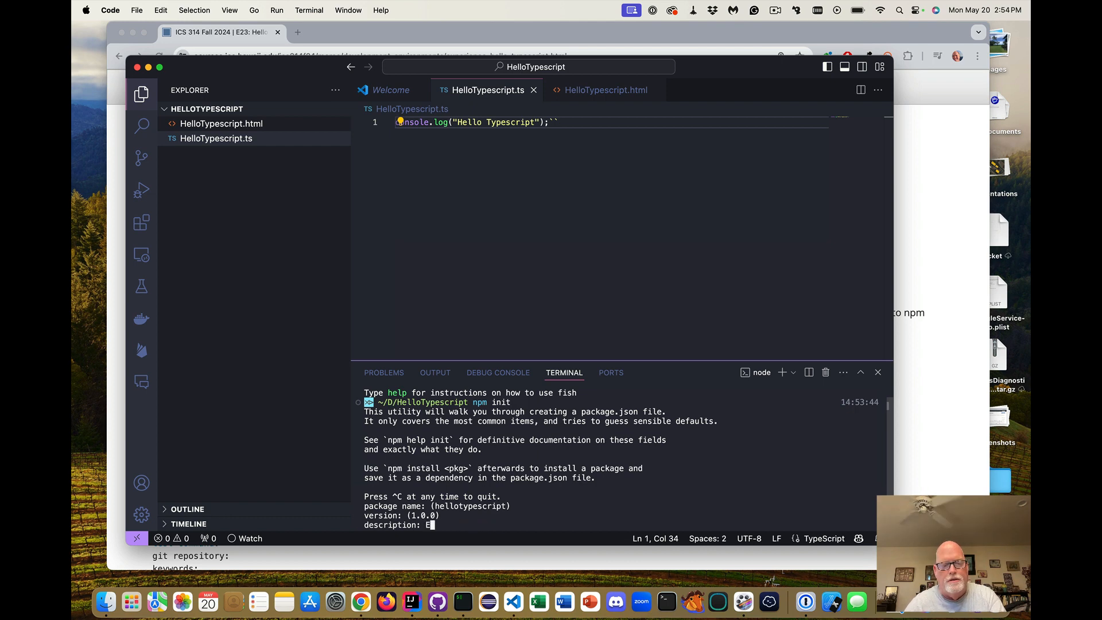
{"action": "type", "text": "23 Hell"}
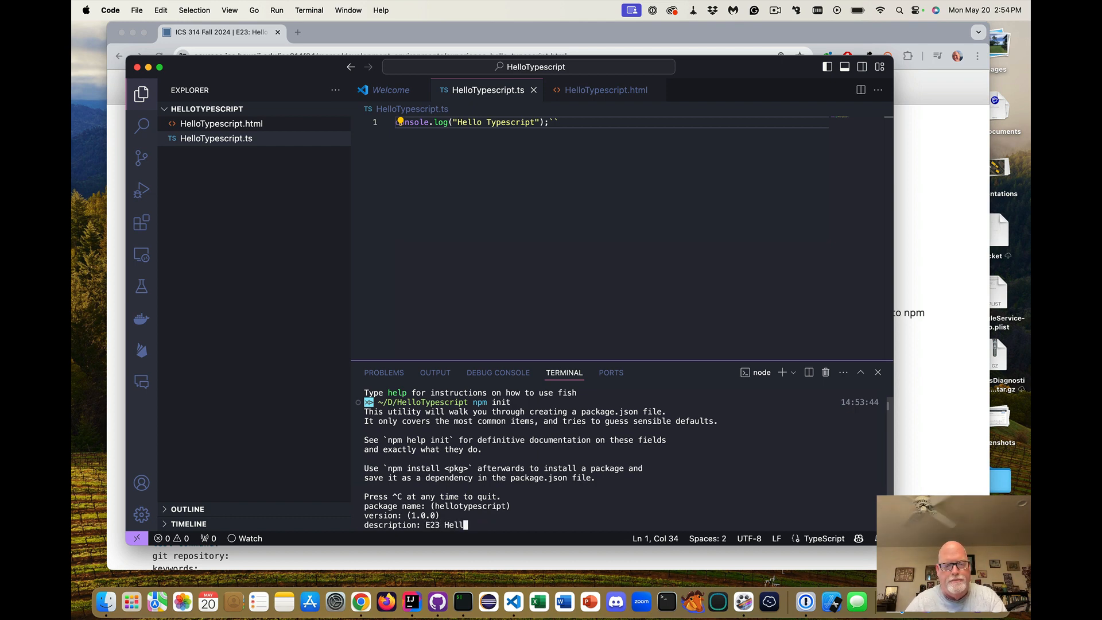
{"action": "type", "text": "Type"}
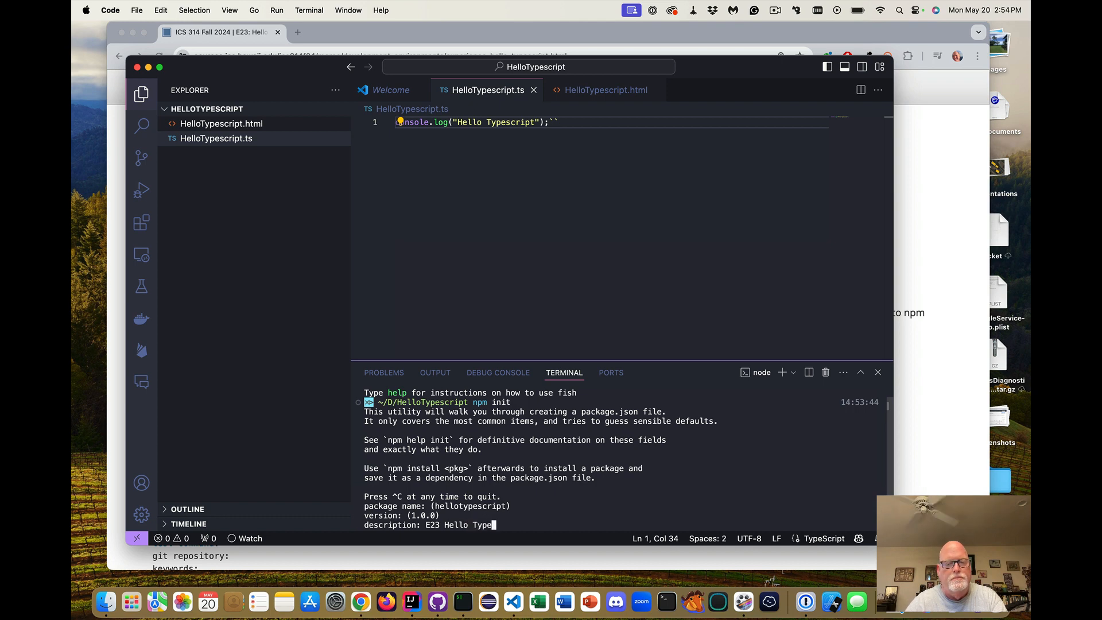
{"action": "key", "text": "Return"}
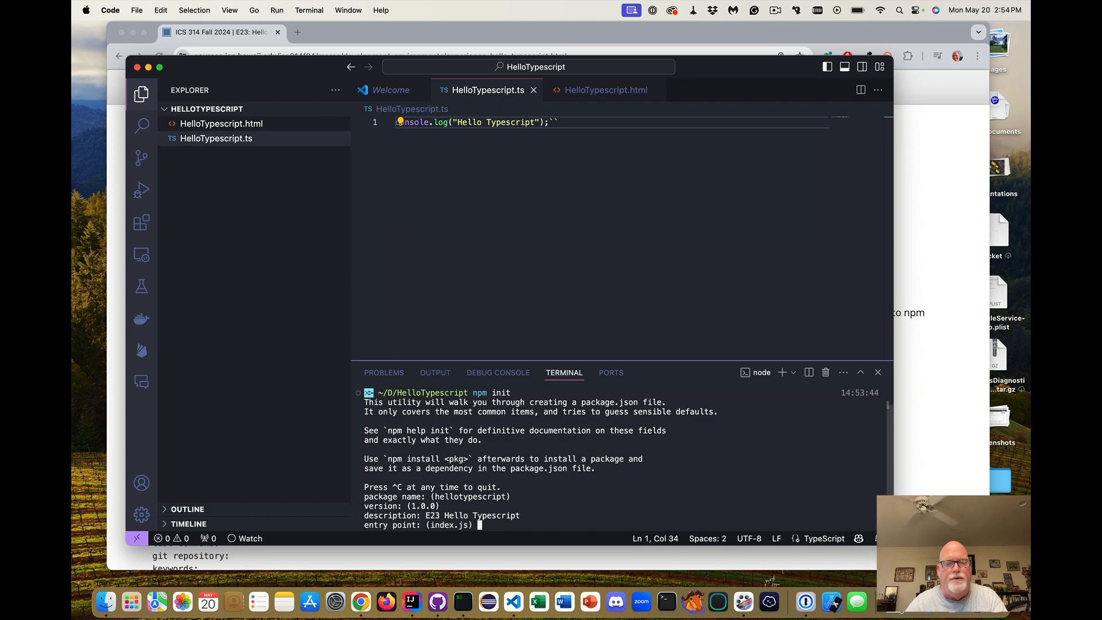
{"action": "key", "text": "Return"}
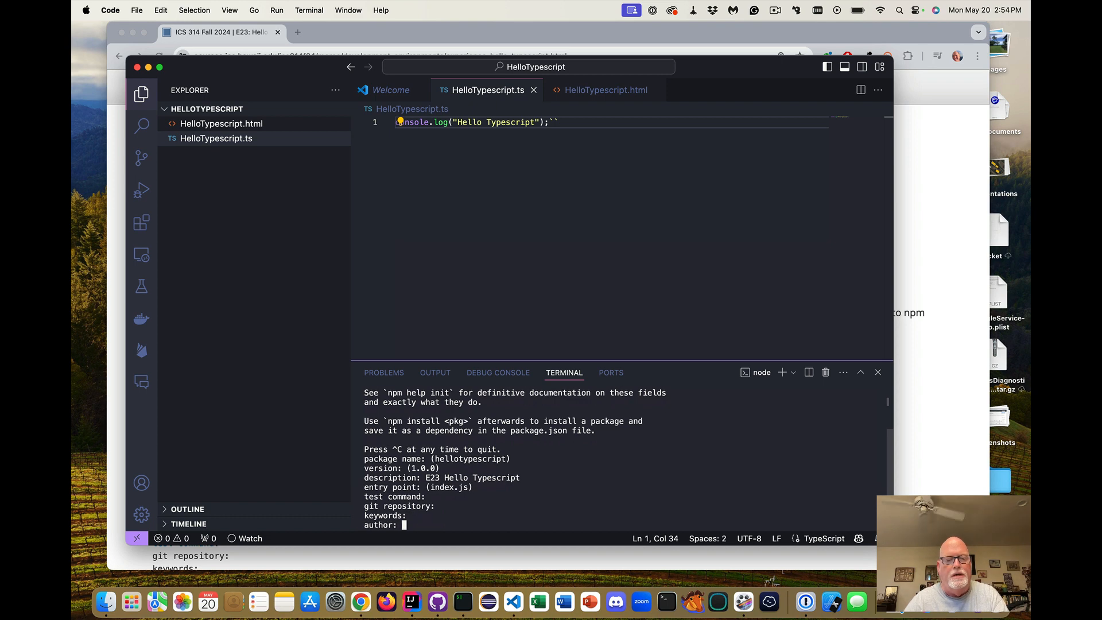
{"action": "type", "text": "Cam M"}
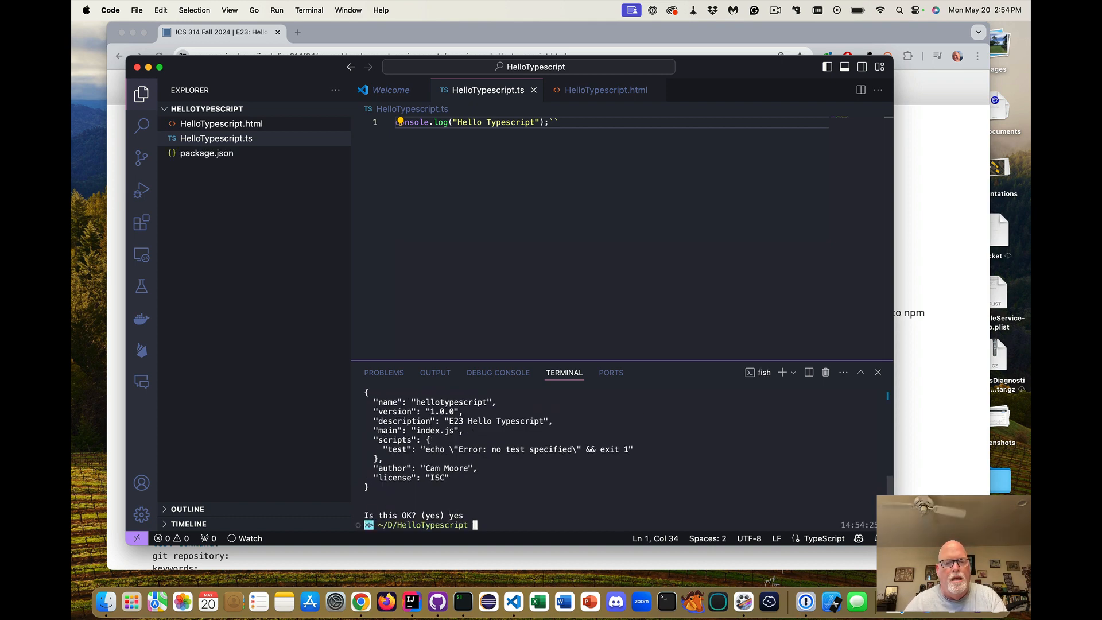
{"action": "mouse_move", "coordinate": [178, 157]}
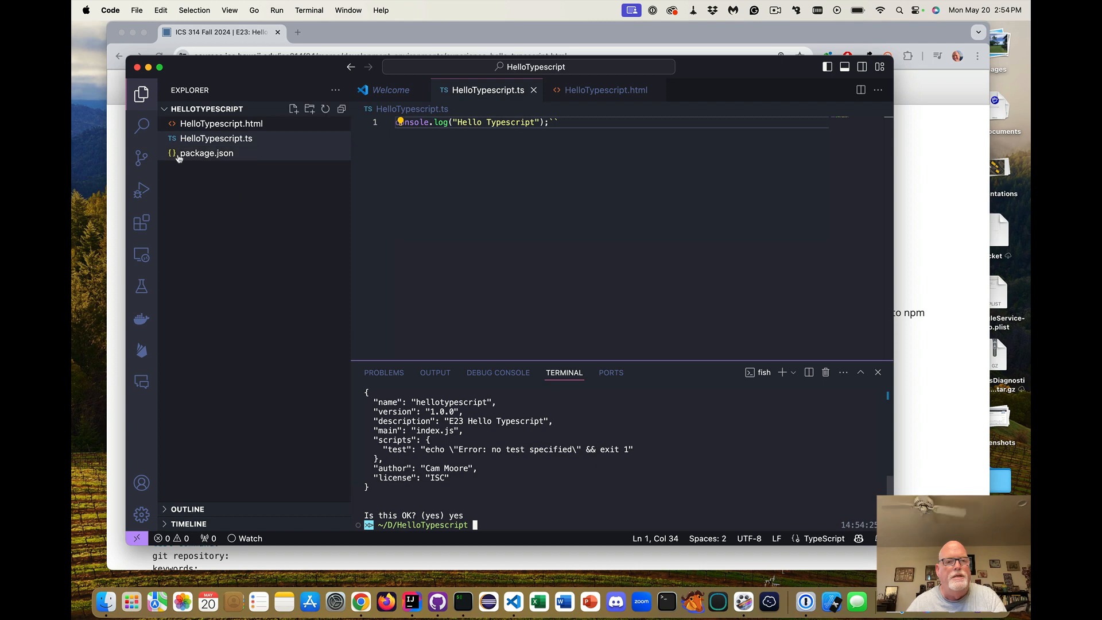
- Scroll the course page to the npm install typescript --save-dev step and return to the editor
{"action": "left_click", "coordinate": [360, 603]}
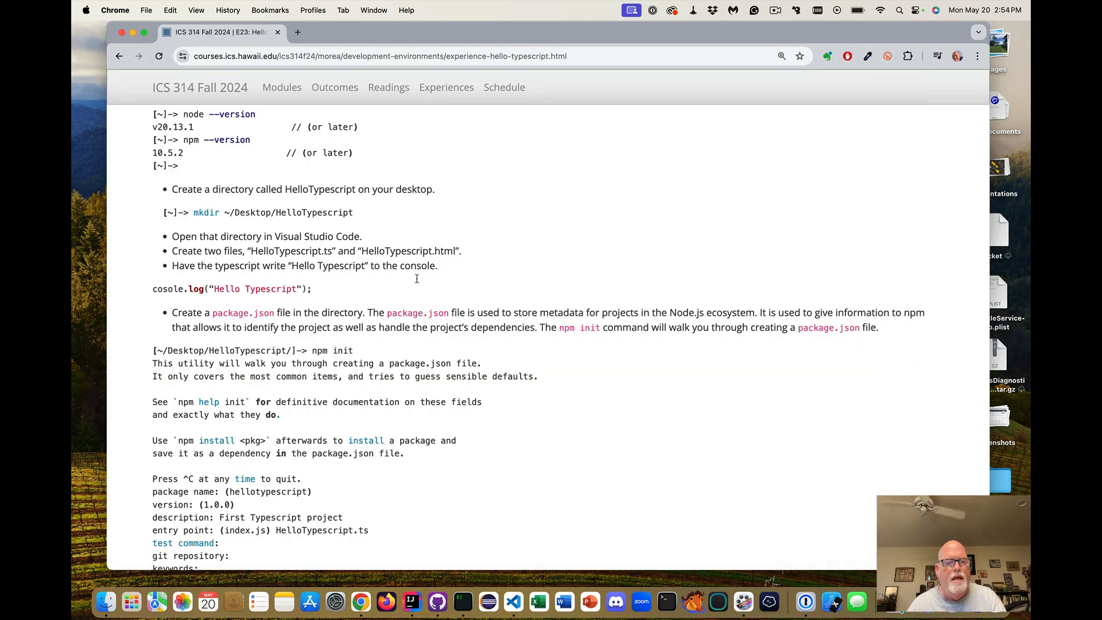
{"action": "scroll", "scroll_direction": "down", "scroll_amount": 3}
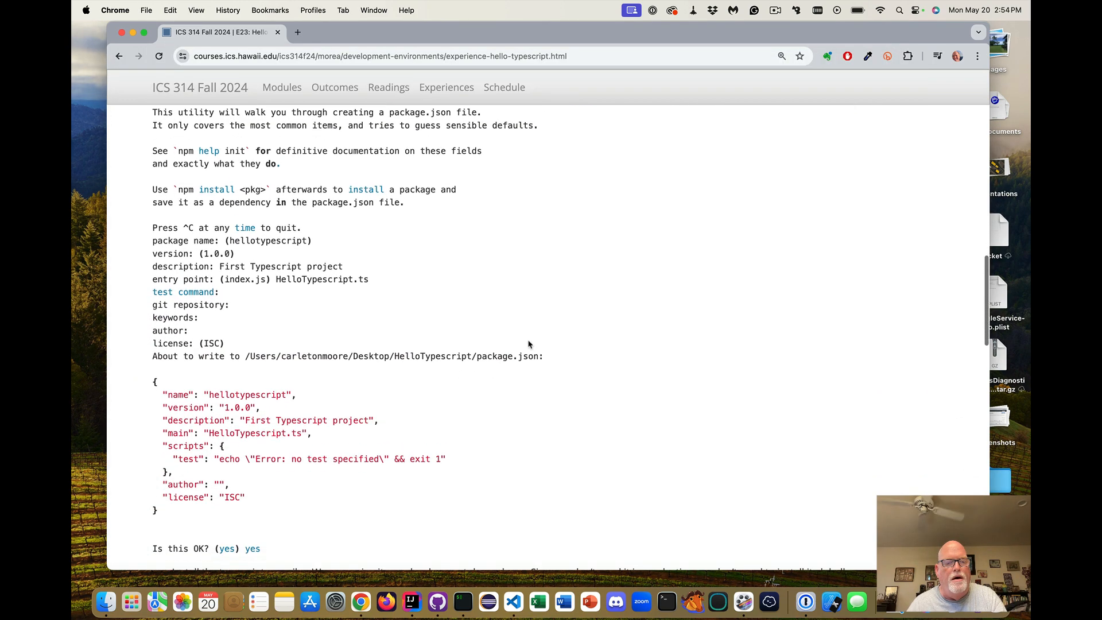
{"action": "scroll", "scroll_direction": "down", "scroll_amount": 3}
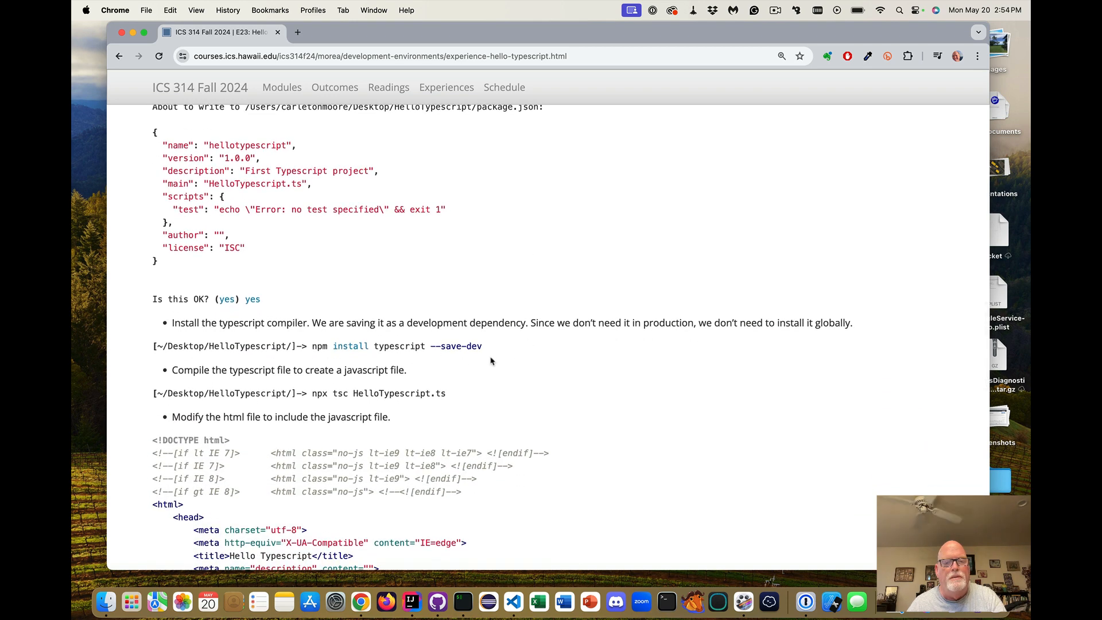
{"action": "left_click", "coordinate": [411, 602]}
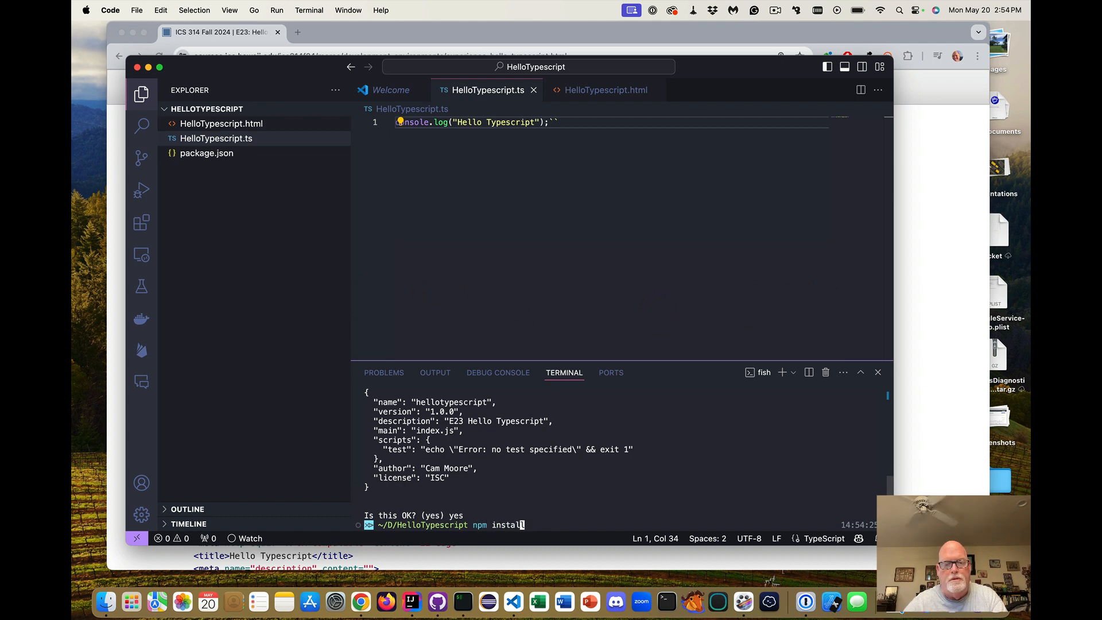
- Run npm install typescript --save-dev to add TypeScript as a dev dependency
{"action": "type", "text": "typescript --save-dev"}
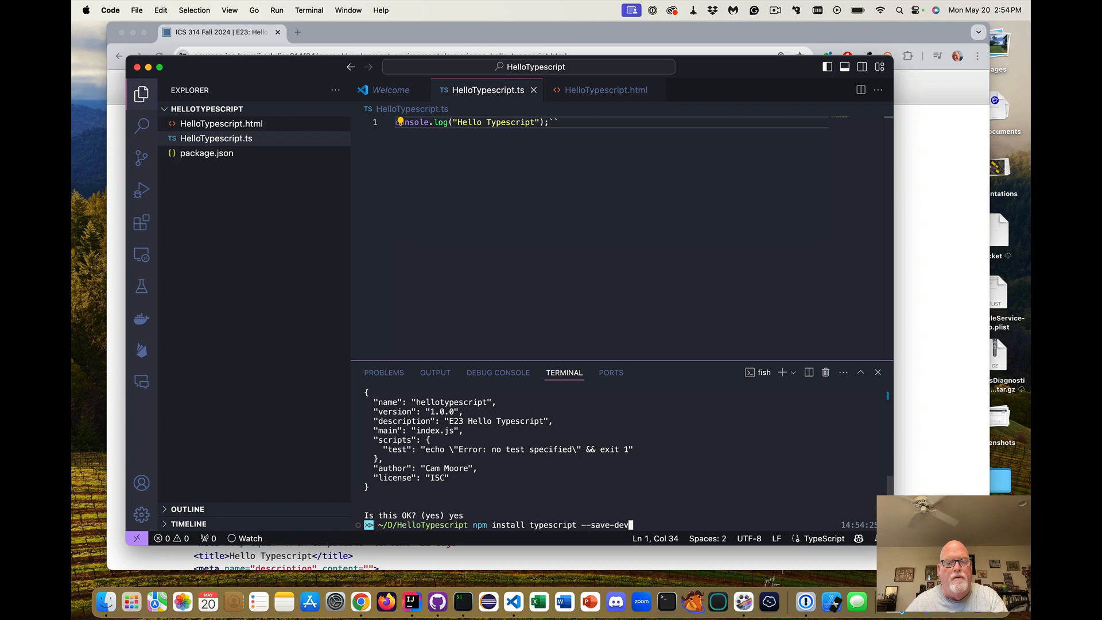
{"action": "key", "text": "Return"}
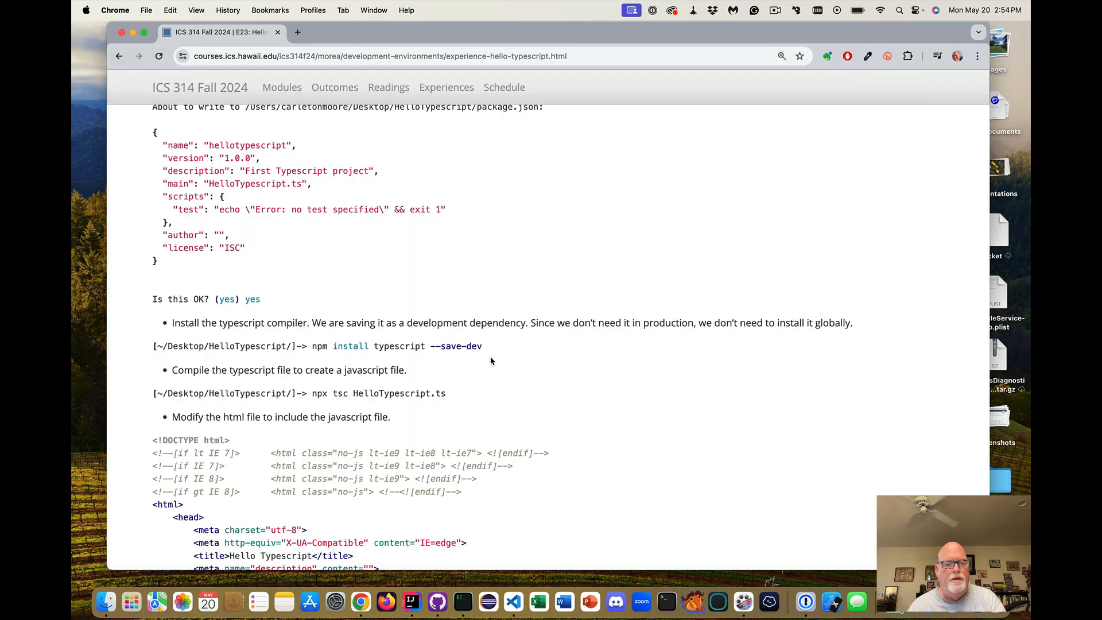
- Review the npx tsc and HTML modification steps on the course page, then return to the editor
{"action": "scroll", "scroll_direction": "down", "scroll_amount": 3}
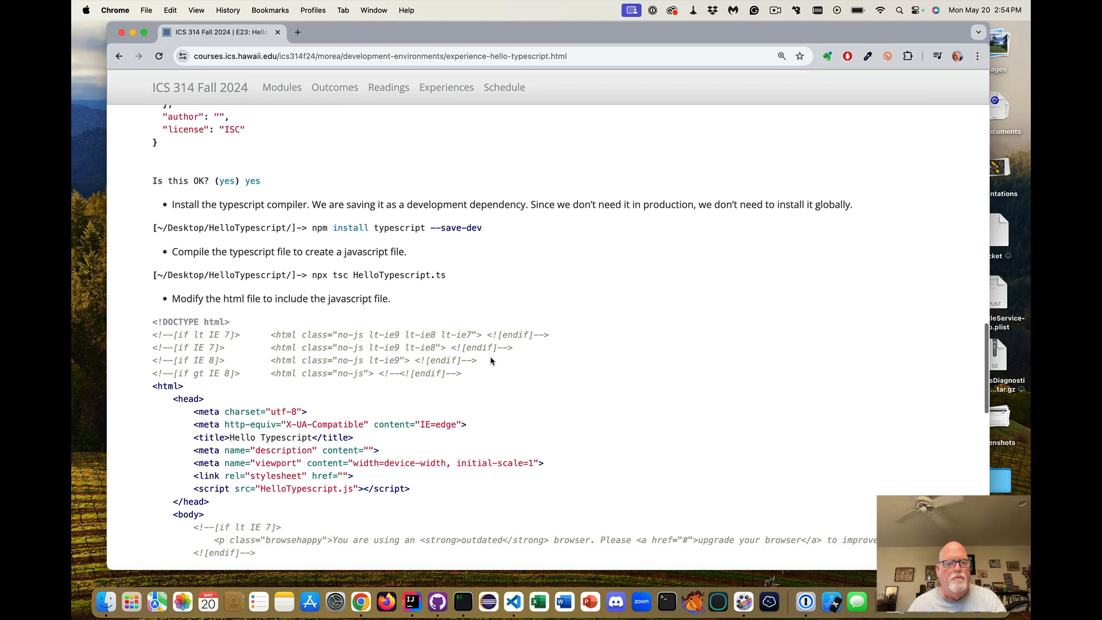
{"action": "scroll", "scroll_direction": "down", "scroll_amount": 3}
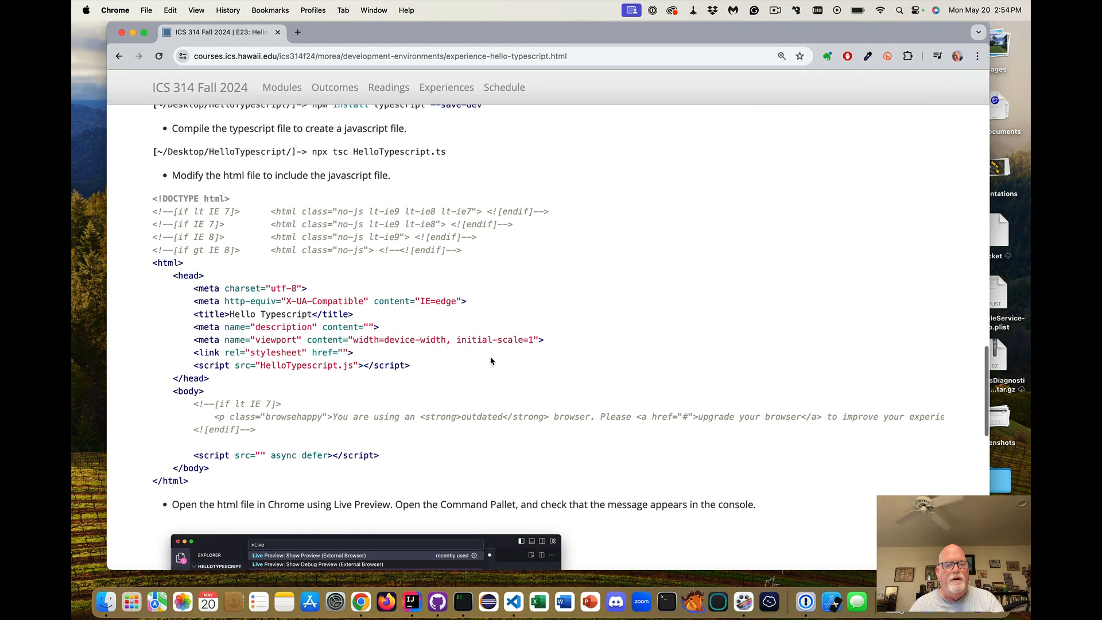
{"action": "scroll", "scroll_direction": "down", "scroll_amount": 3}
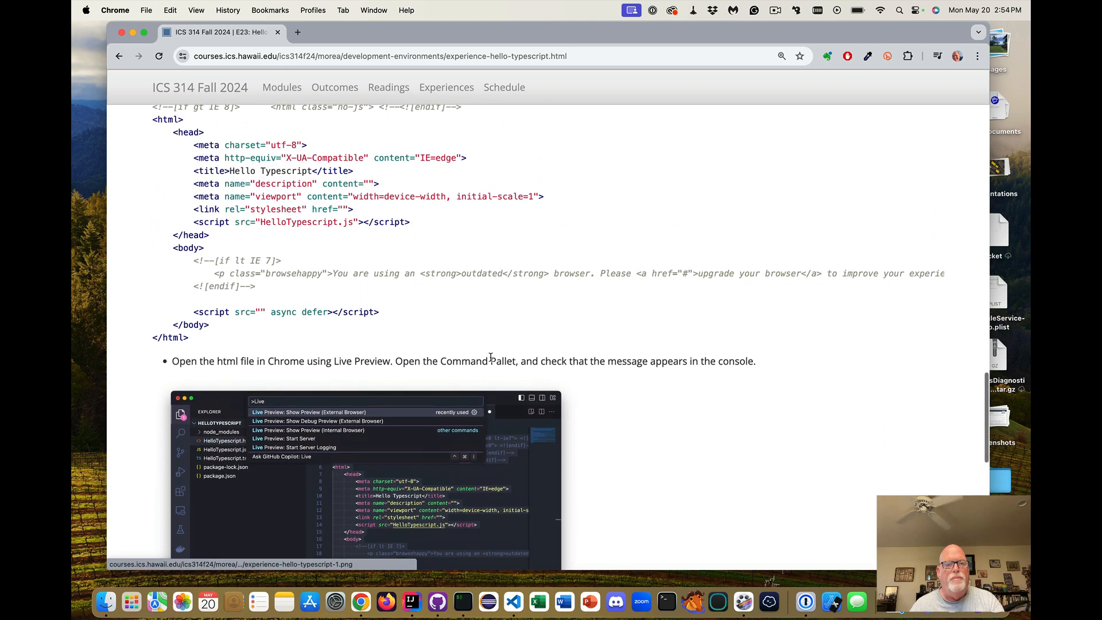
{"action": "scroll", "scroll_direction": "up", "scroll_amount": 3}
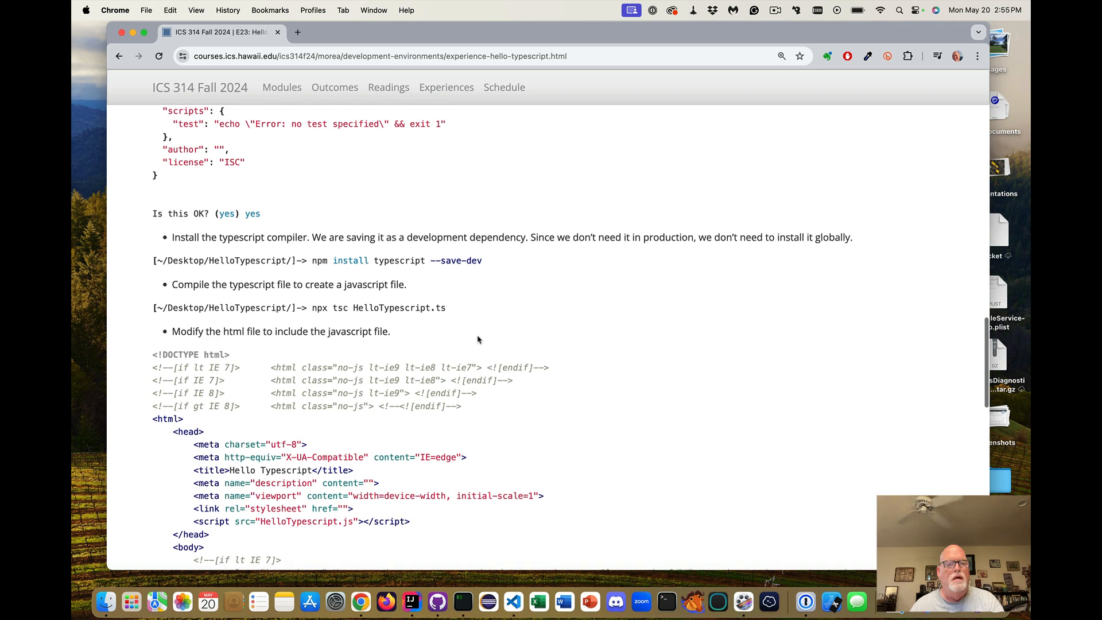
{"action": "mouse_move", "coordinate": [325, 306]}
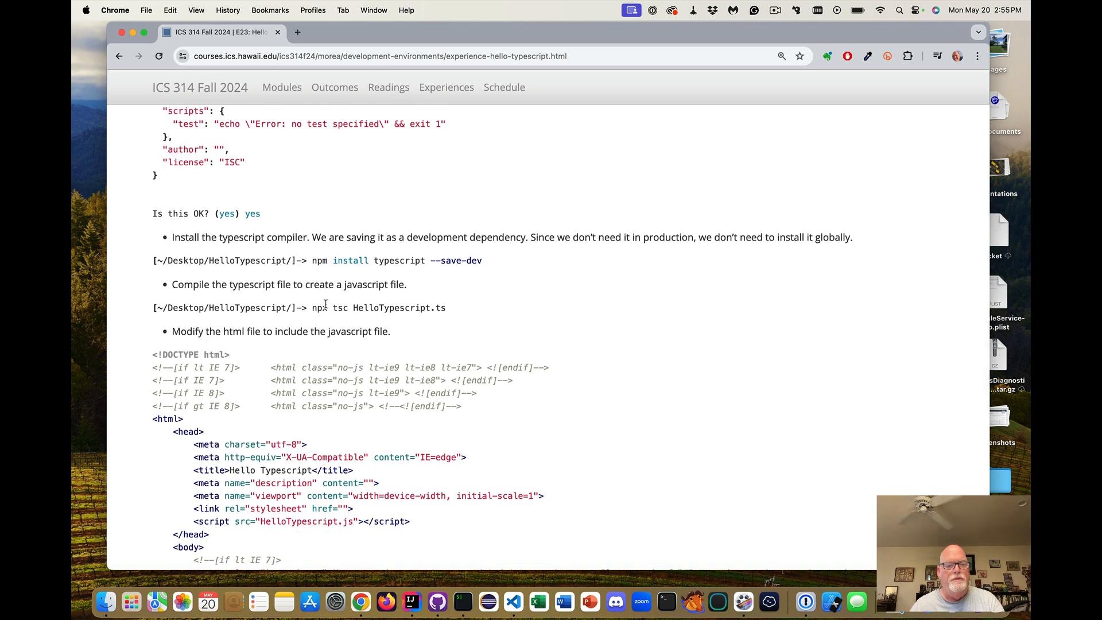
{"action": "mouse_move", "coordinate": [488, 303]}
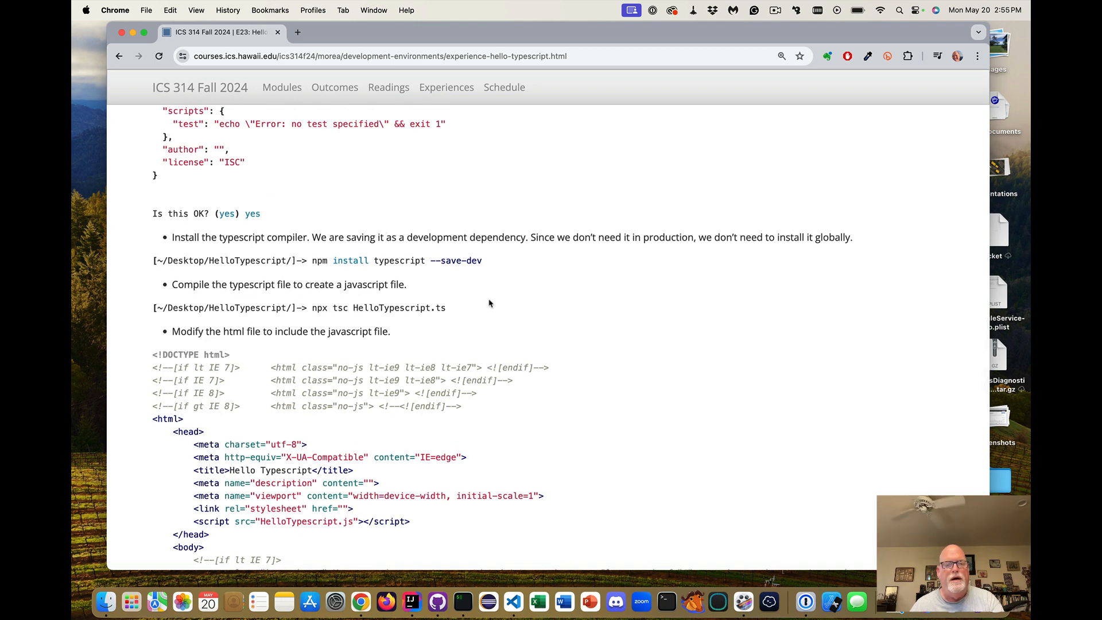
{"action": "left_click", "coordinate": [411, 602]}
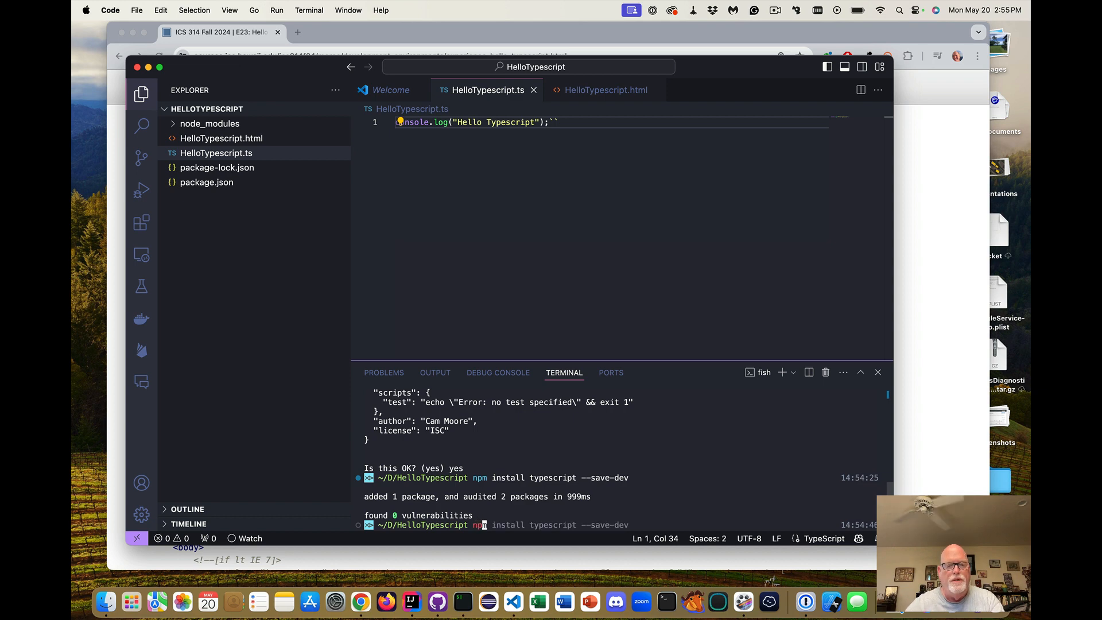
- Run npx tsc HelloTypescript.ts to compile it into HelloTypescript.js
{"action": "type", "text": "npx eslint *.ts"}
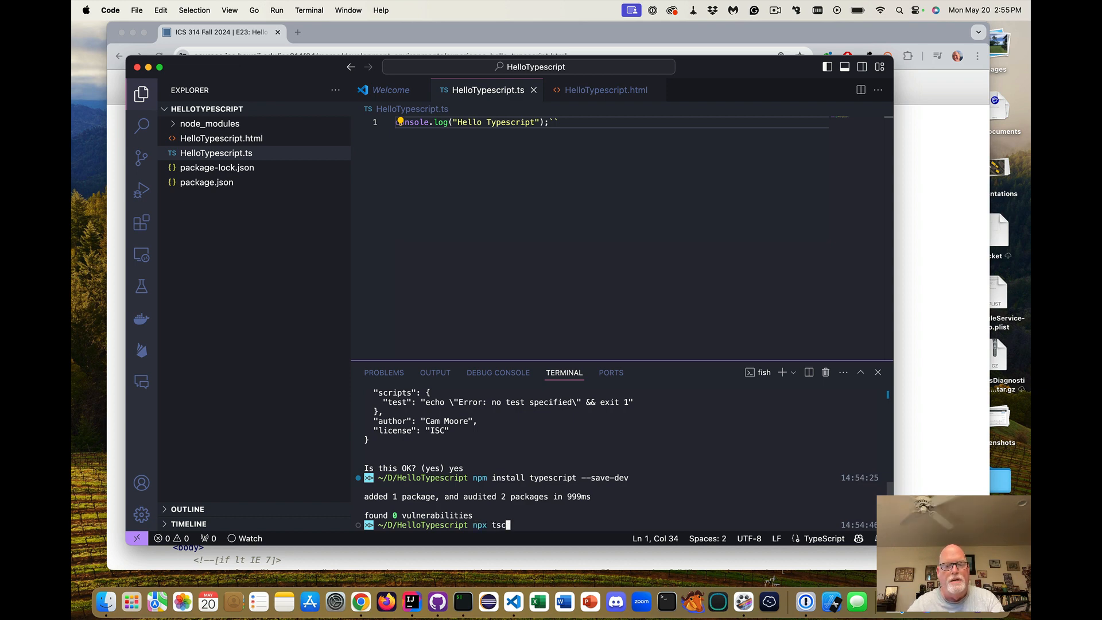
{"action": "type", "text": "HelloTypescript.ts"}
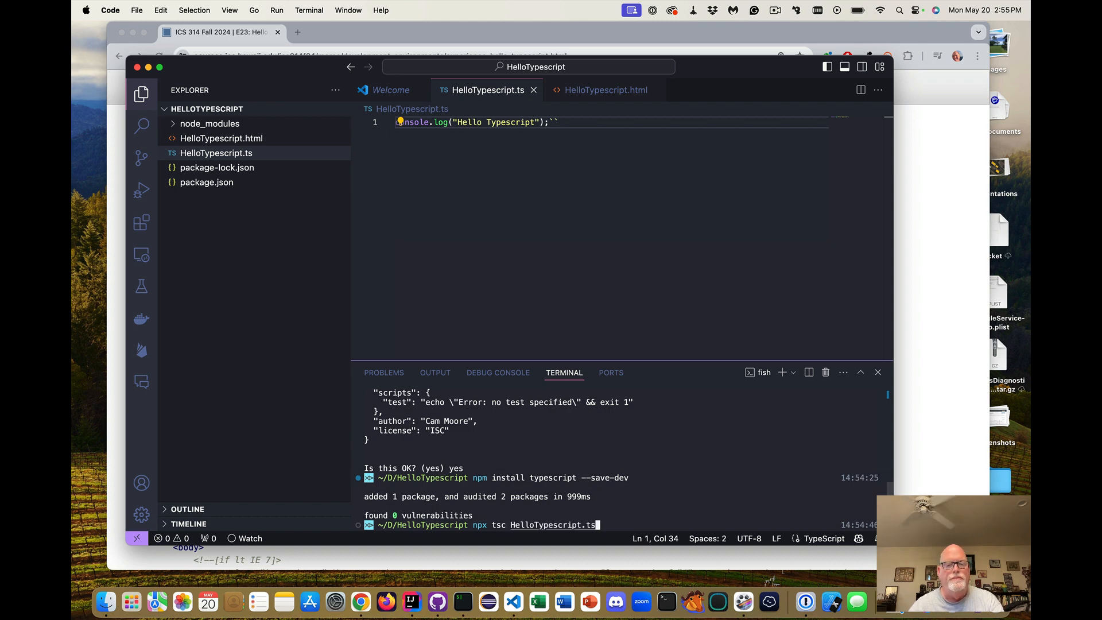
{"action": "key", "text": "Return"}
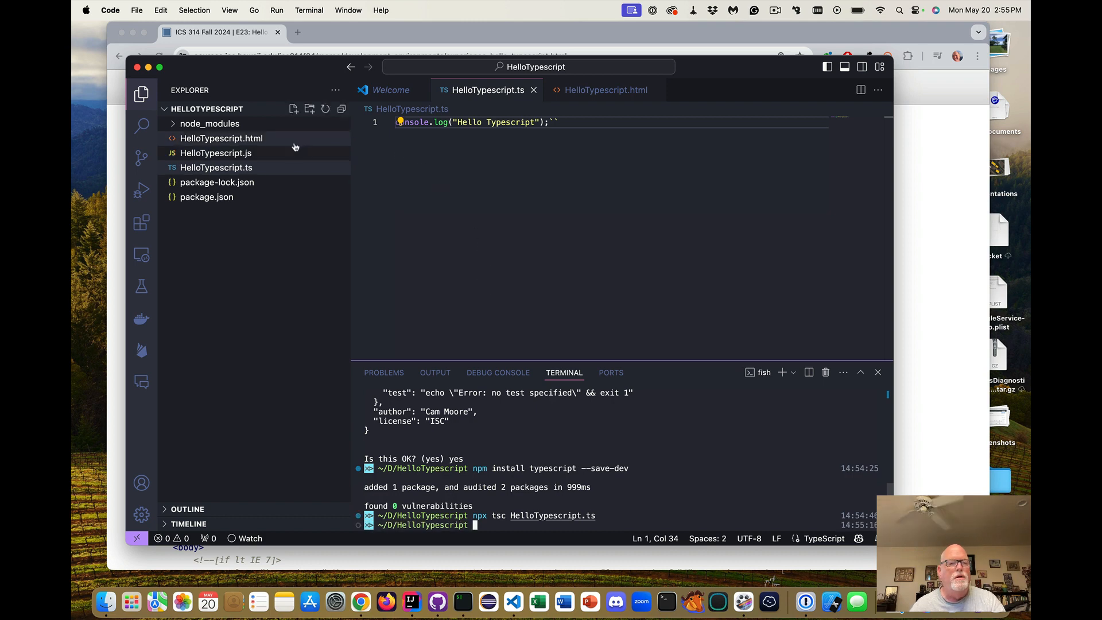
{"action": "mouse_move", "coordinate": [216, 153]}
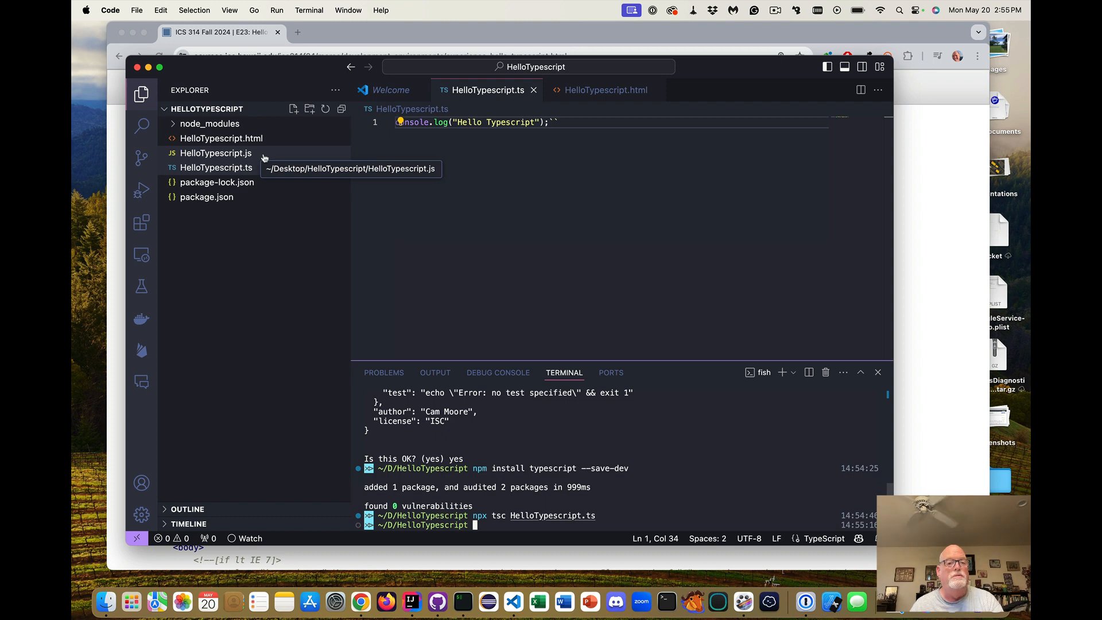
{"action": "mouse_move", "coordinate": [216, 167]}
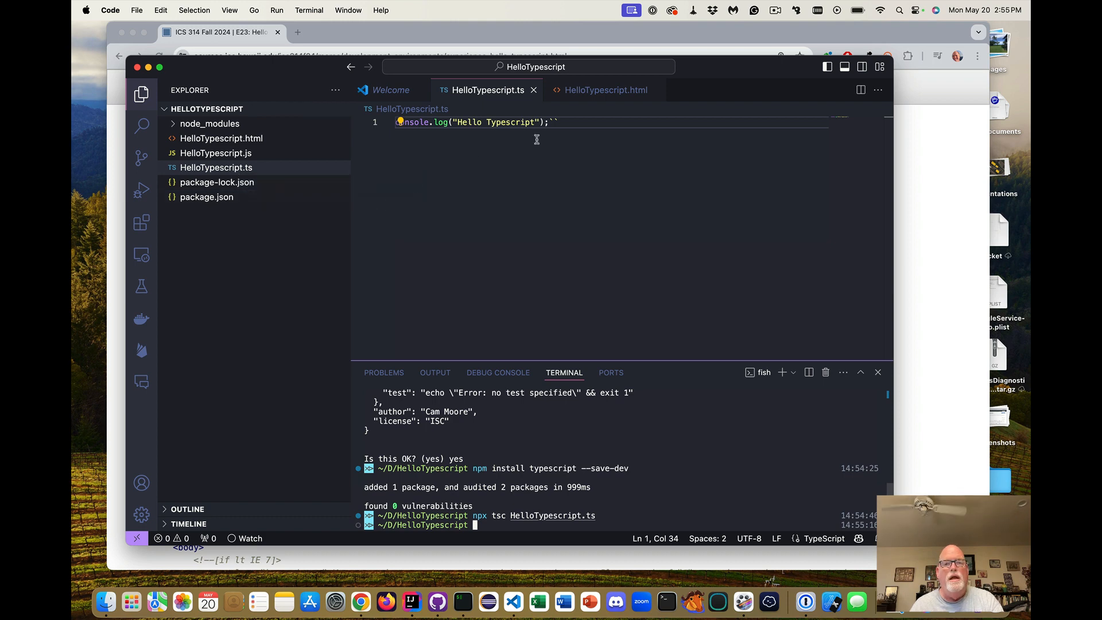
- Launch Live Preview in the external browser for HelloTypescript.html via the command palette
{"action": "left_click", "coordinate": [604, 90]}
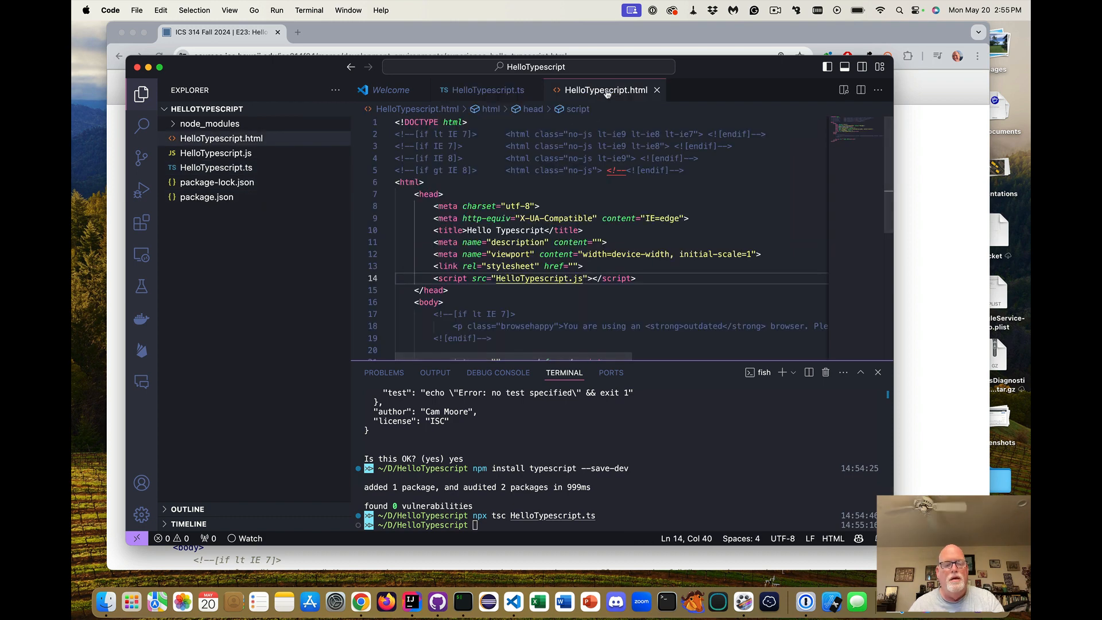
{"action": "key", "text": "cmd+shift+p"}
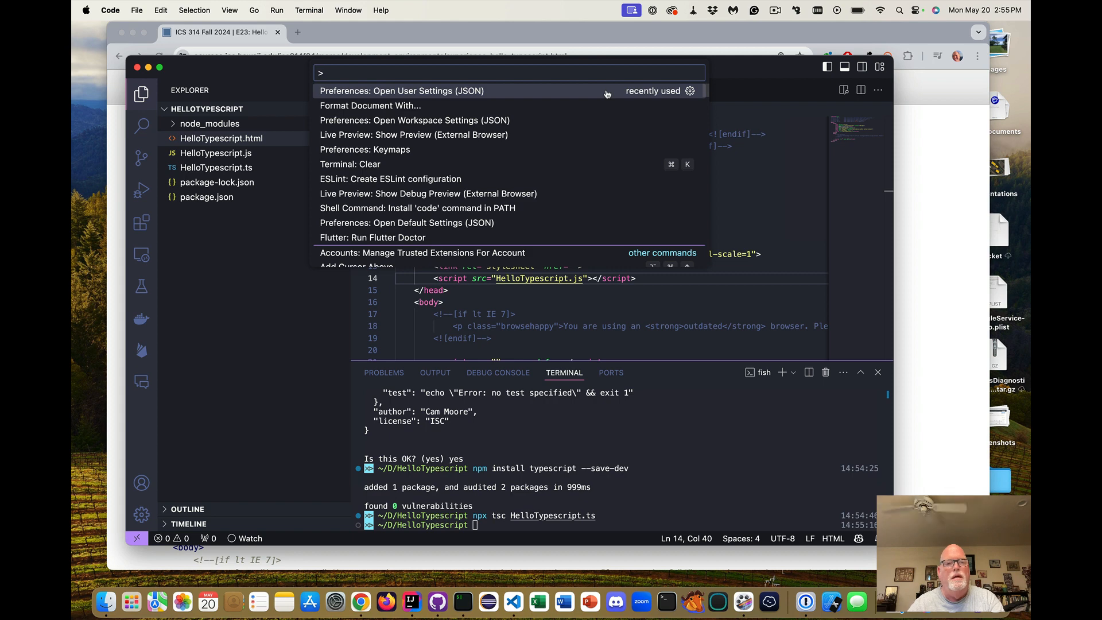
{"action": "type", "text": "li"}
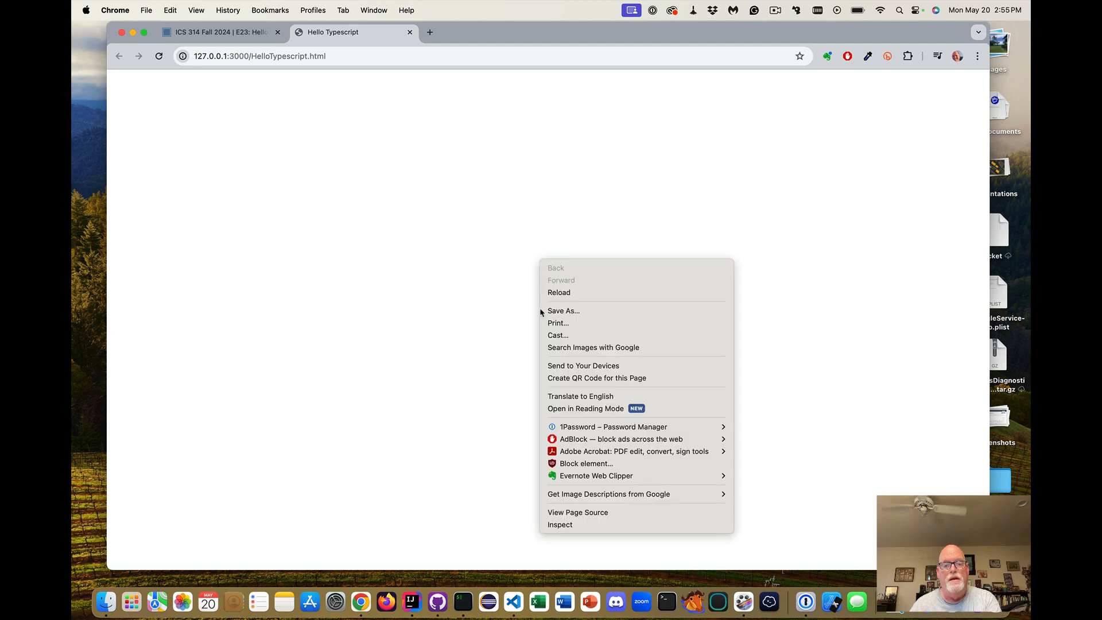
- Inspect the preview page's Console to see the Hello Typescript message, then return to the editor
{"action": "left_click", "coordinate": [559, 525]}
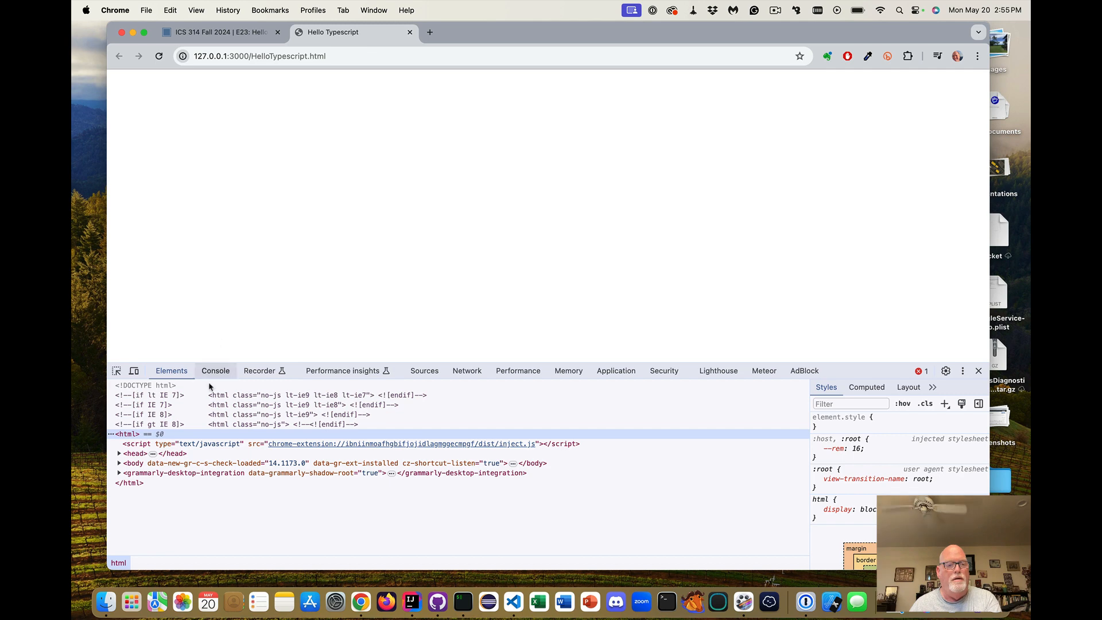
{"action": "left_click", "coordinate": [215, 371]}
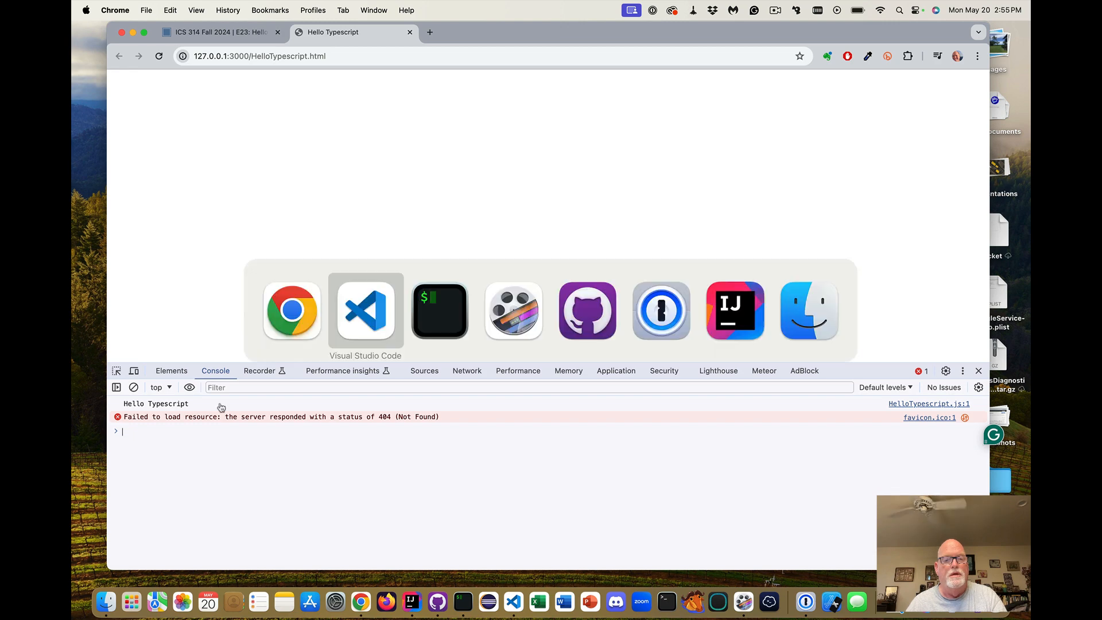
{"action": "left_click", "coordinate": [365, 310]}
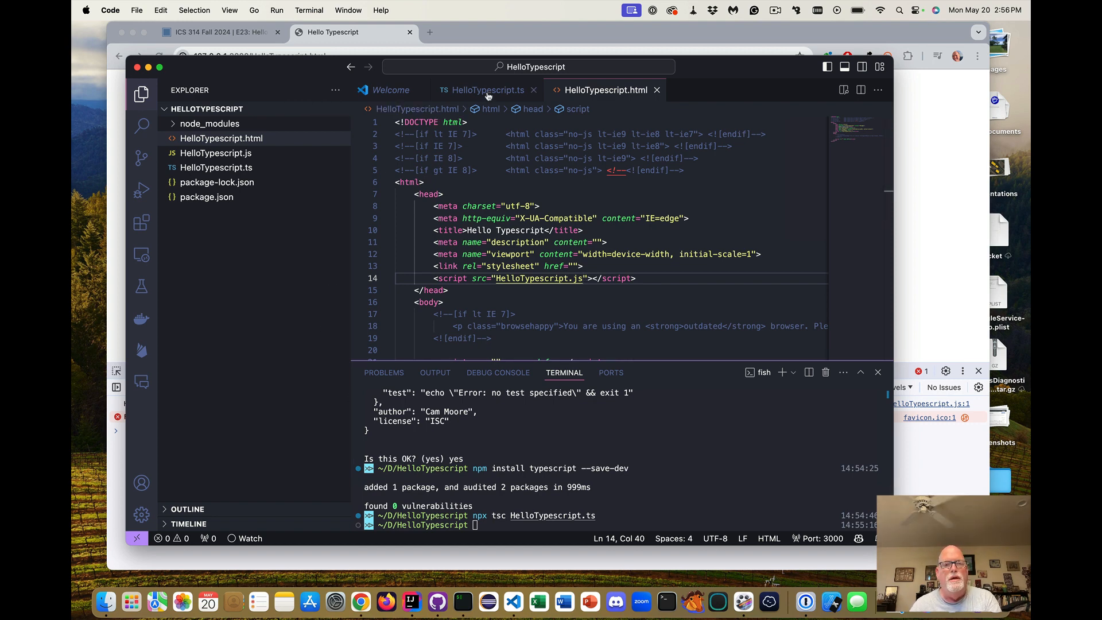
- Show the HelloTypescript.ts source file again in the editor
{"action": "left_click", "coordinate": [484, 90]}
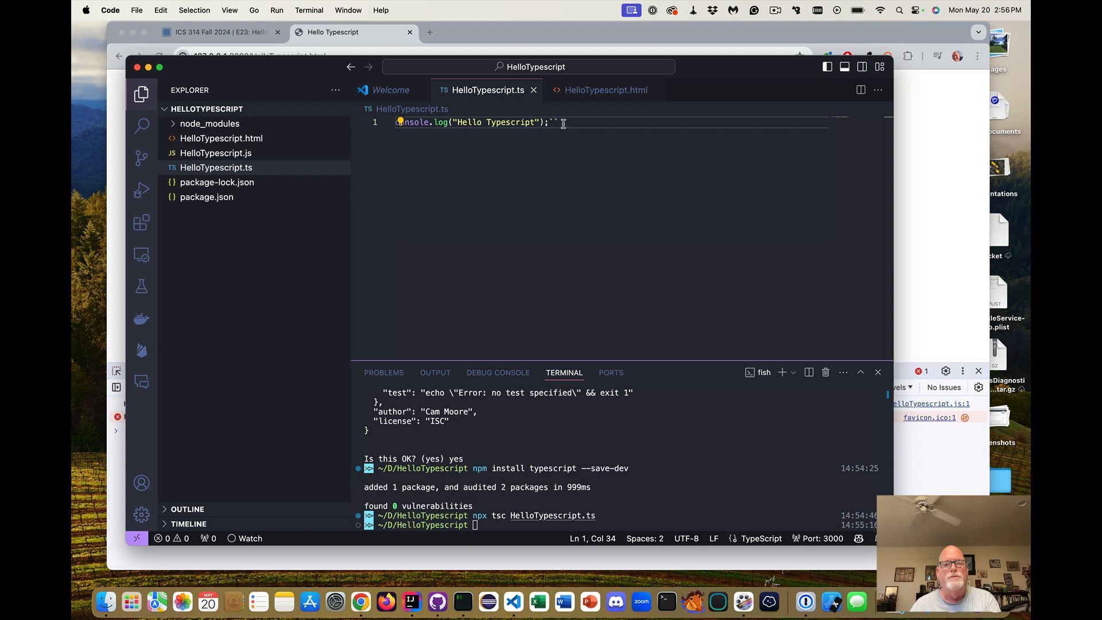
{"action": "mouse_move", "coordinate": [589, 221]}
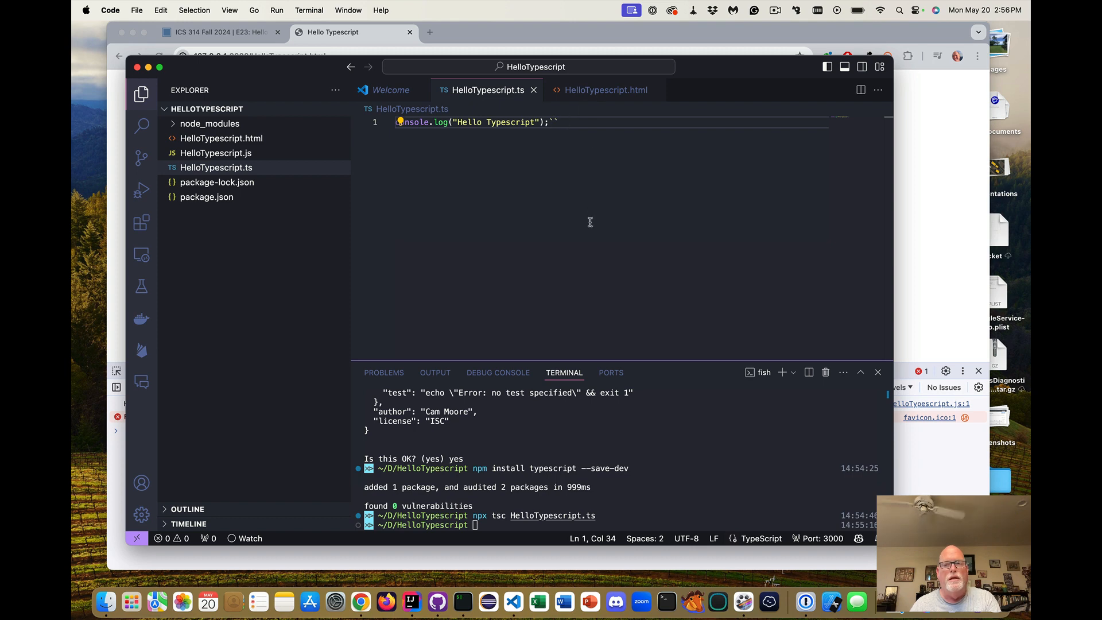